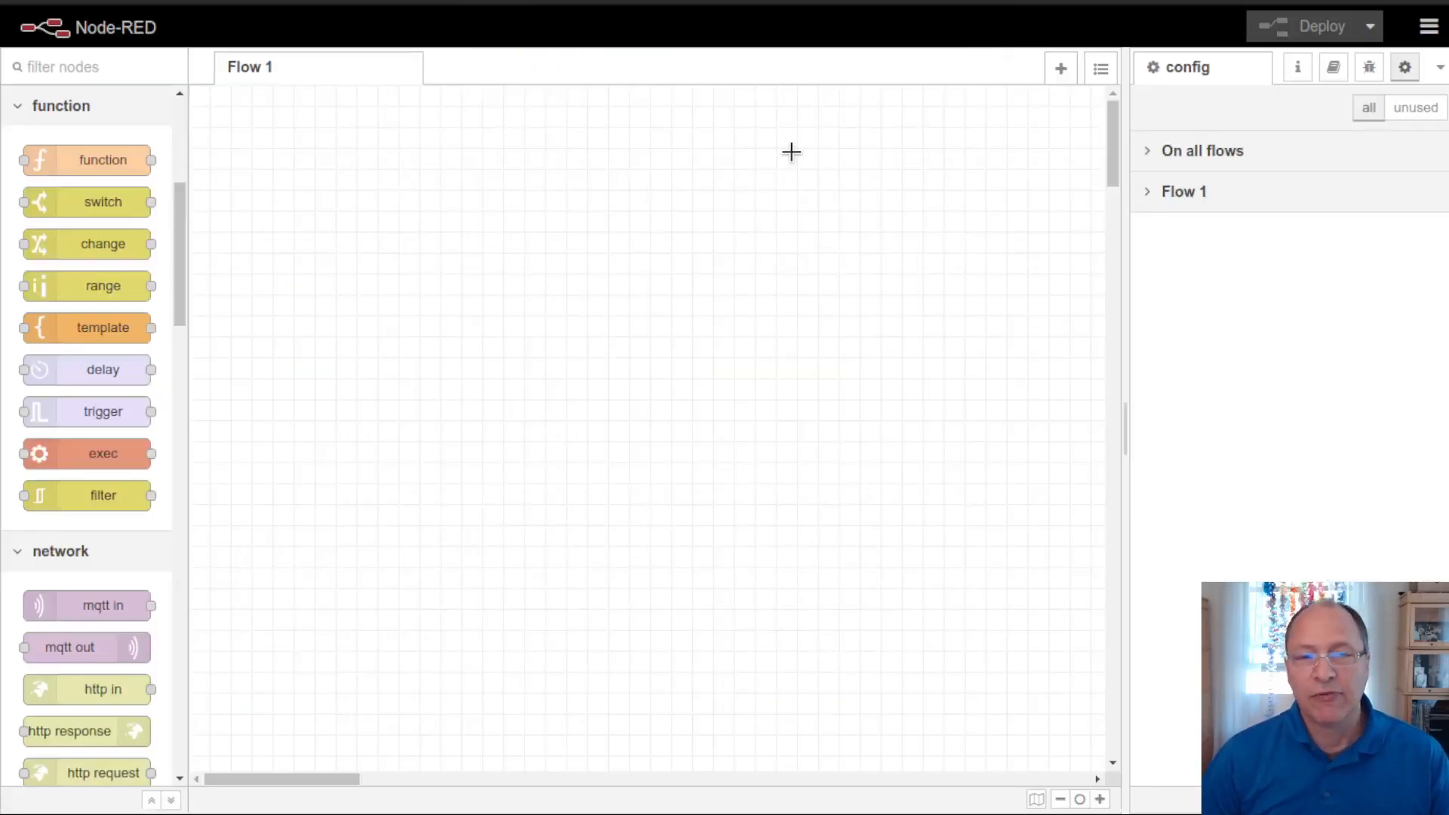
# Step: Review the installed node packages in the user settings, then close them
pyautogui.click(1427, 25)
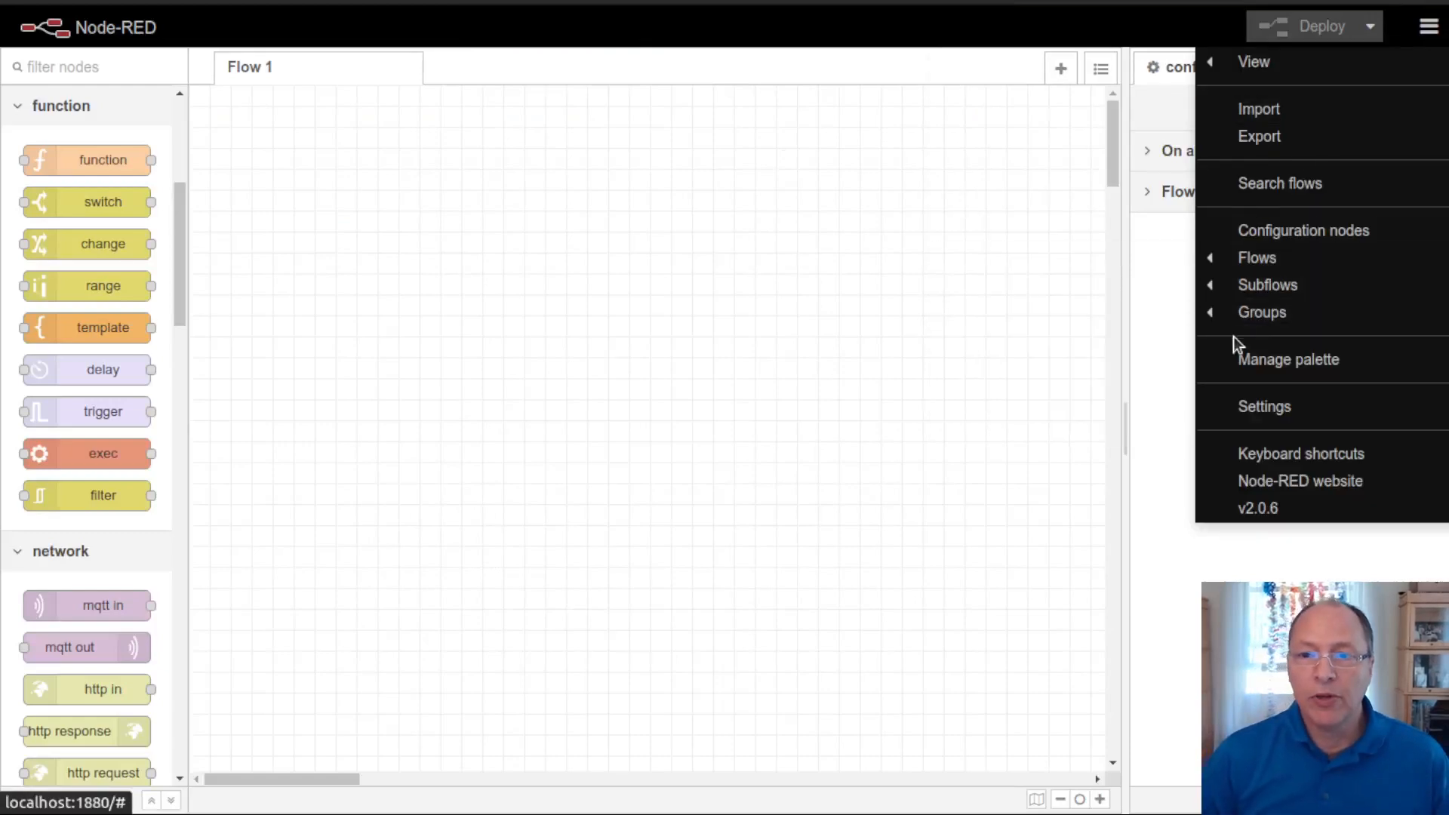
pyautogui.click(1288, 359)
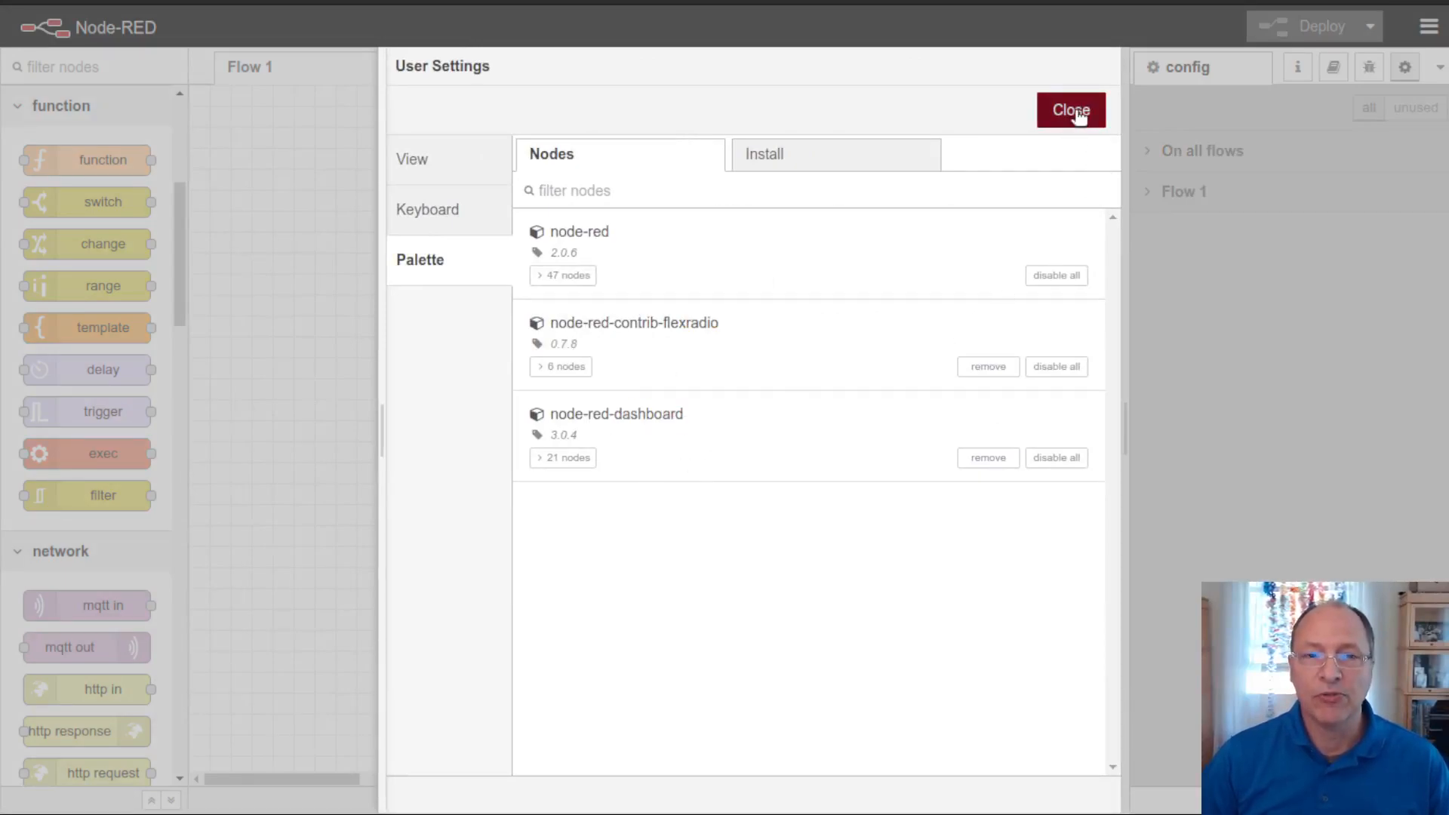
pyautogui.click(1071, 110)
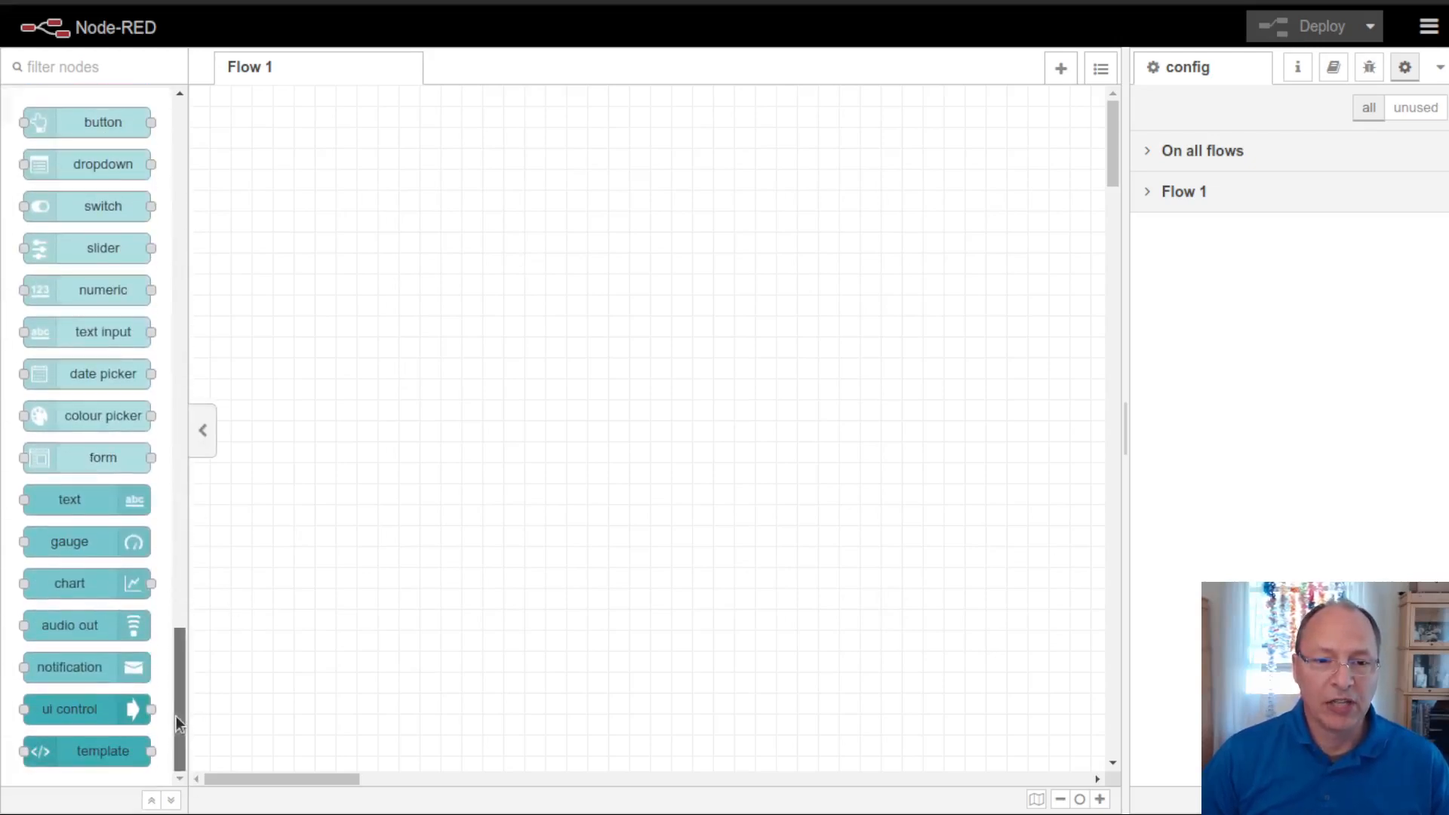
# Step: Place flexradio-discovery and debug nodes, aligning them, and drop a change node between
pyautogui.moveTo(101, 480); pyautogui.dragTo(328, 177)
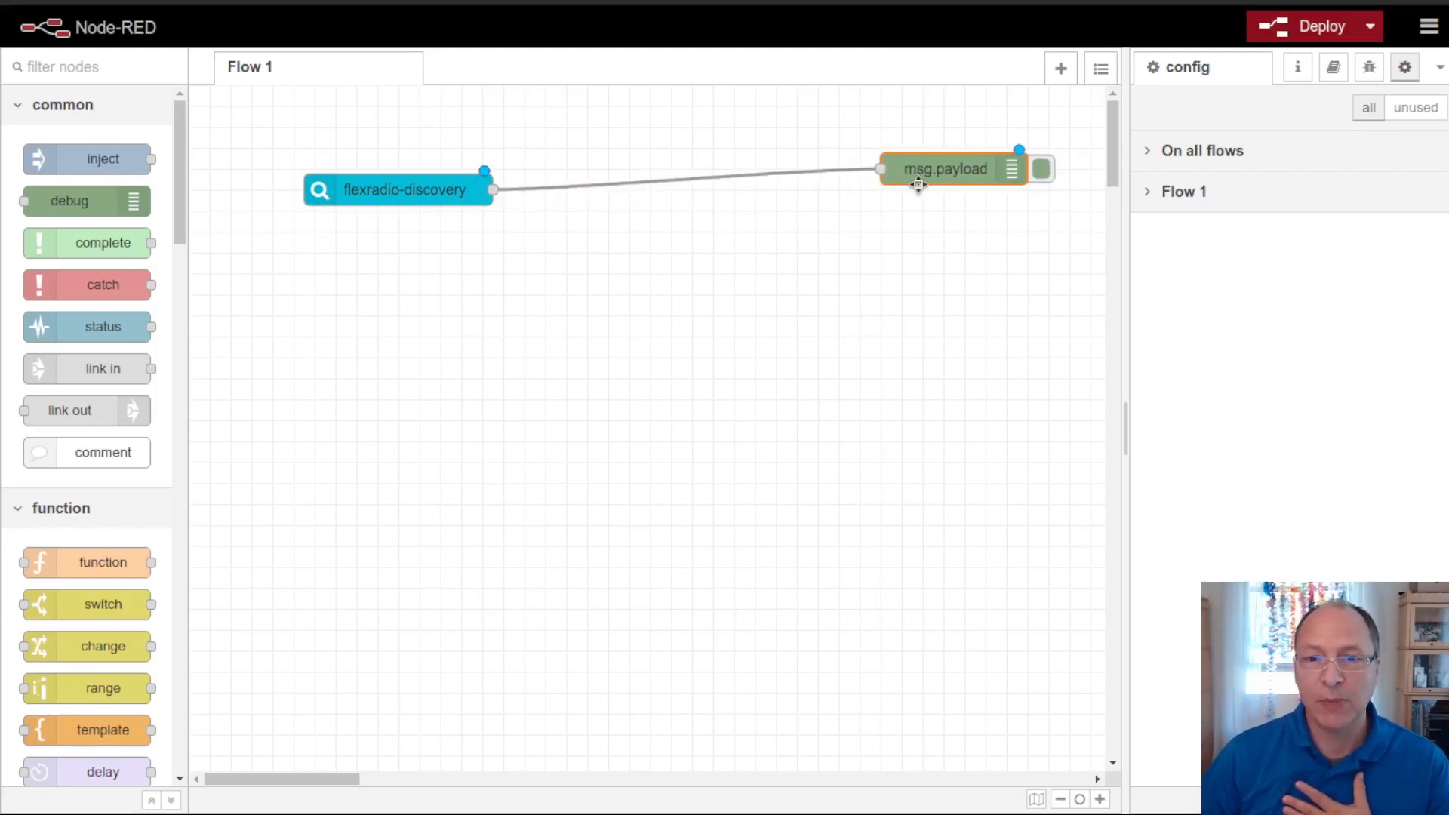
pyautogui.moveTo(944, 168); pyautogui.dragTo(930, 189)
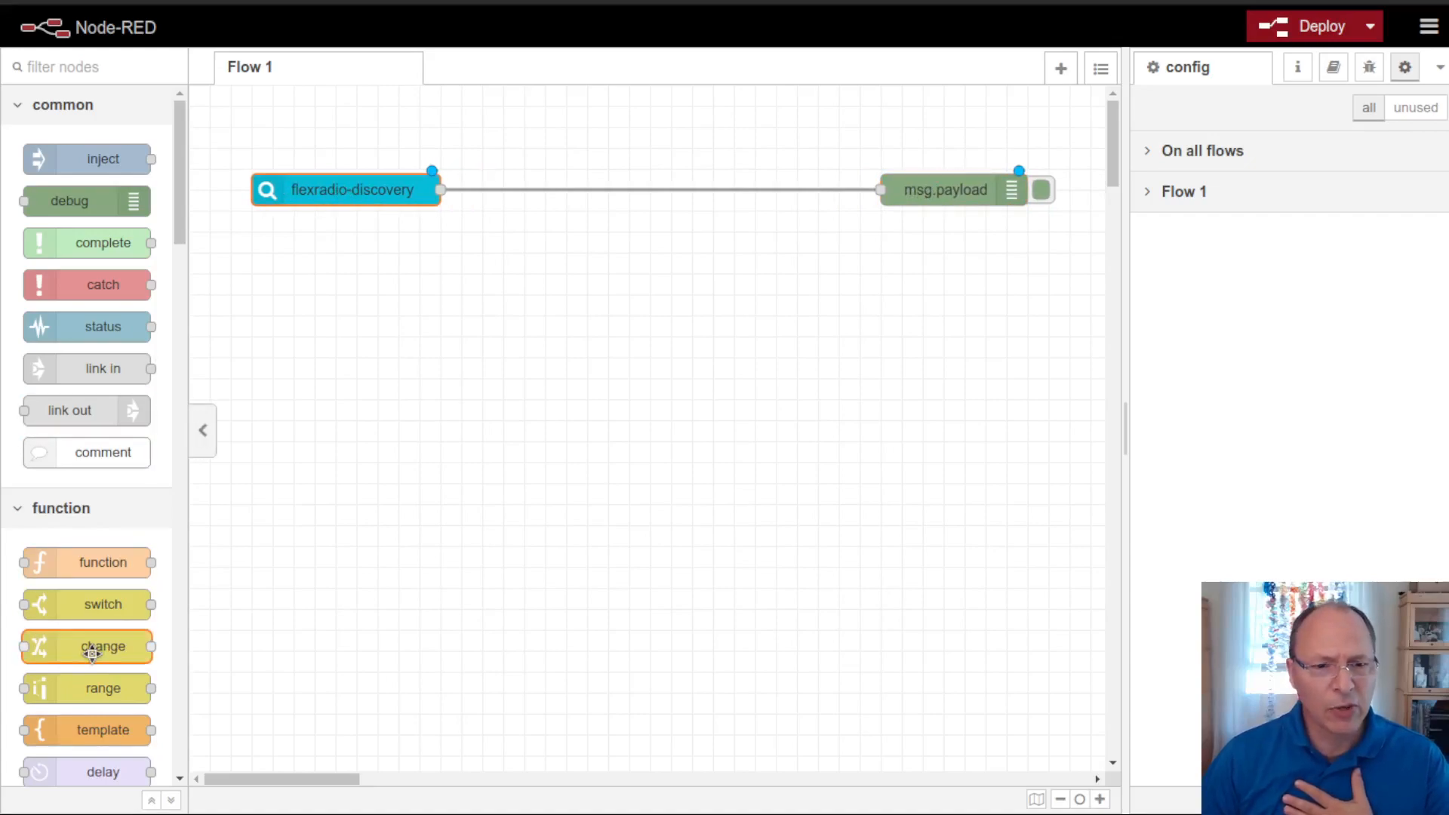
pyautogui.moveTo(86, 646); pyautogui.dragTo(671, 189)
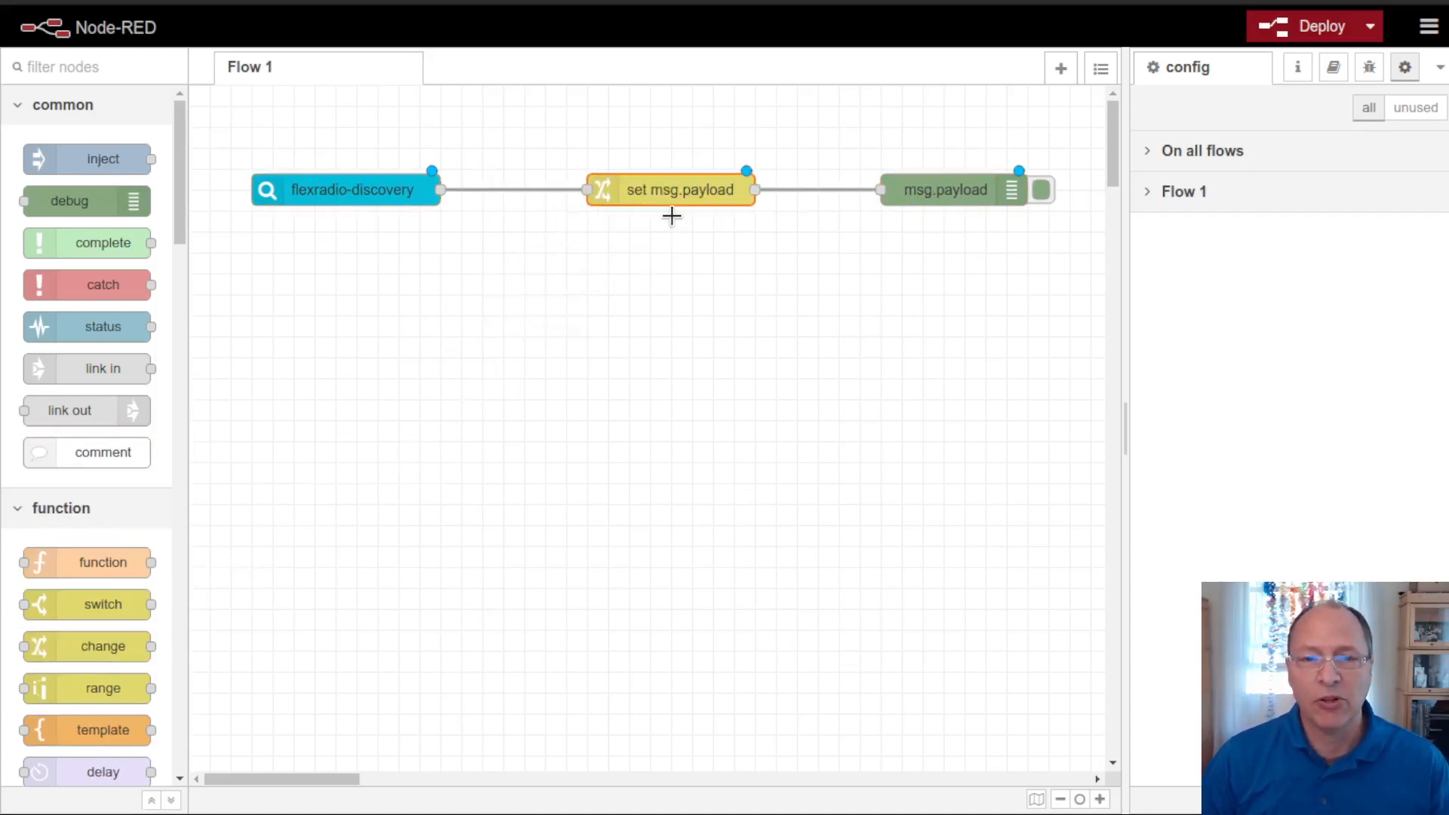
# Step: Give the change node rules setting msg.payload.serial and msg.payload.radio_license_id to 'HIDE ME'
pyautogui.doubleClick(679, 190)
pyautogui.write('H')
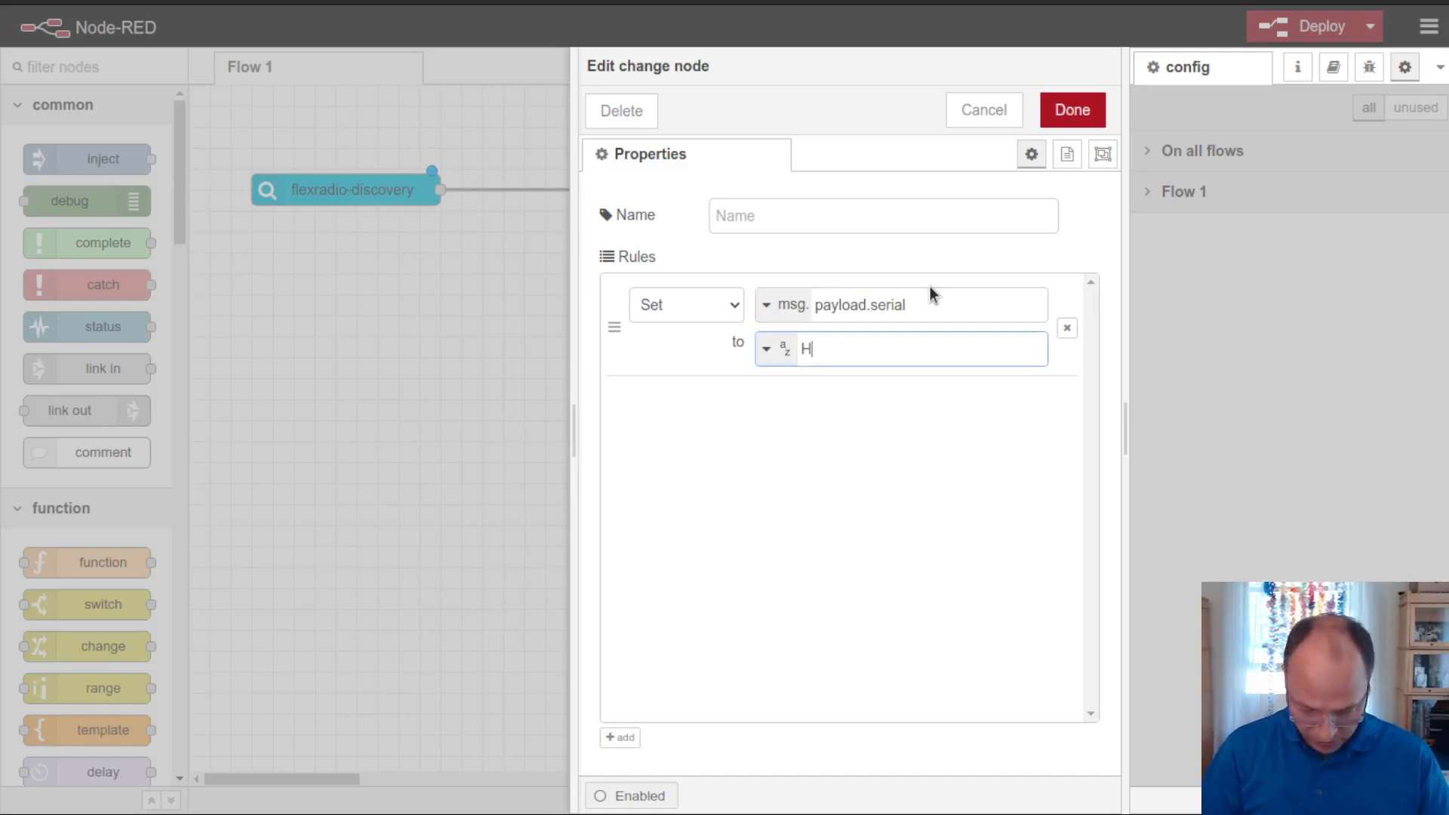
pyautogui.write('IDE ME')
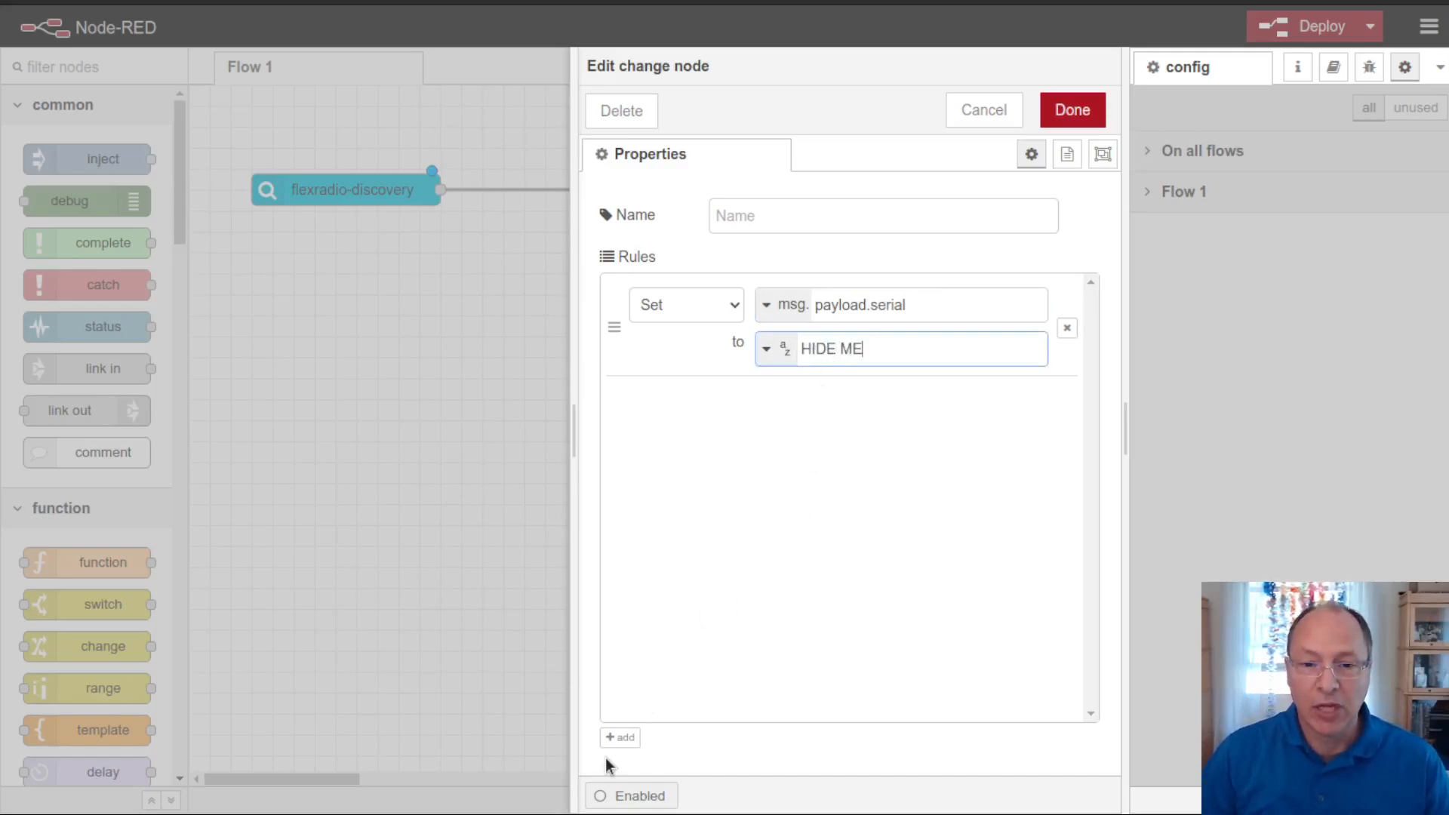
pyautogui.click(619, 736)
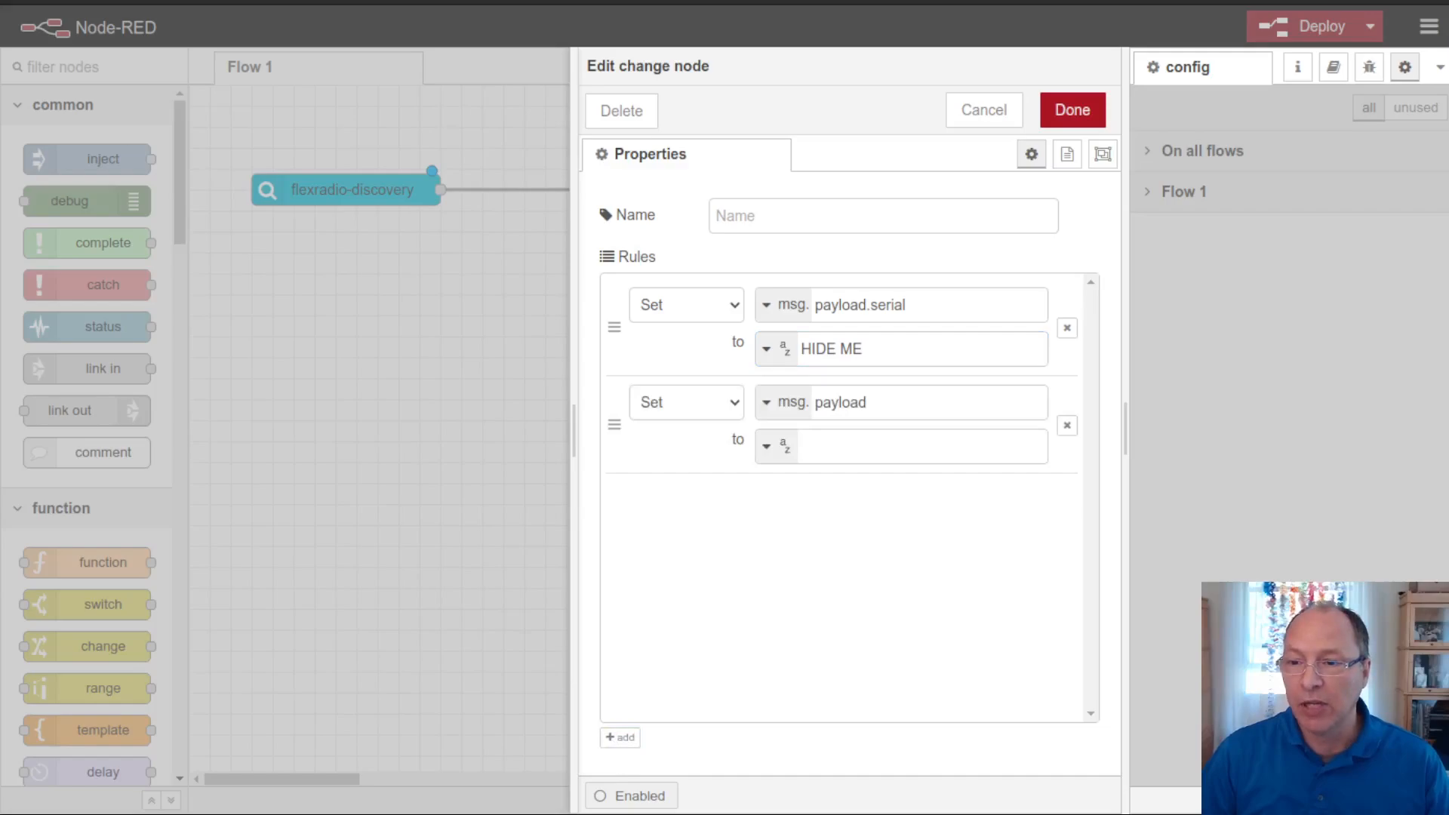
pyautogui.click(901, 402)
pyautogui.write('.radio_license_id')
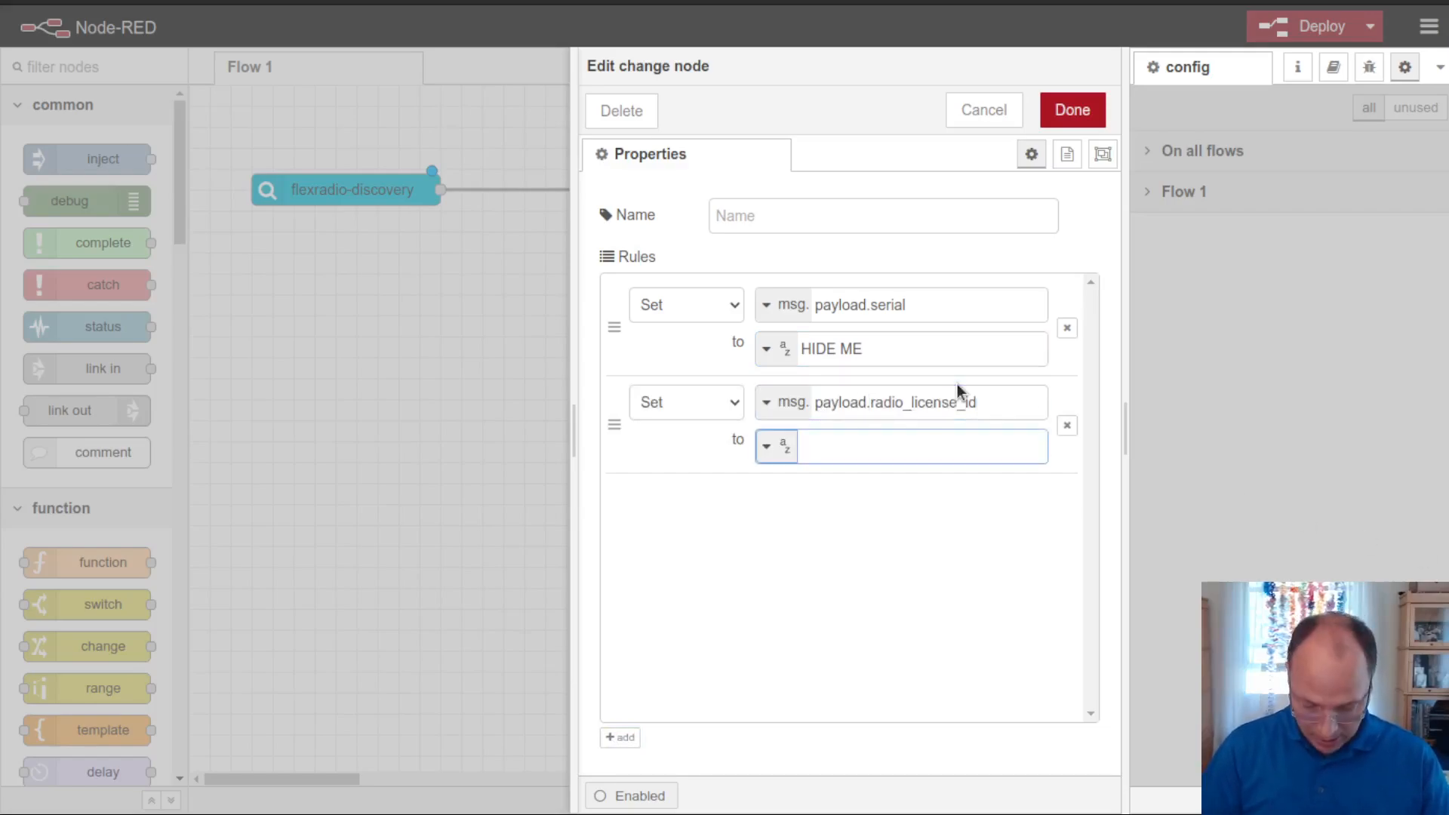
pyautogui.write('HIDE ME')
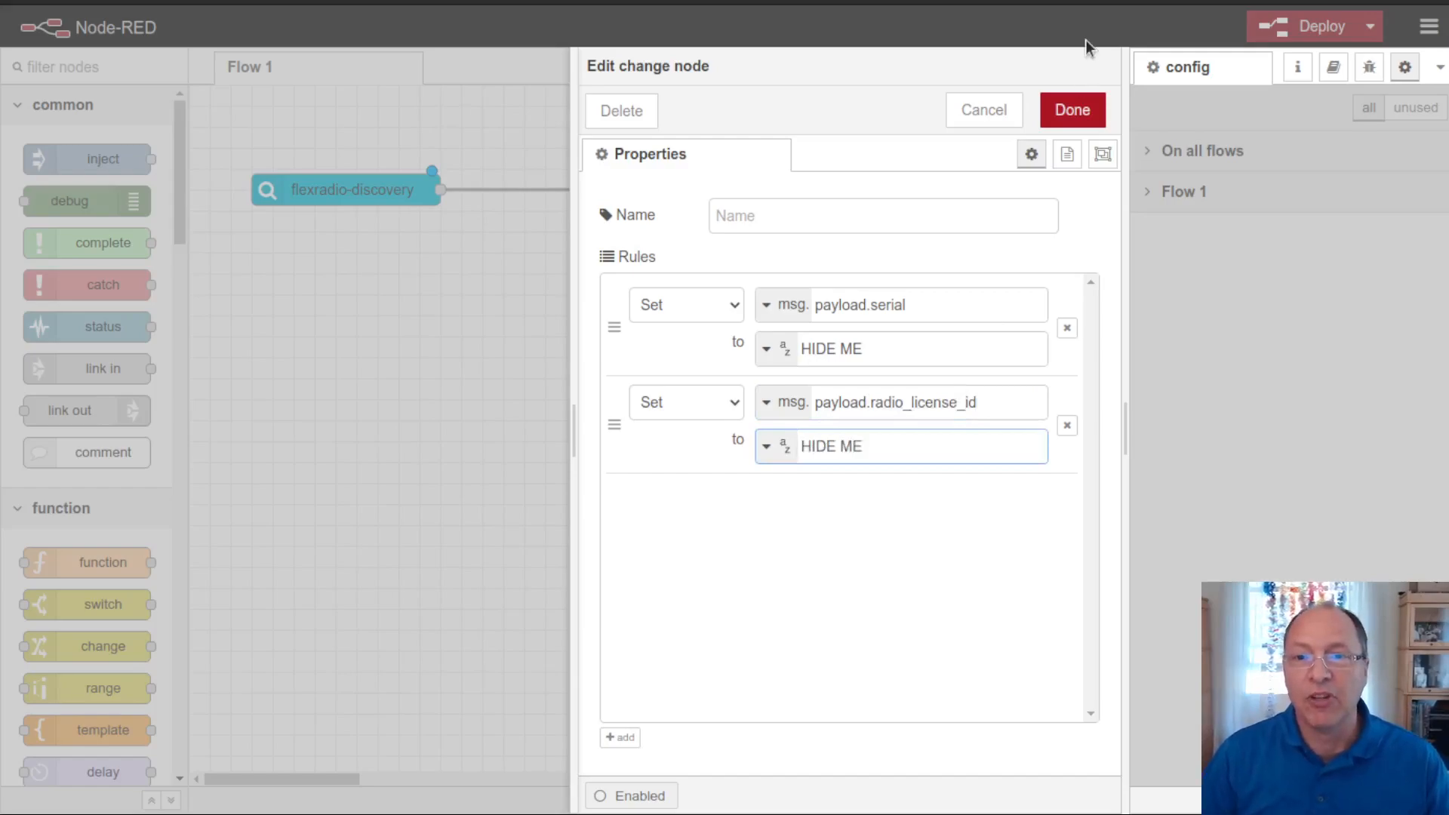
pyautogui.click(1071, 110)
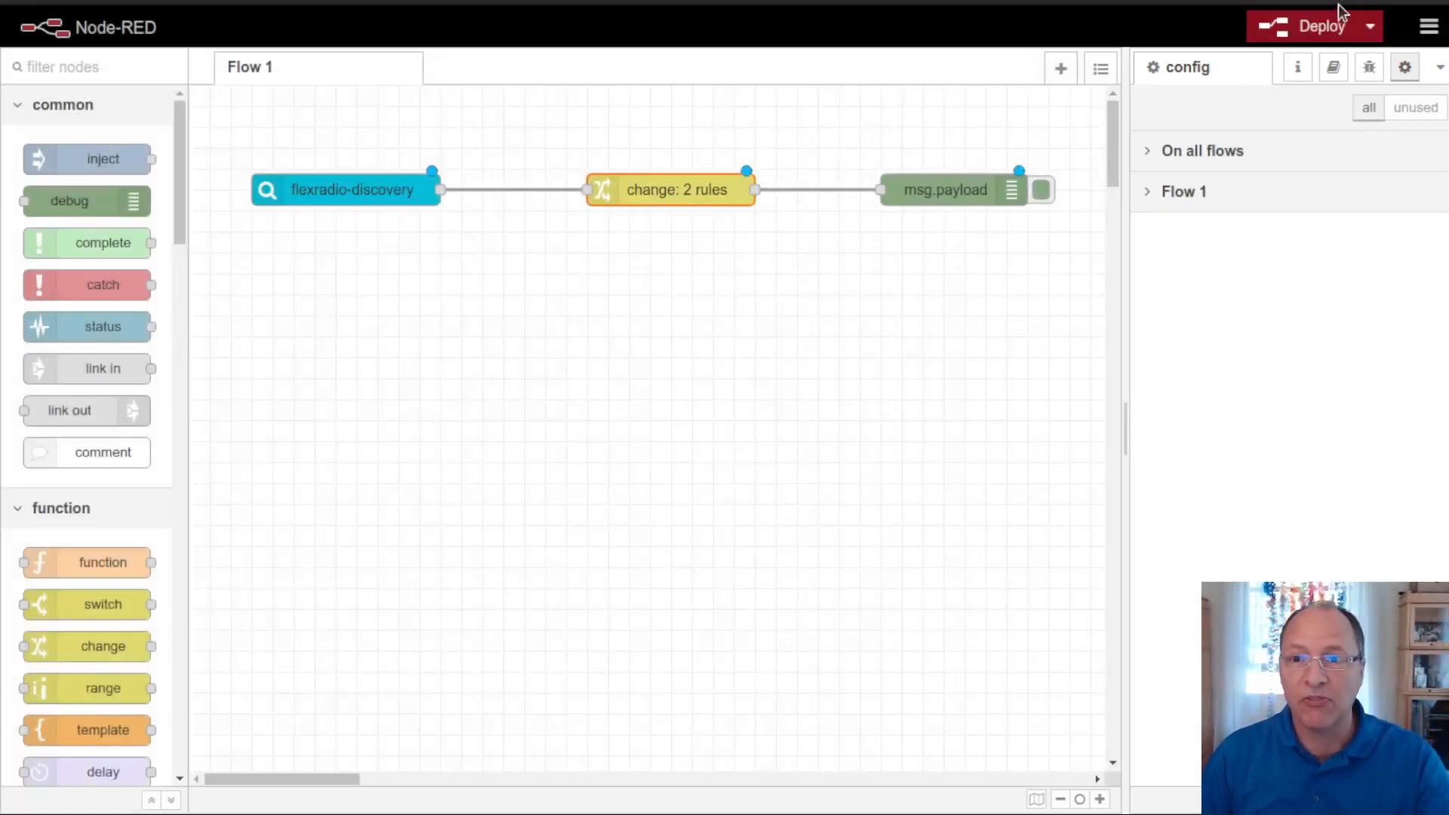
# Step: Deploy the flow and clear old messages from the Debug sidebar
pyautogui.click(1321, 25)
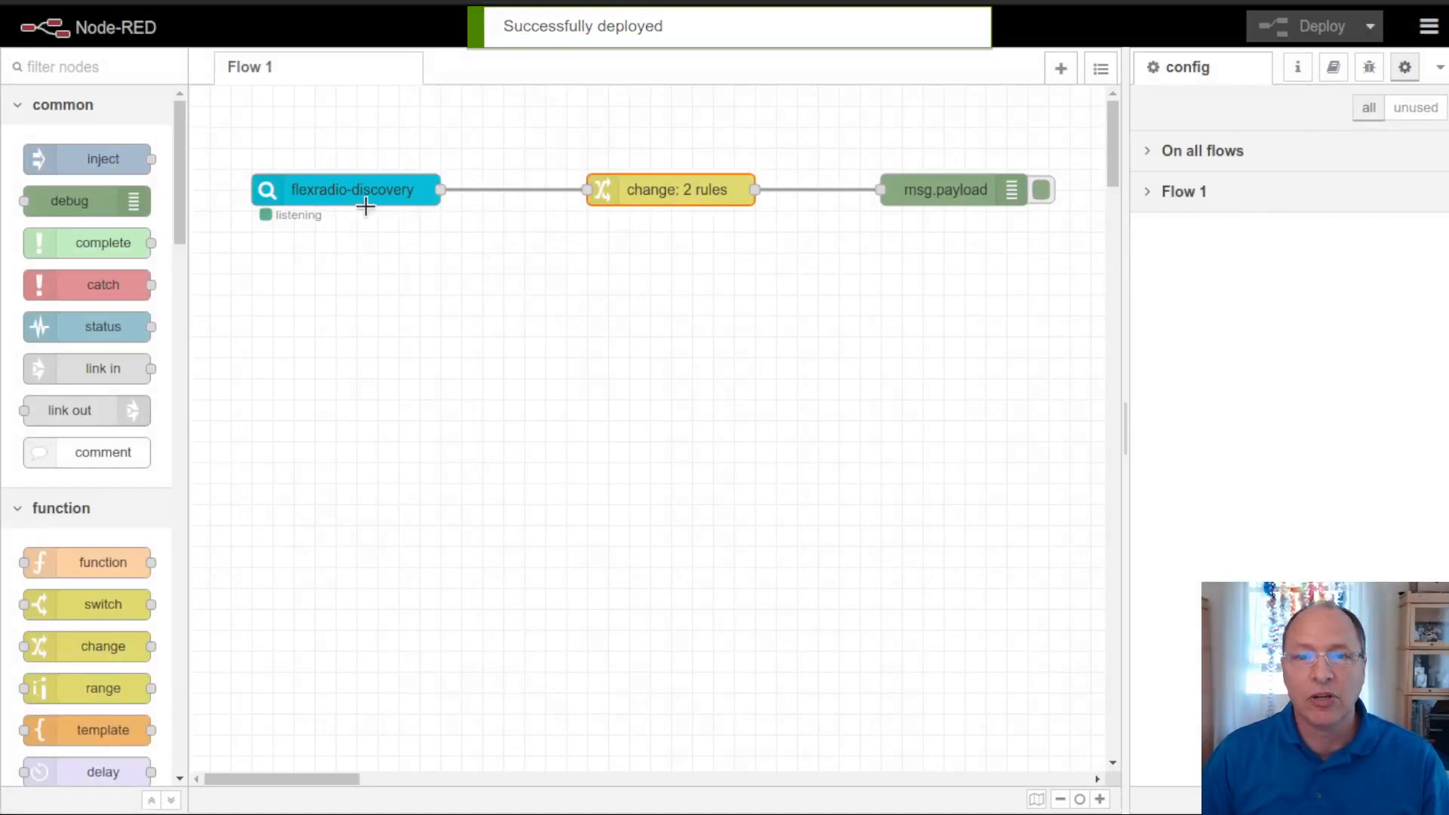
pyautogui.click(1368, 66)
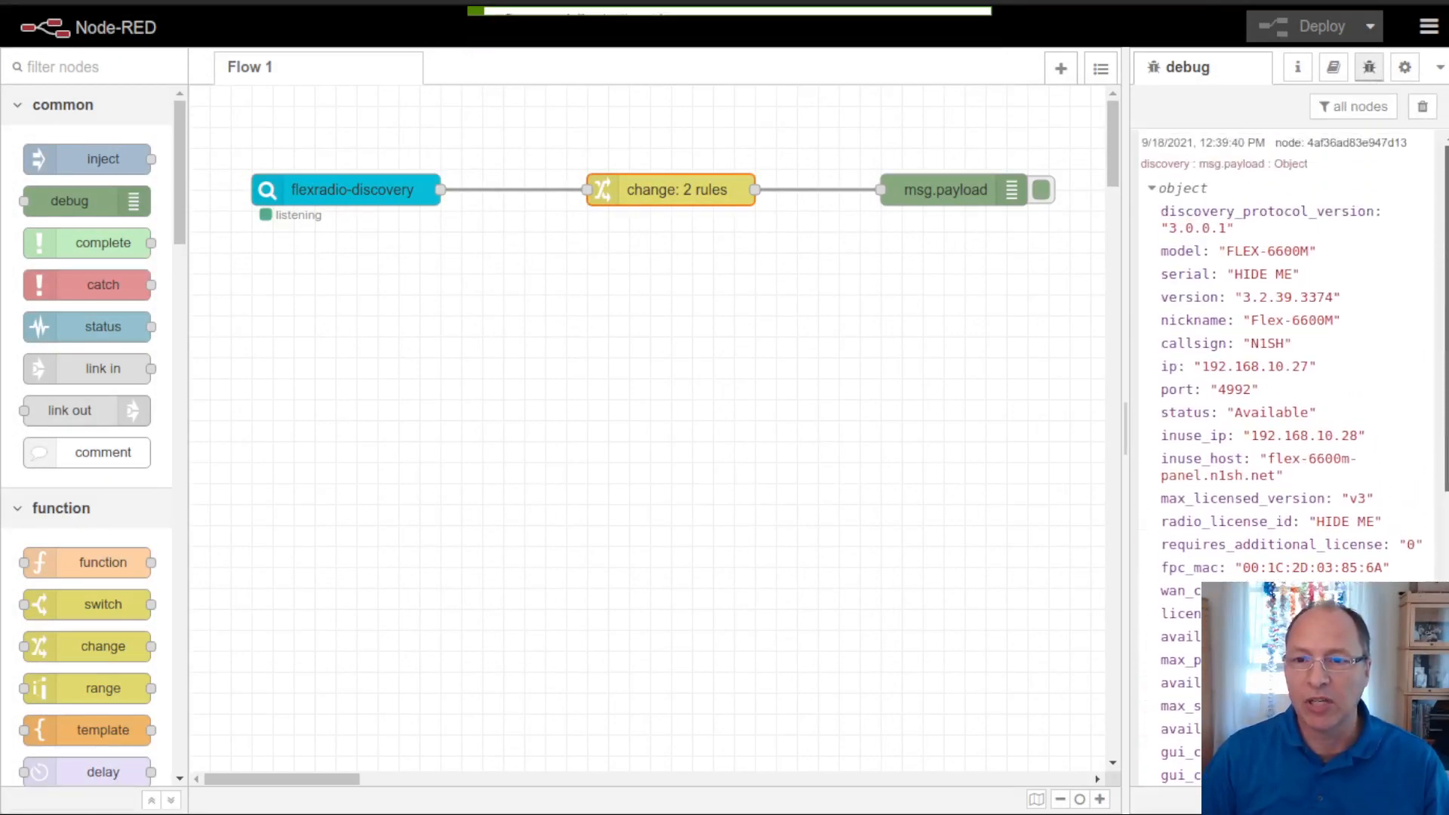
pyautogui.click(1422, 106)
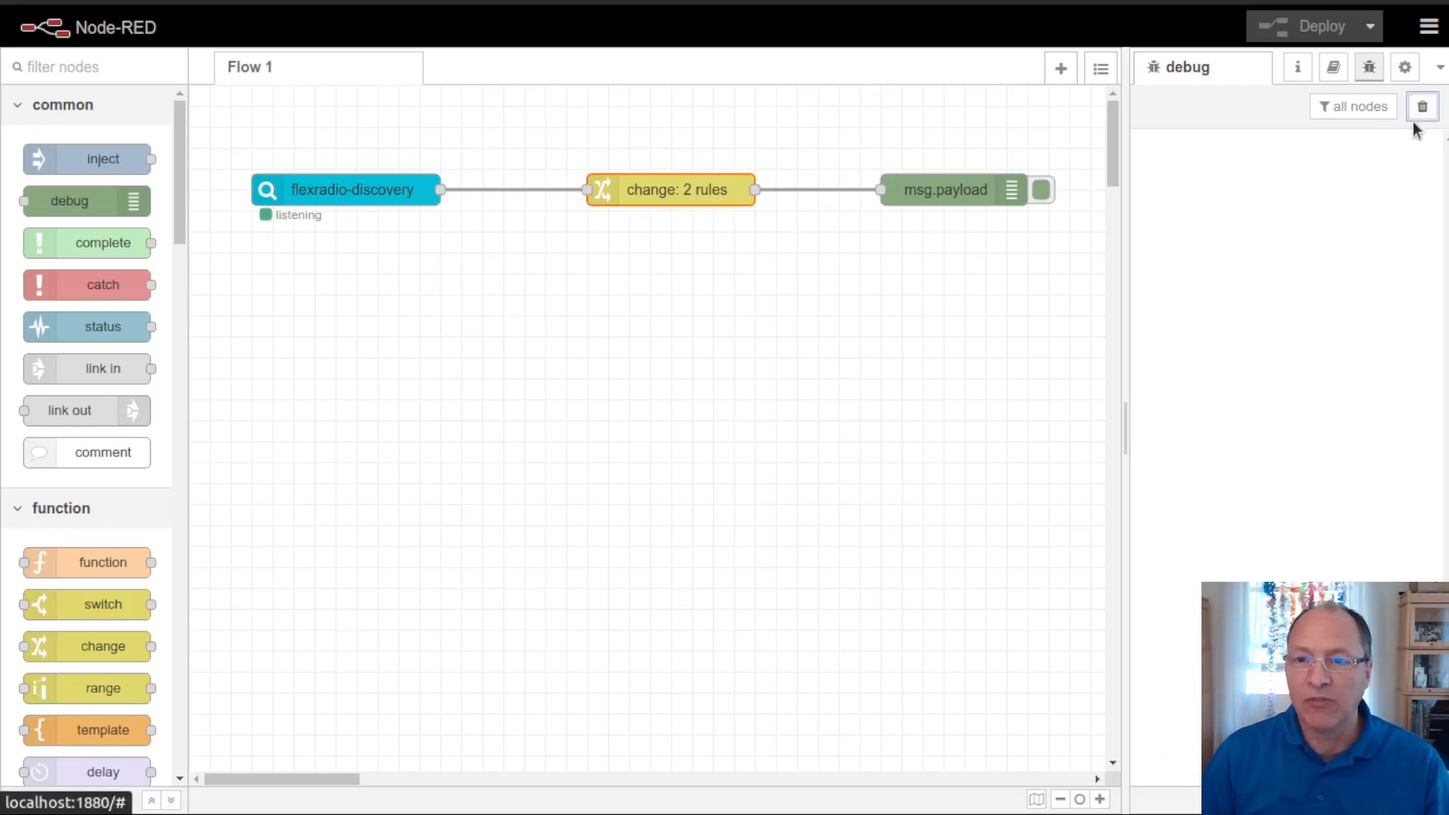
pyautogui.moveTo(964, 198)
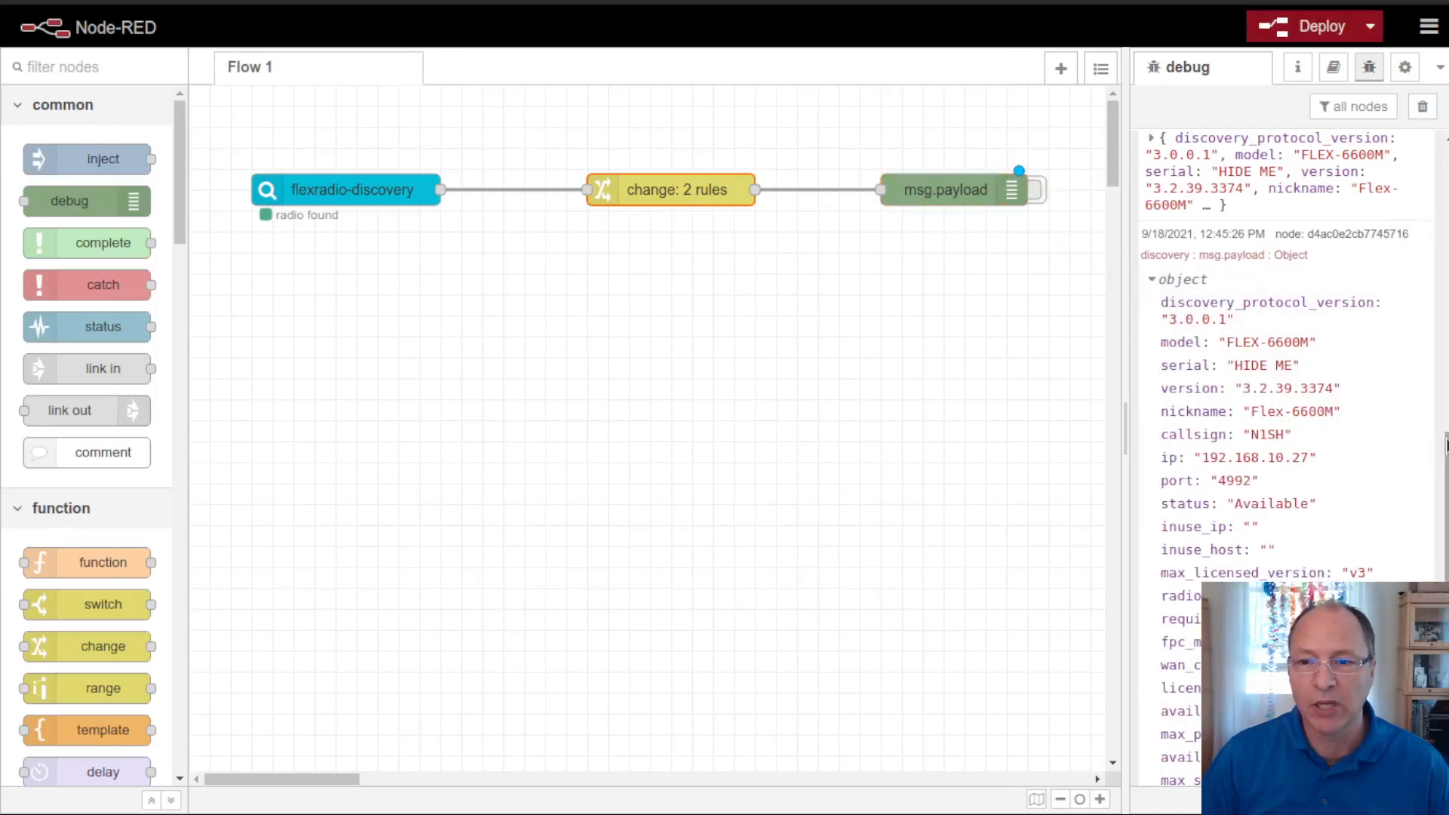
# Step: Inspect the FLEX-6600M discovery payload fields, including gui_client_stations and masked serial
pyautogui.scroll(-3)
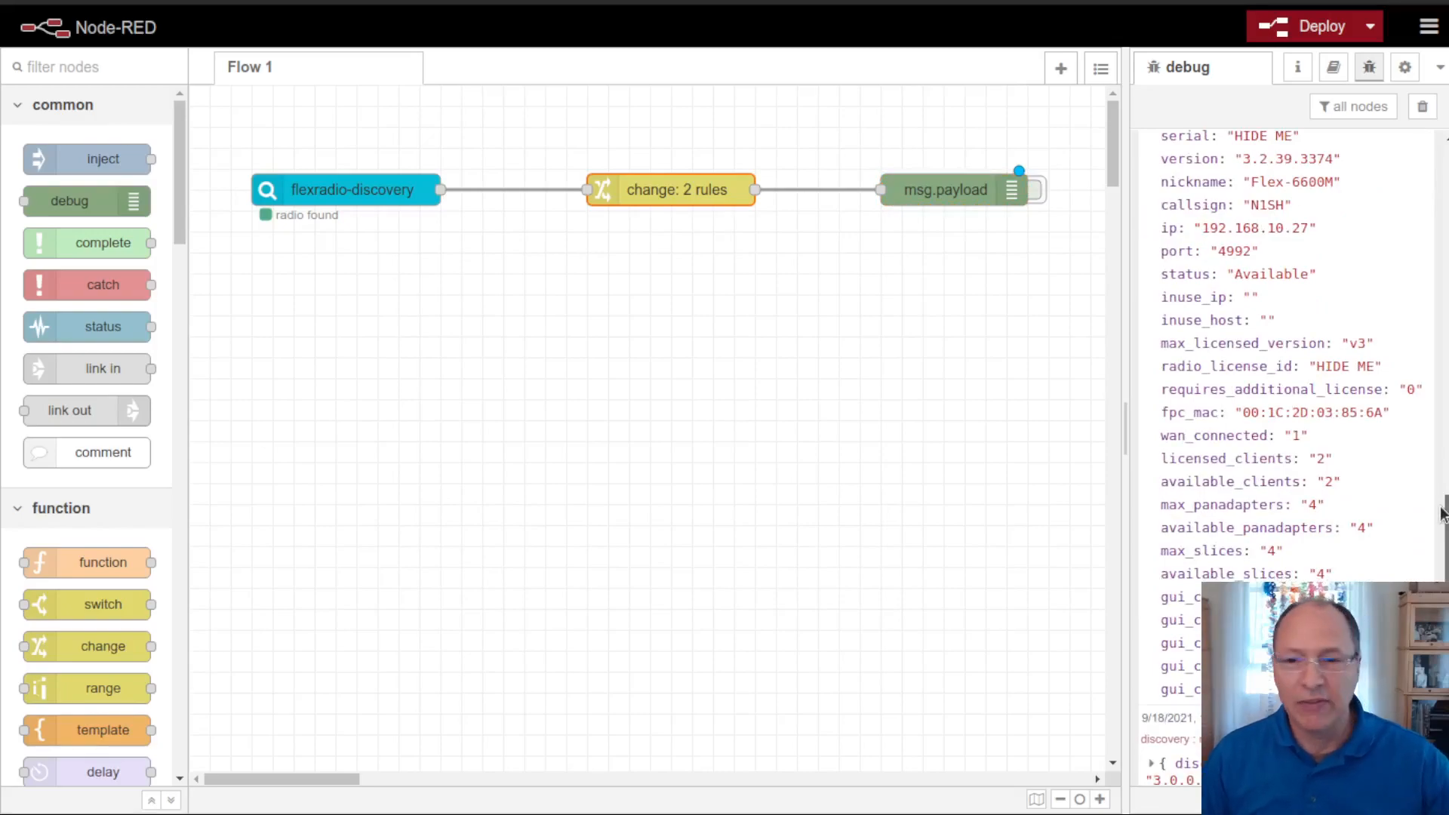
pyautogui.click(944, 189)
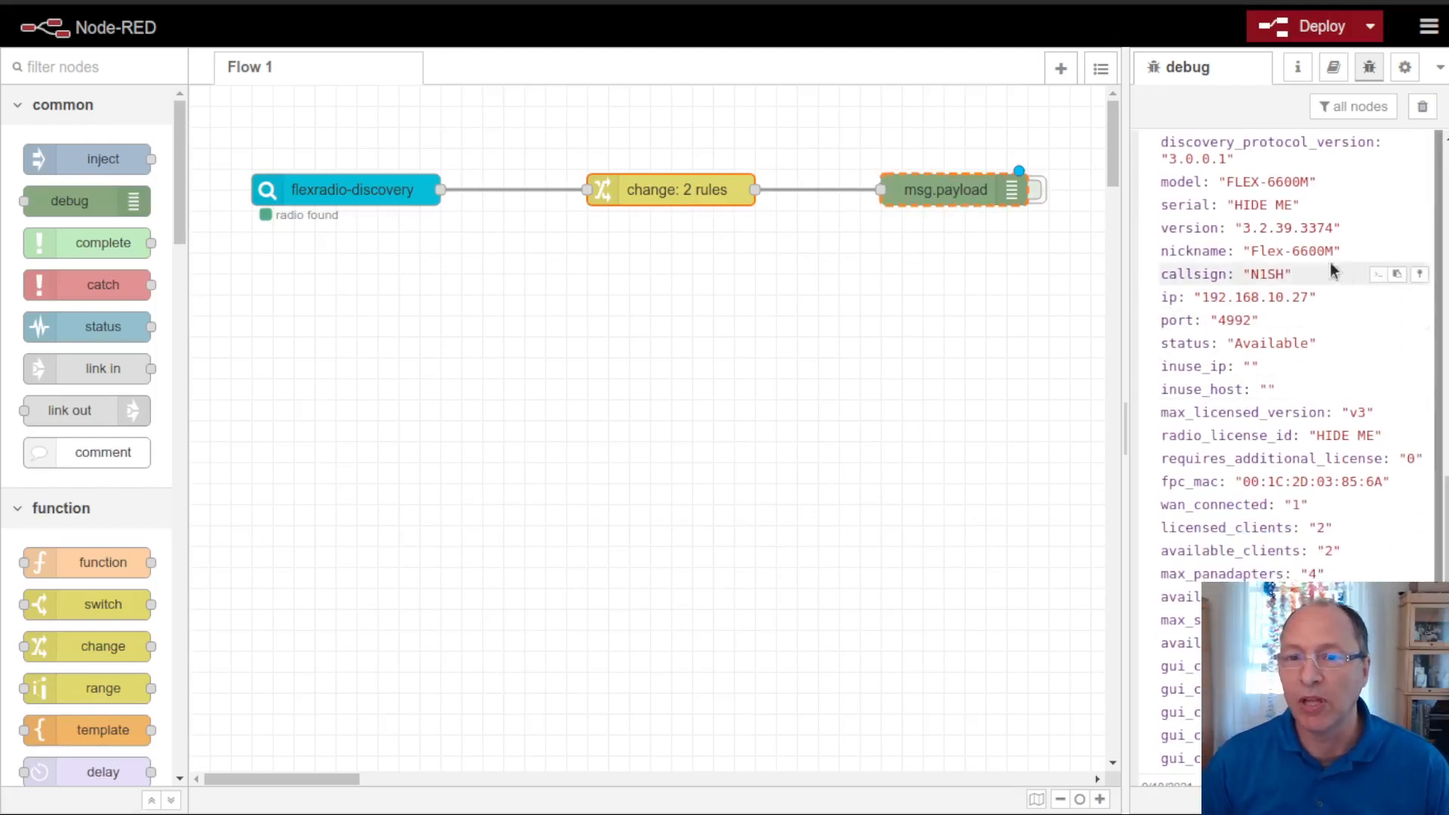
pyautogui.moveTo(1298, 275)
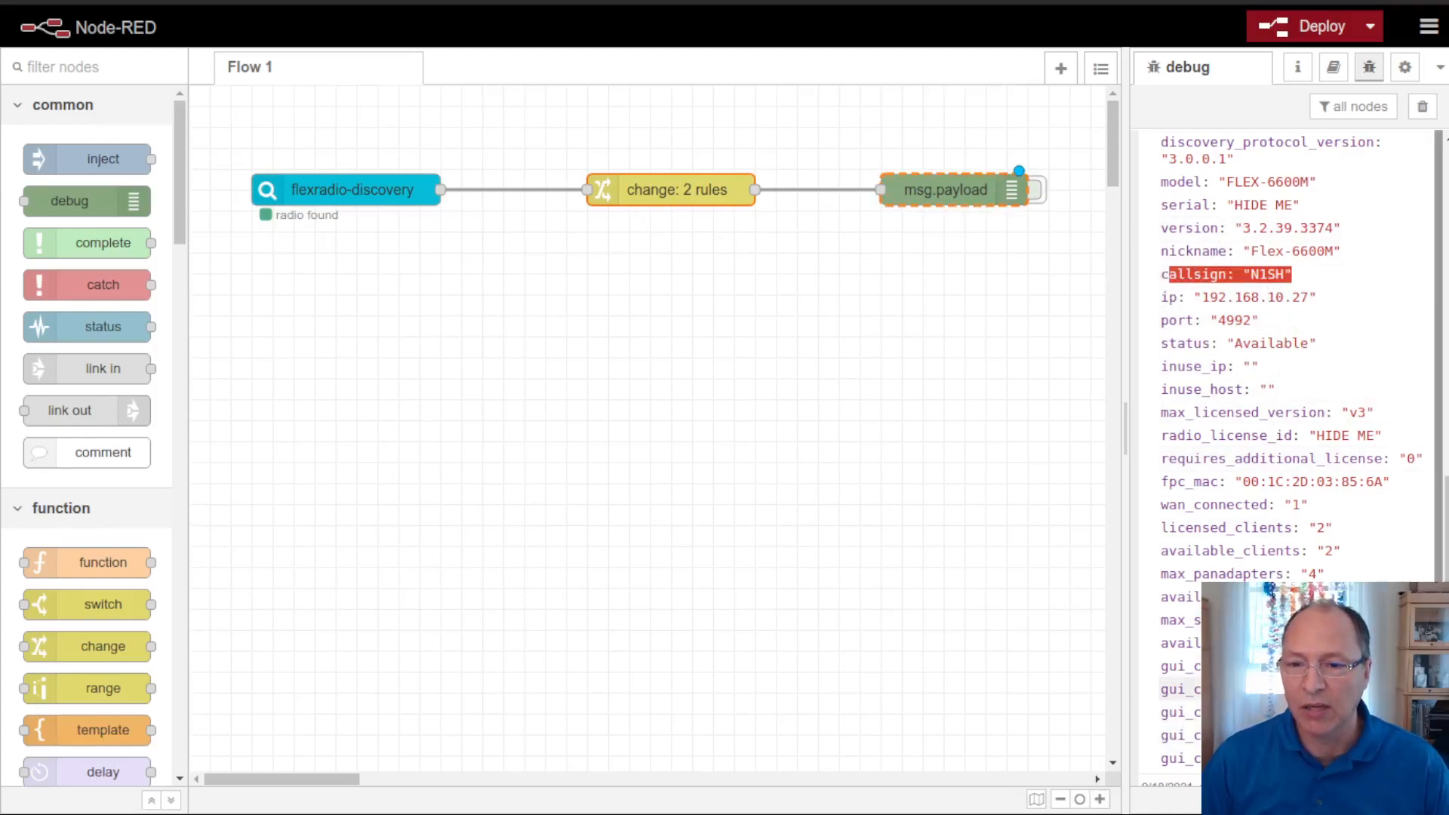
pyautogui.scroll(-3)
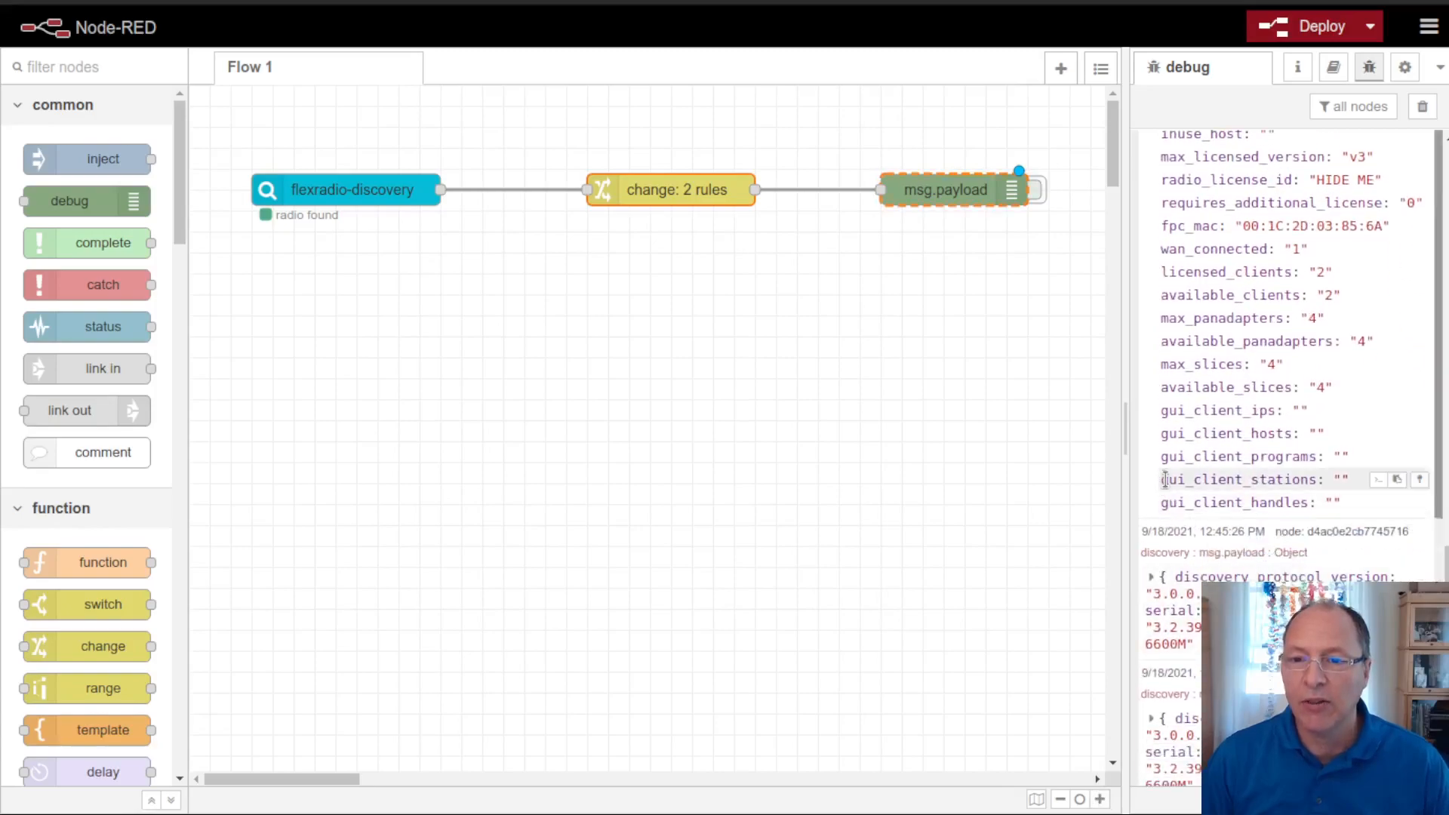
pyautogui.doubleClick(1238, 479)
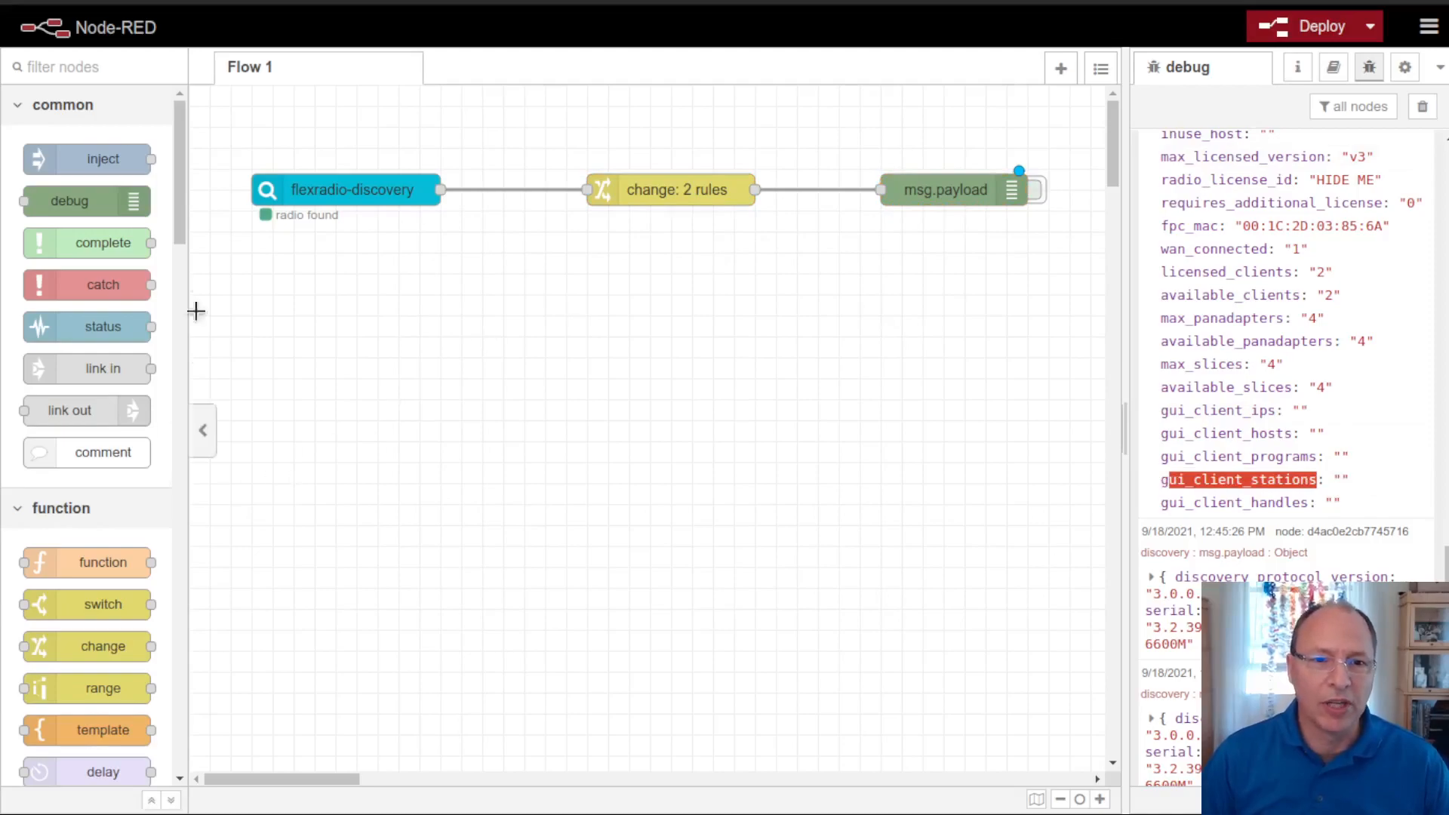
pyautogui.scroll(-3)
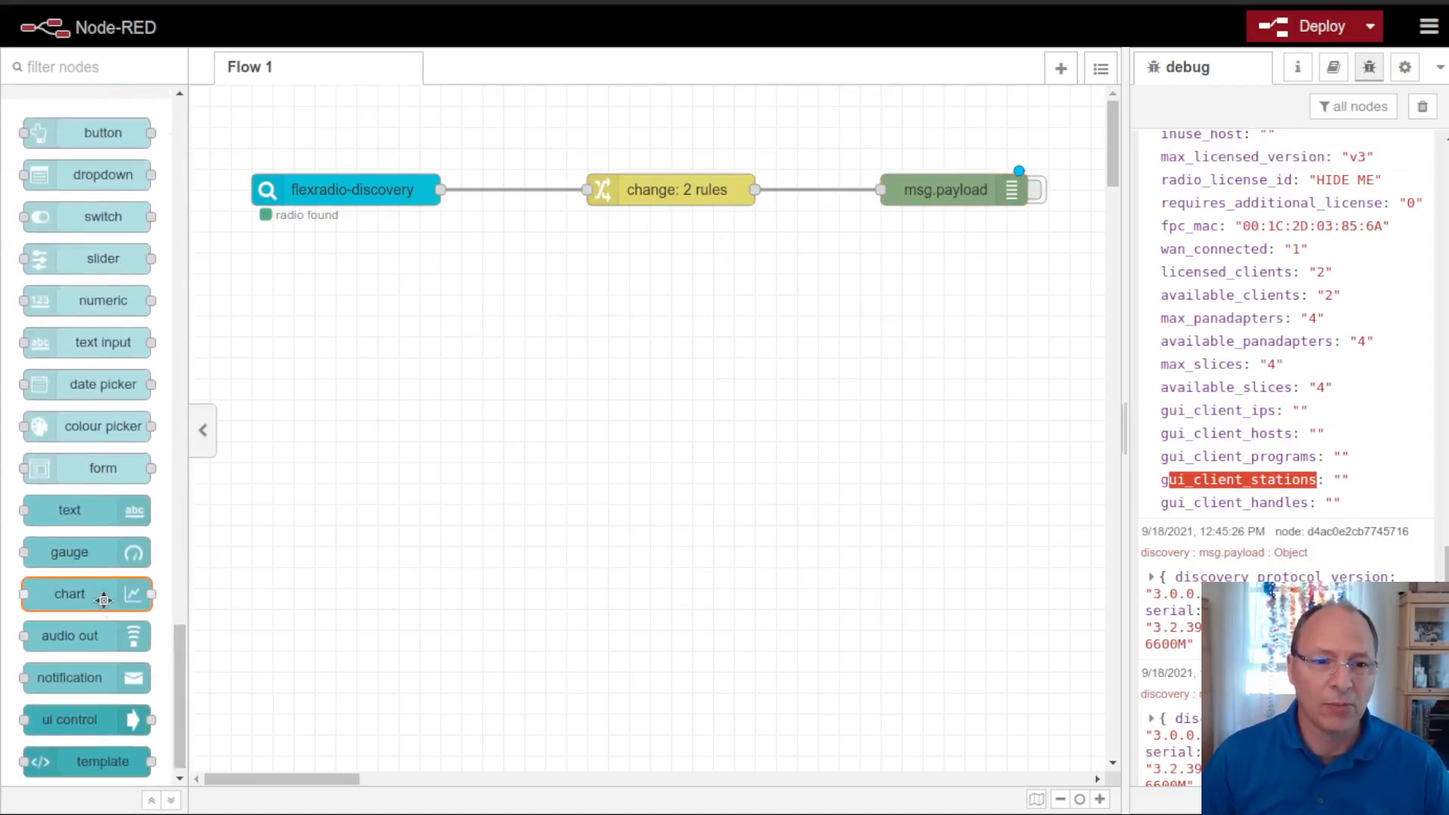
# Step: Wire a new dashboard text node from discovery, labelled Nickname showing {{msg.payload.nickname}}
pyautogui.moveTo(70, 510); pyautogui.dragTo(795, 294)
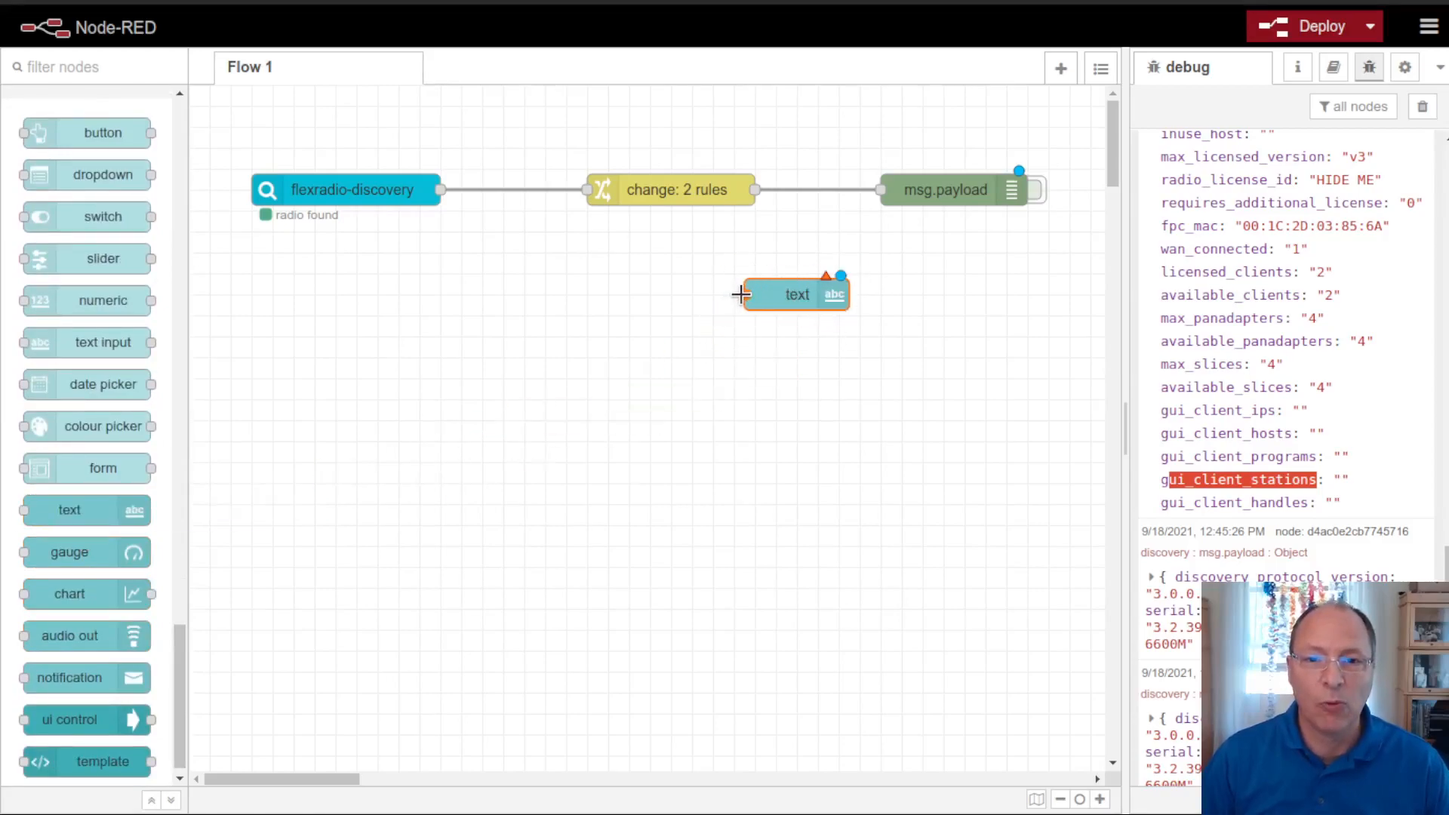
pyautogui.moveTo(443, 190); pyautogui.dragTo(744, 294)
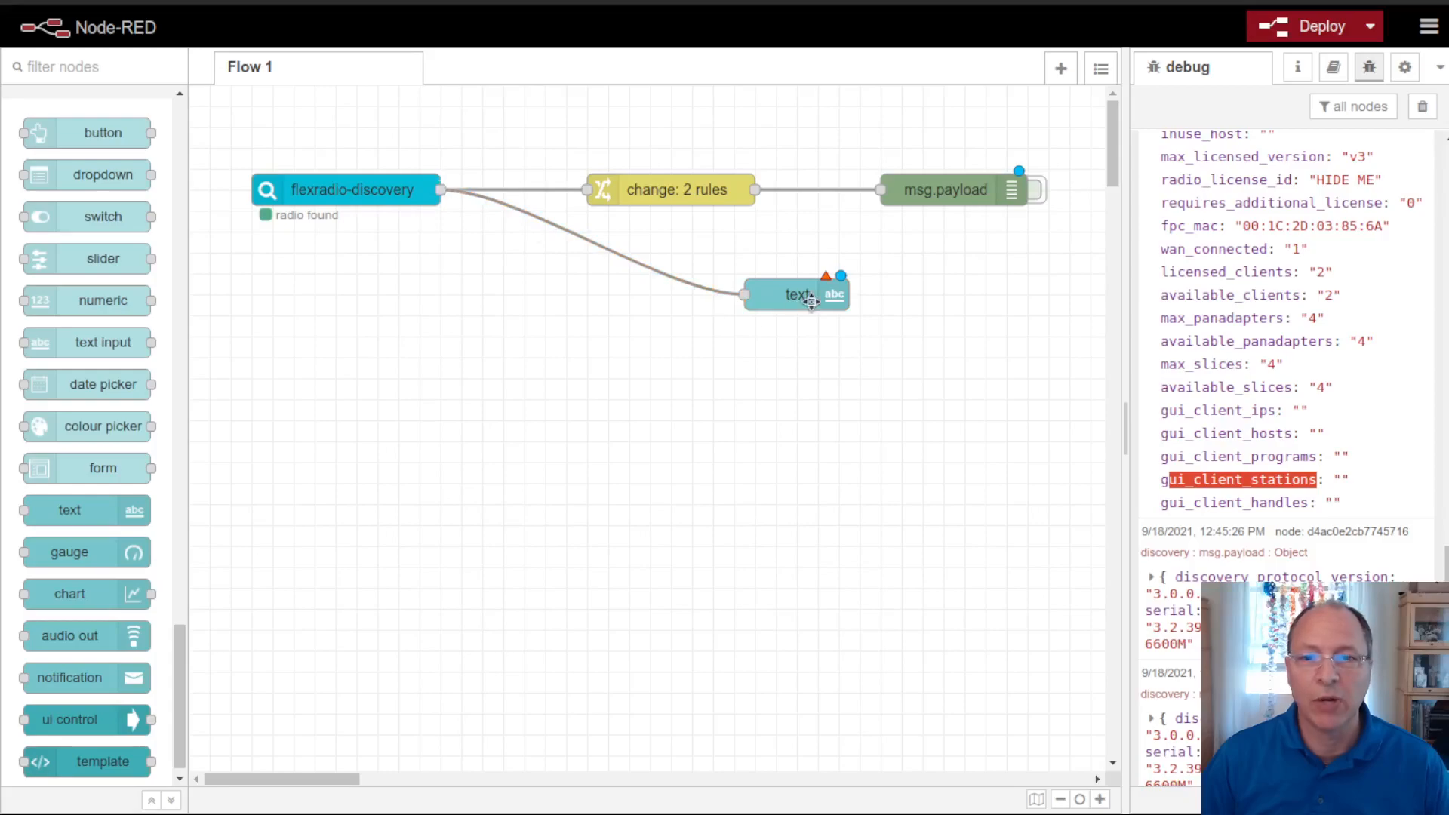
pyautogui.doubleClick(795, 293)
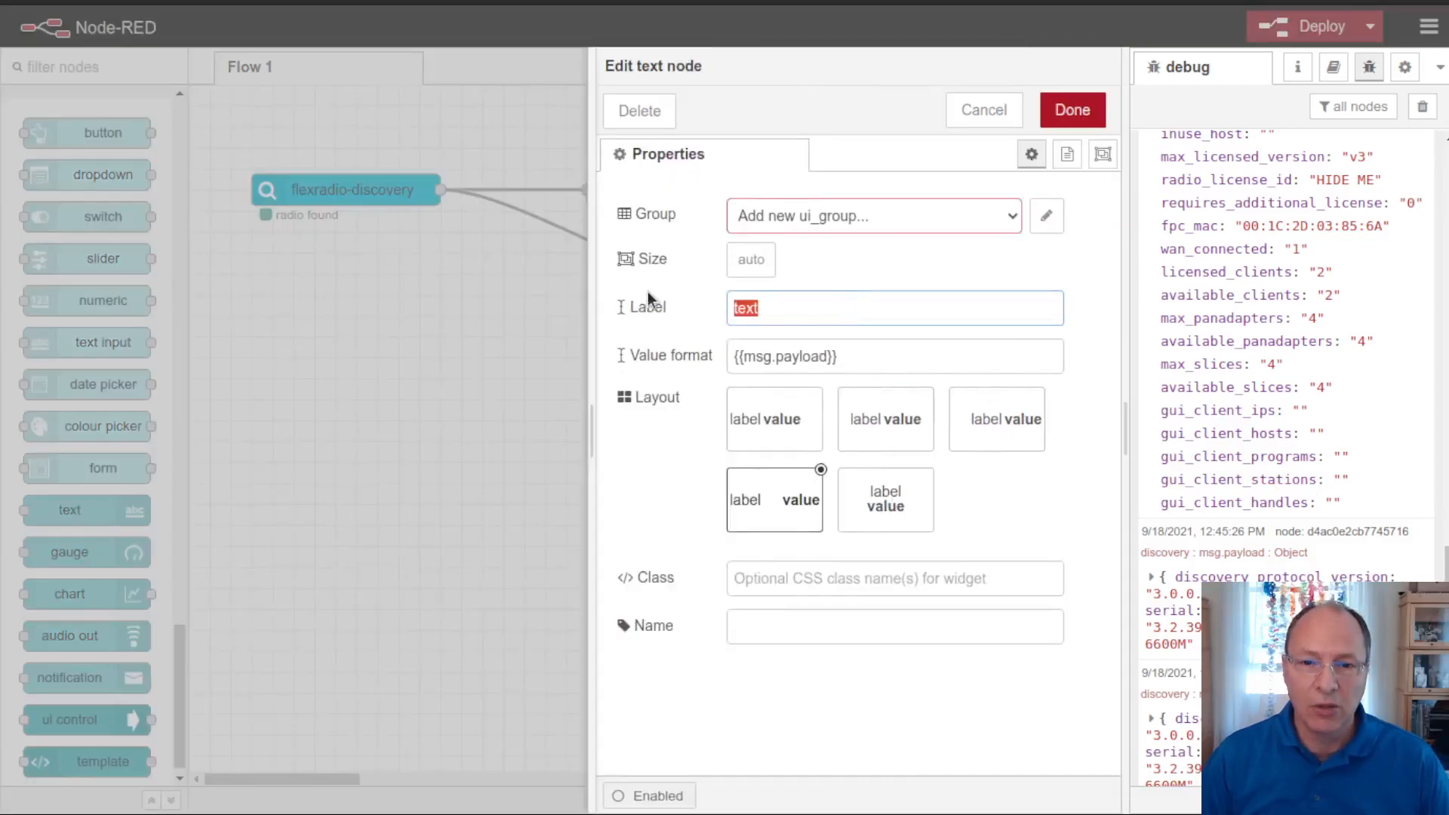
pyautogui.write('nid')
pyautogui.click(895, 356)
pyautogui.write('.nickname')
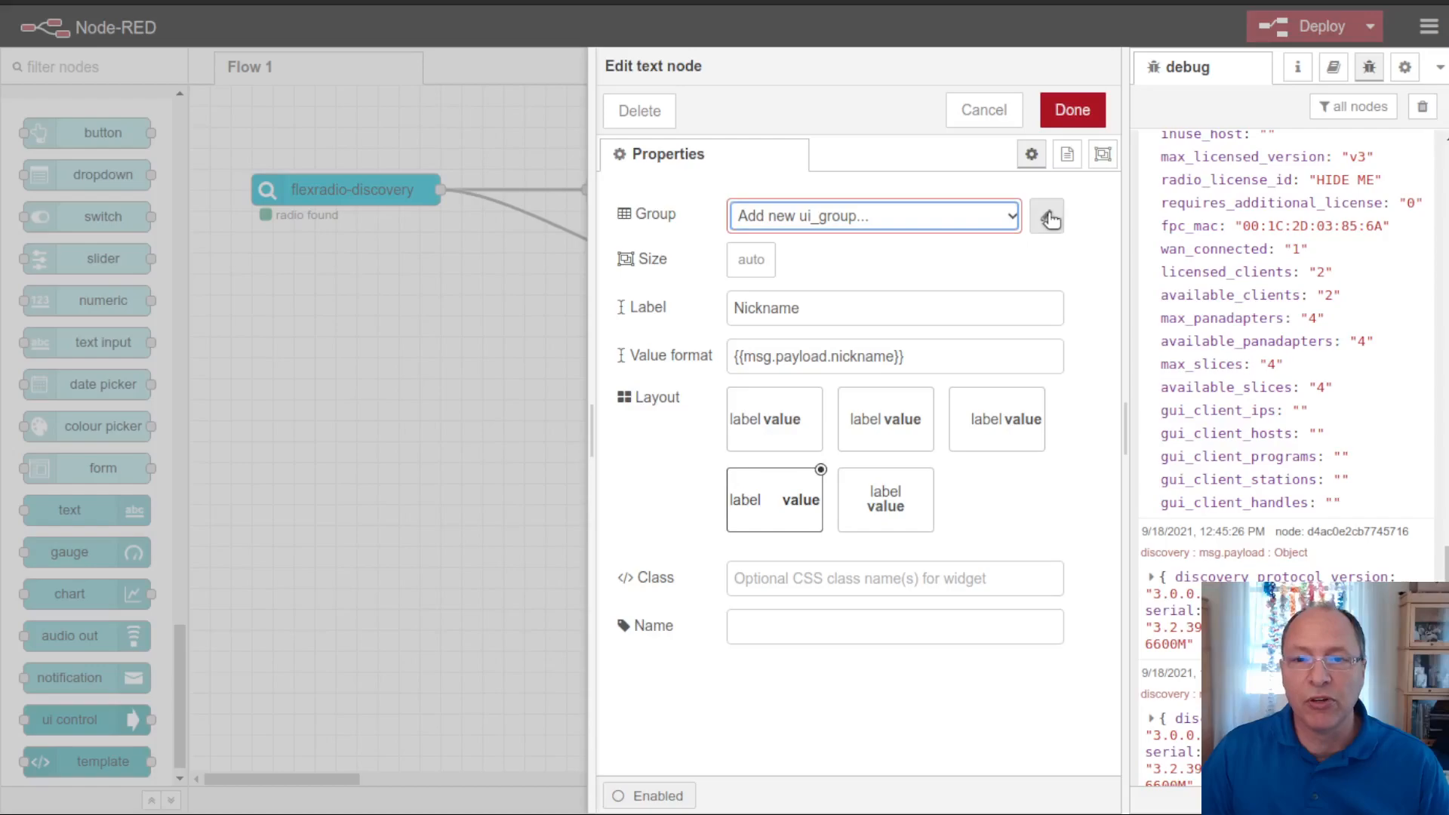
# Step: Create a Discovery group on a new FlexRadio Dashboard tab, then deploy
pyautogui.click(1047, 215)
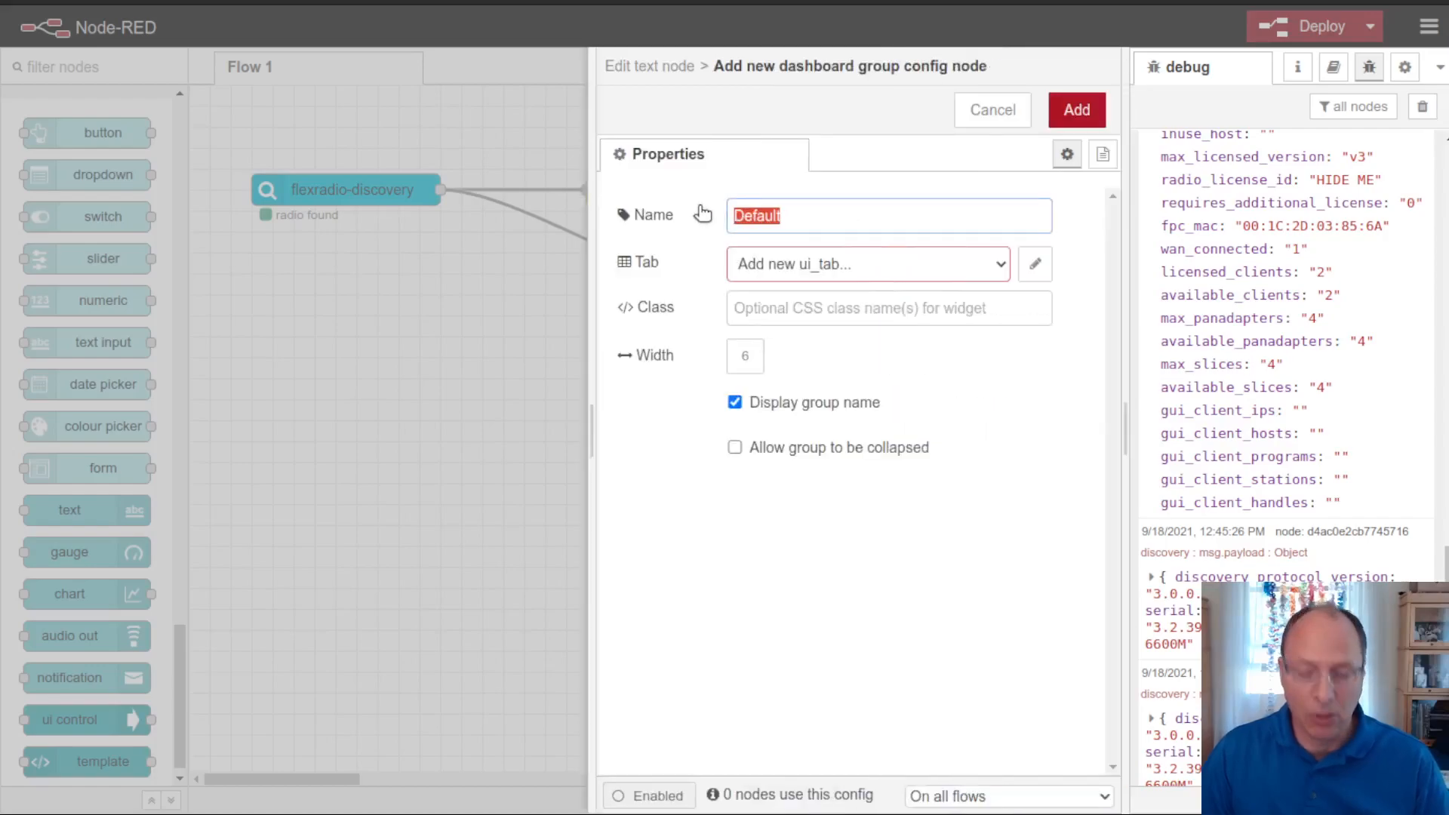
pyautogui.write('Discovery')
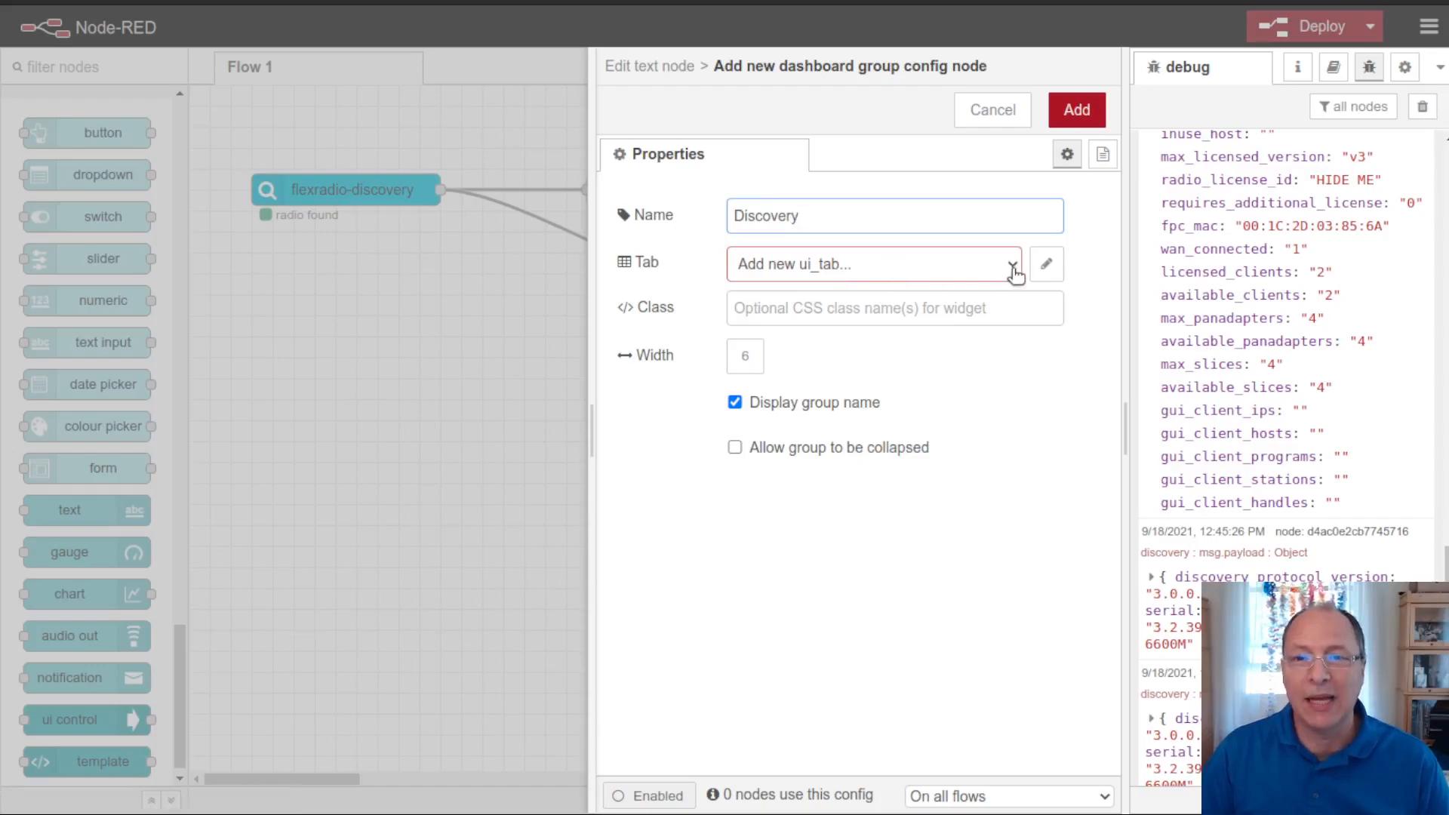
pyautogui.click(1045, 263)
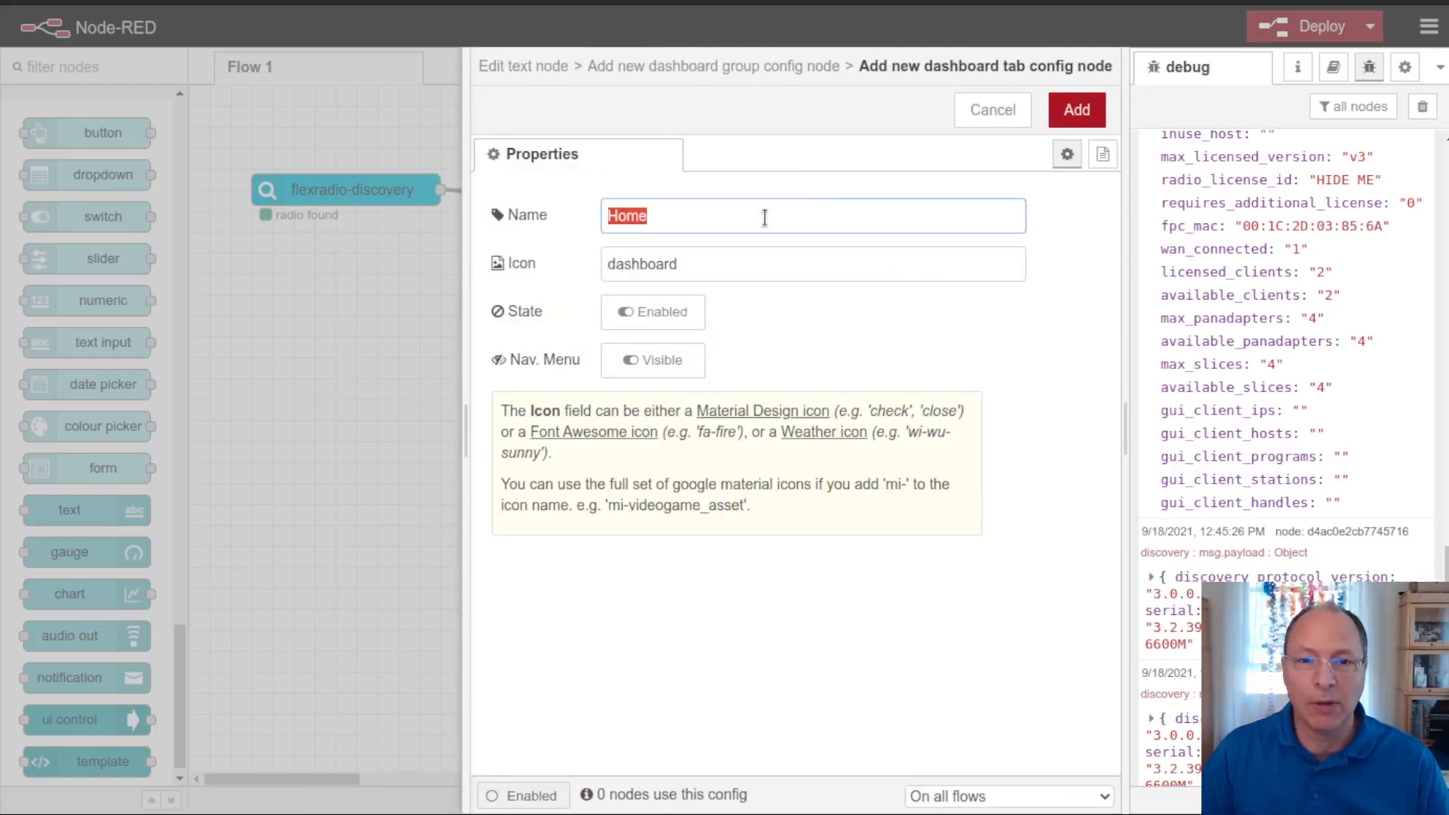
pyautogui.write('FlexRadio')
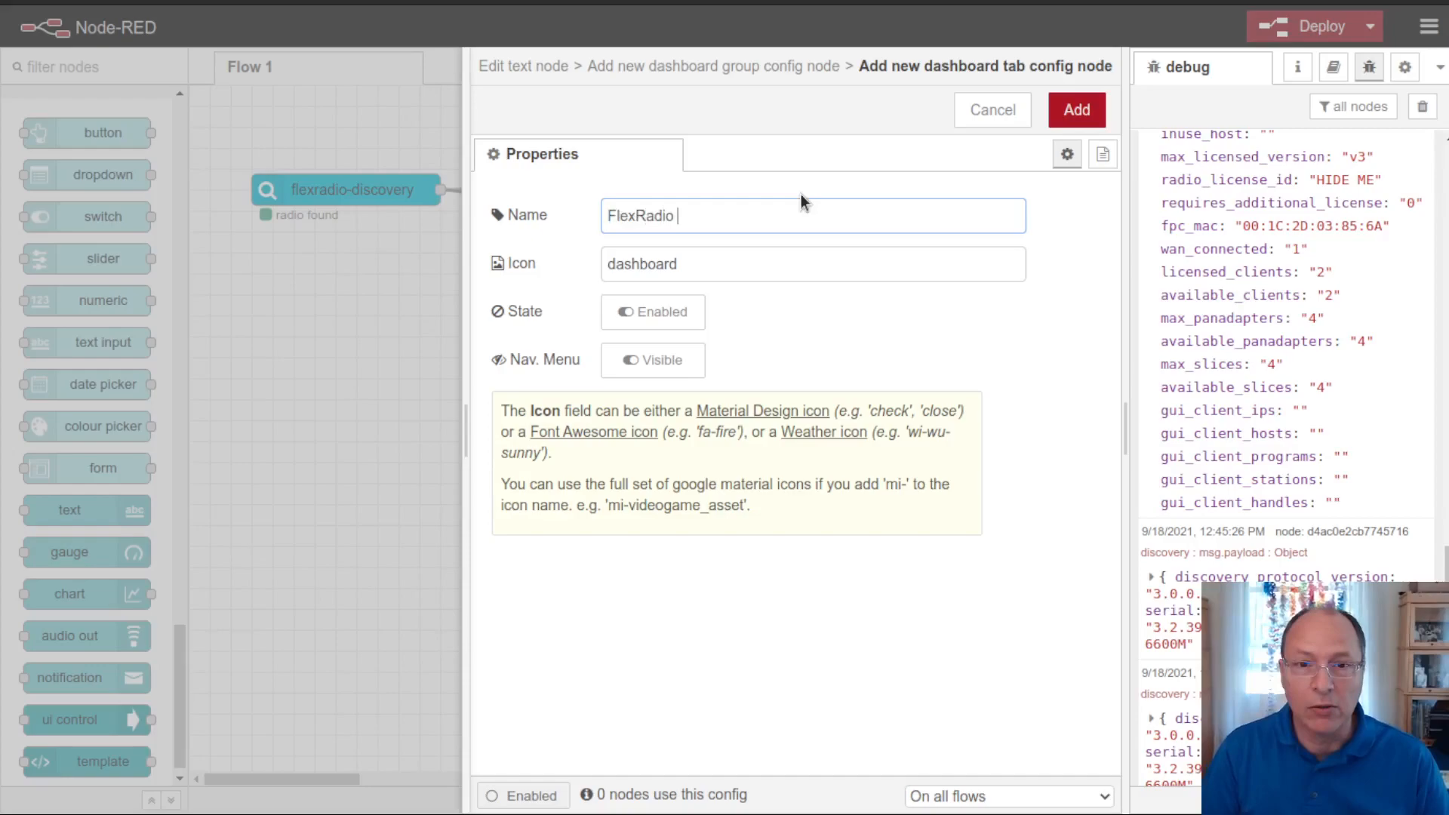
pyautogui.write('Dashboard')
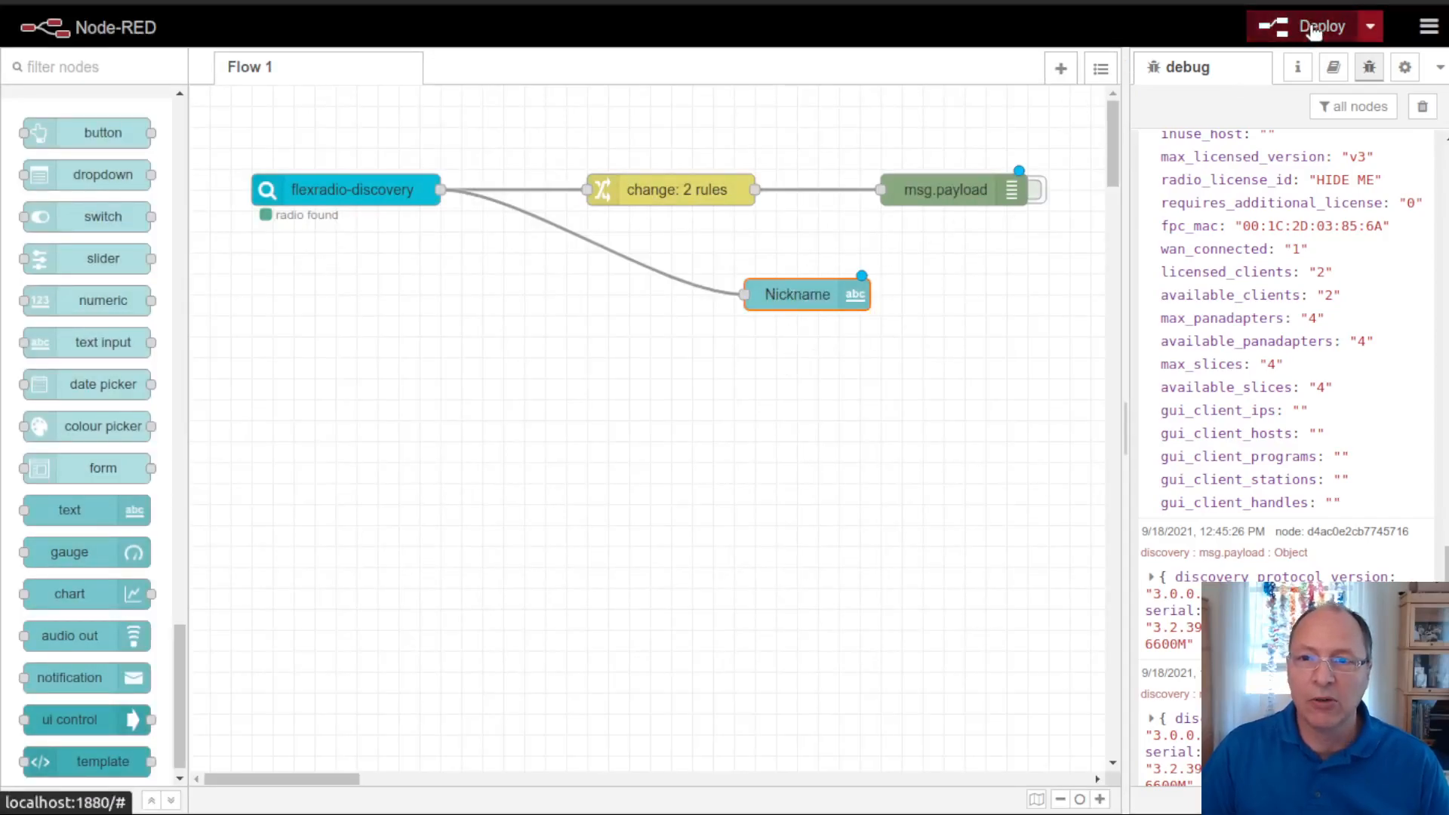
pyautogui.click(1313, 26)
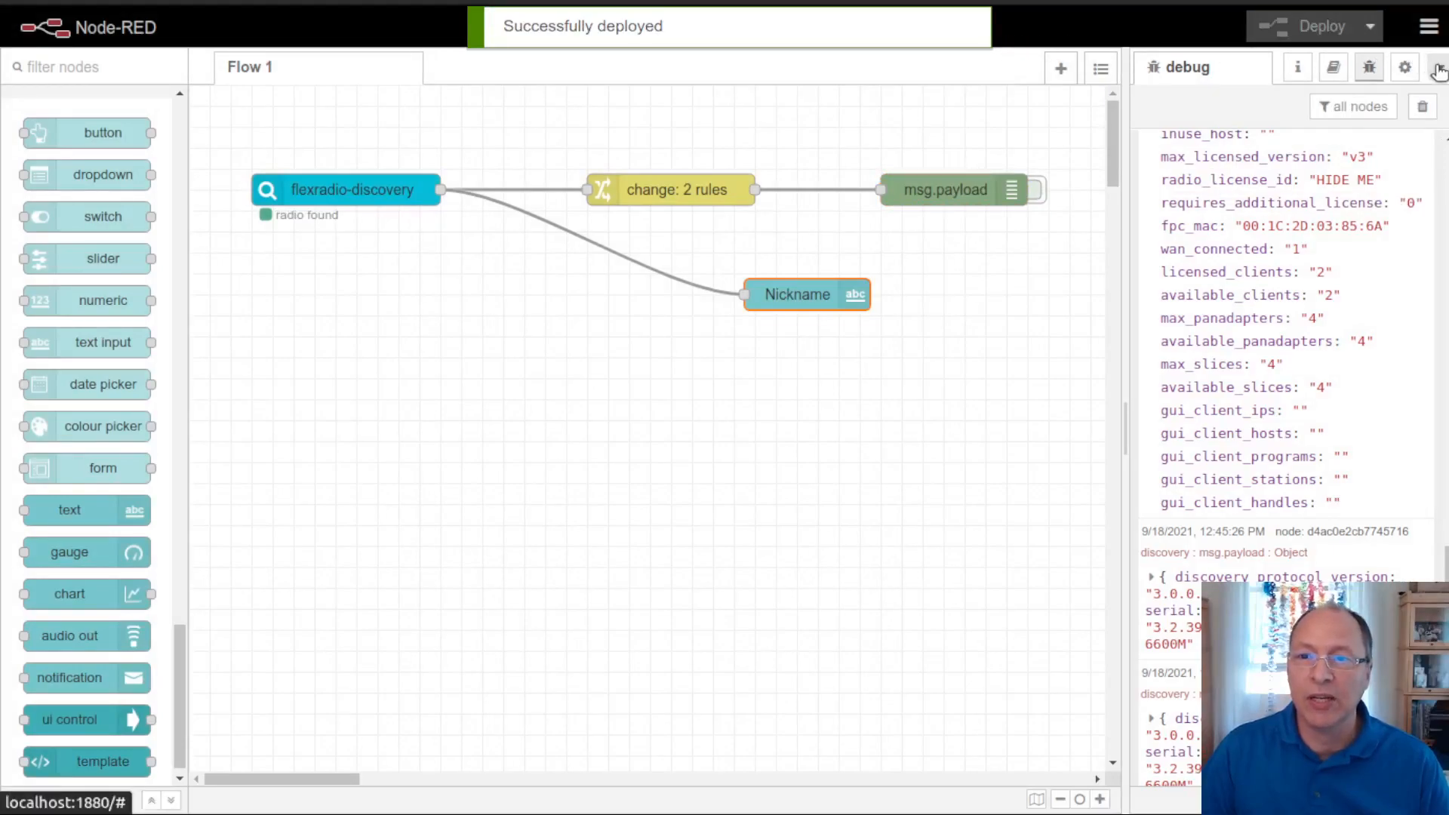
# Step: Switch the sidebar to the Dashboard layout panel
pyautogui.click(1437, 66)
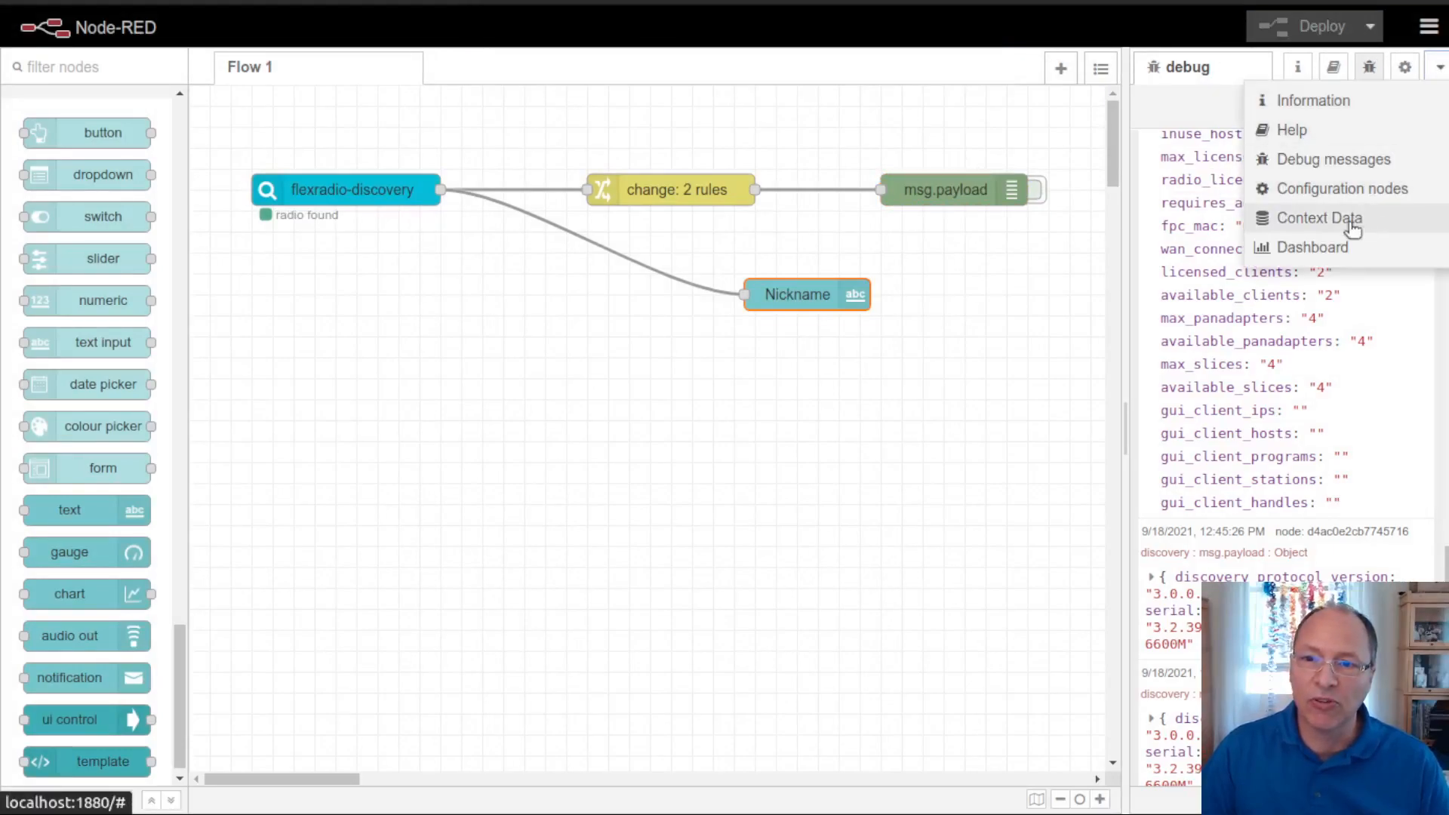
pyautogui.click(1312, 247)
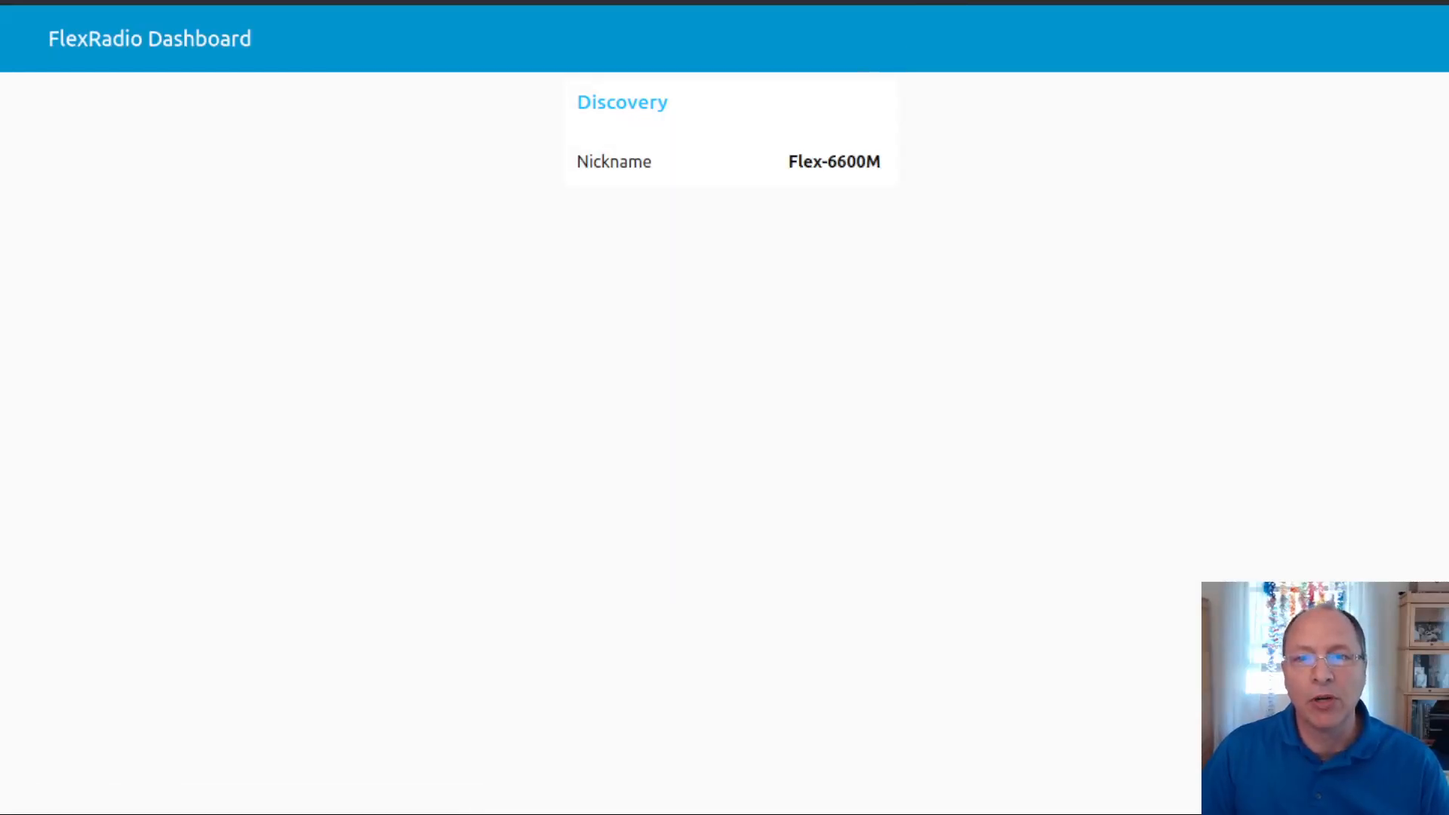
pyautogui.moveTo(519, 100)
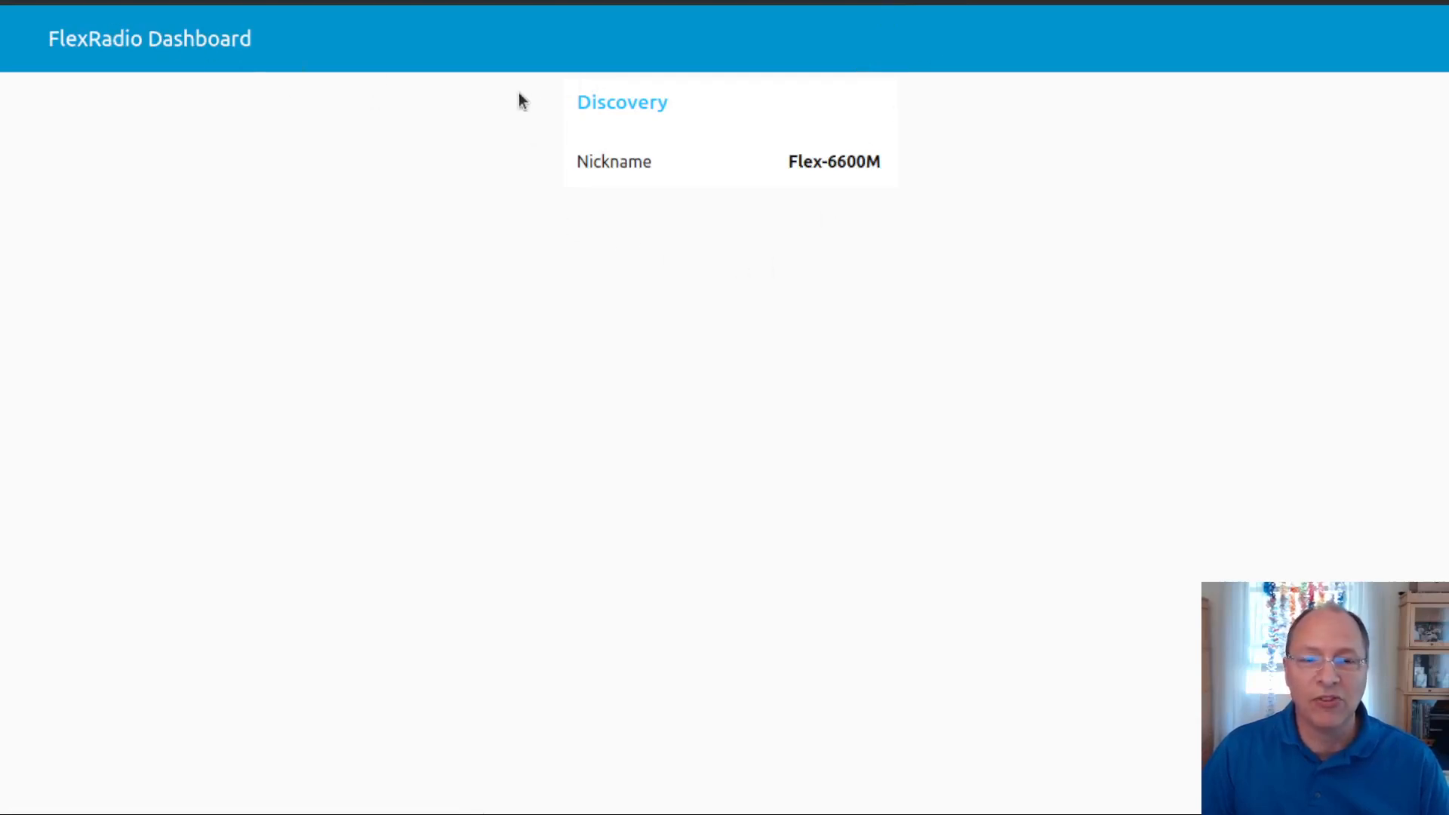
pyautogui.moveTo(654, 284)
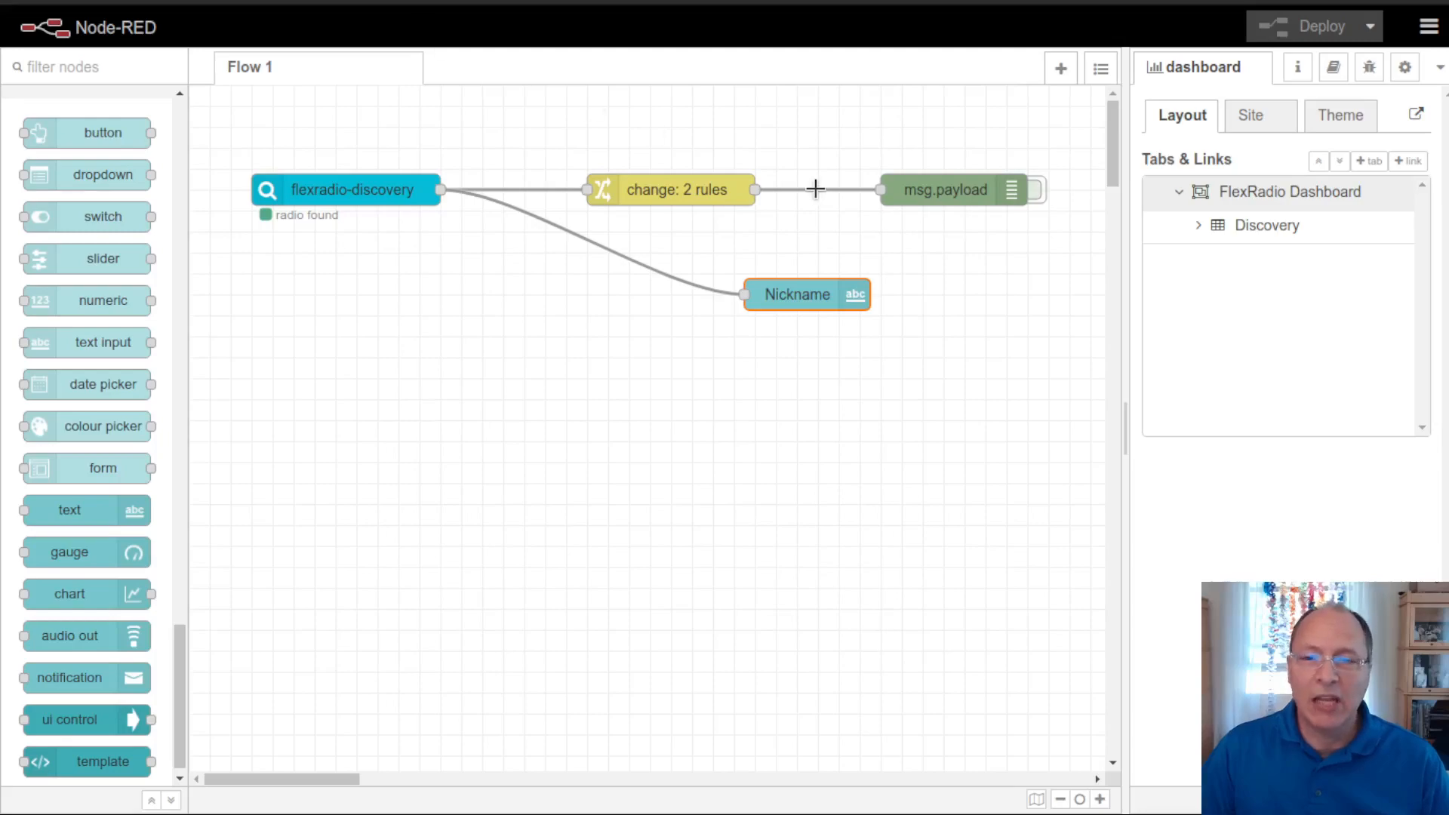
# Step: Add more text nodes under Nickname and set the first to show Model
pyautogui.moveTo(69, 509); pyautogui.dragTo(804, 337)
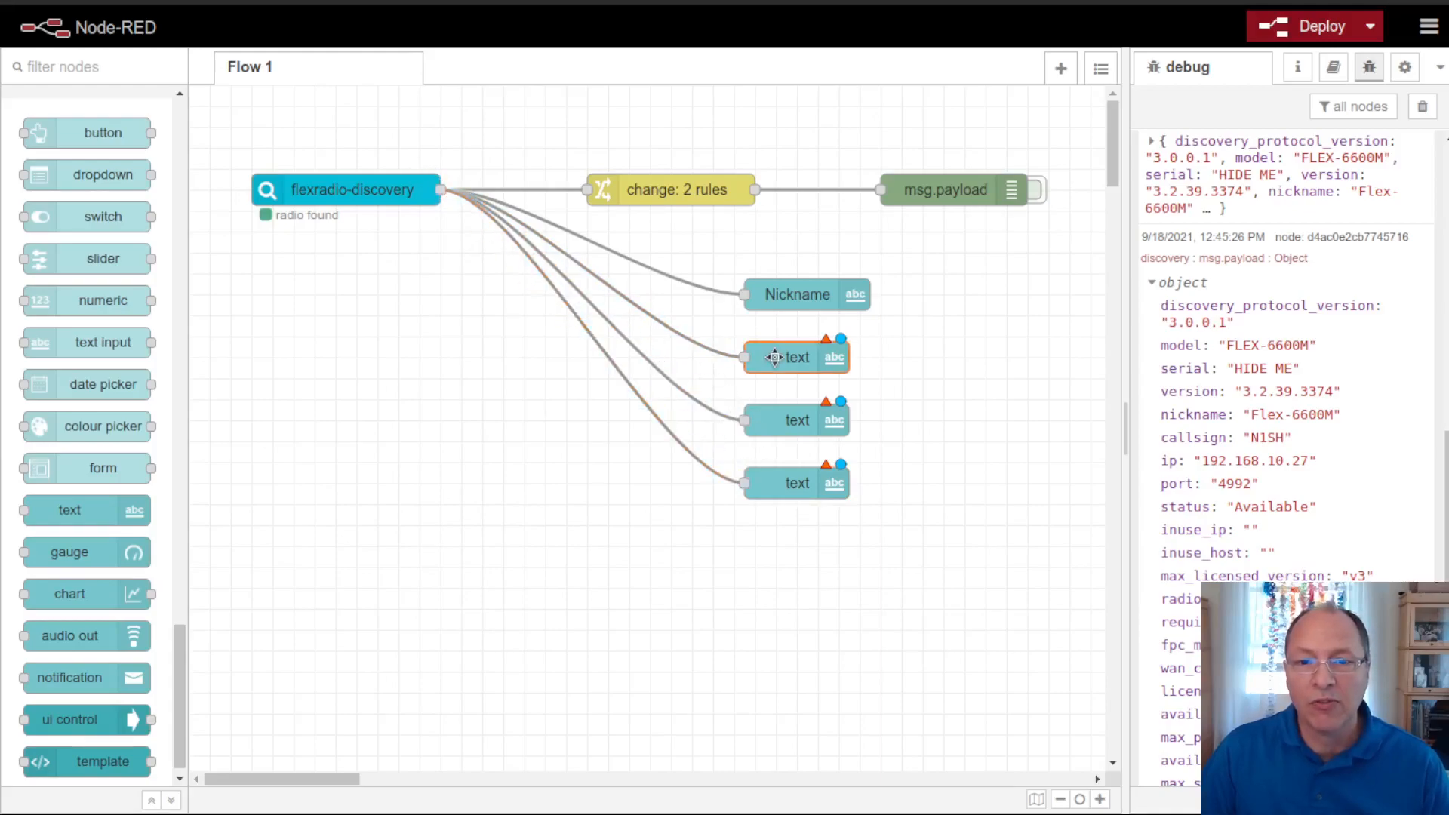
pyautogui.doubleClick(797, 358)
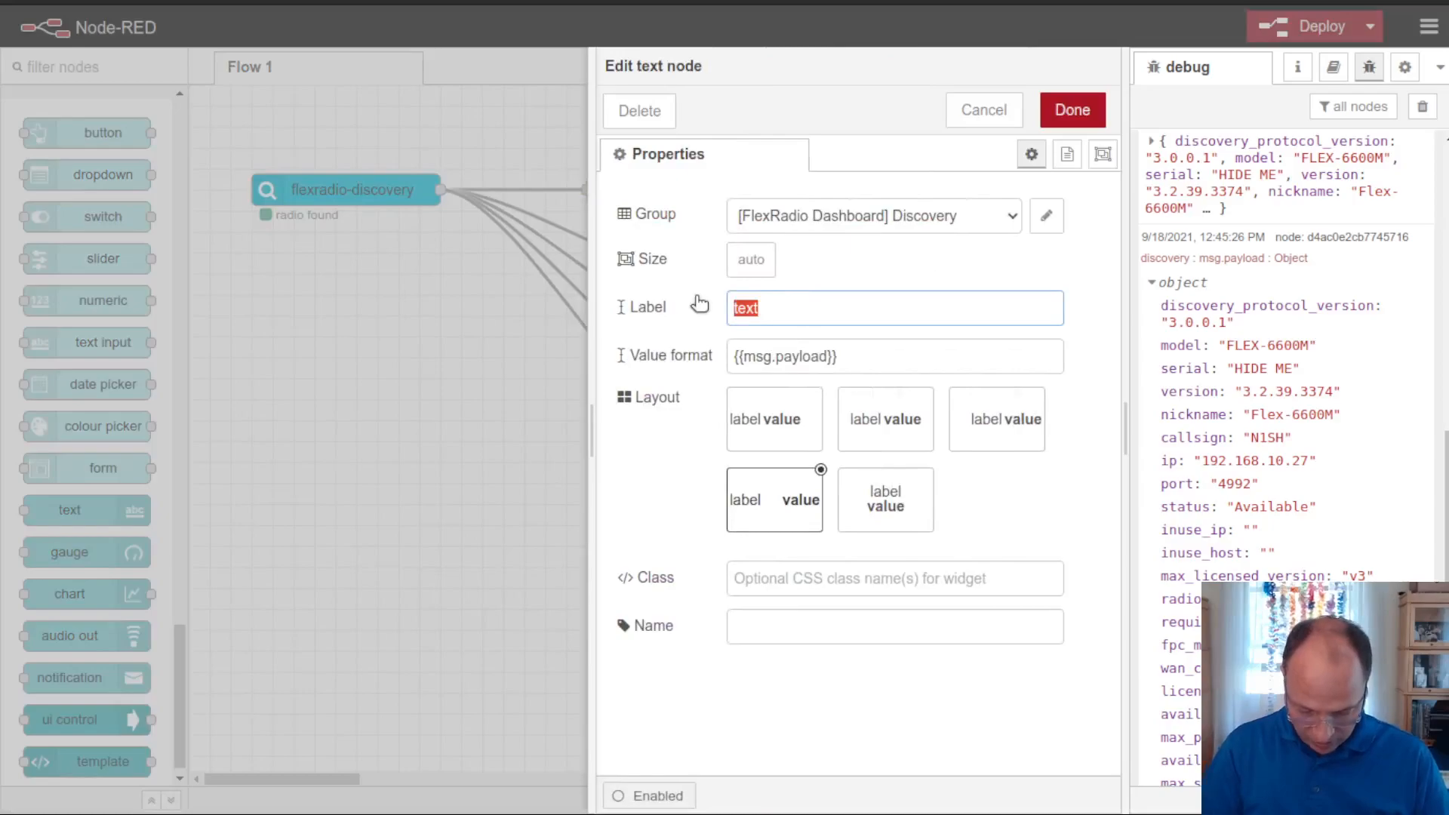
pyautogui.write('Model')
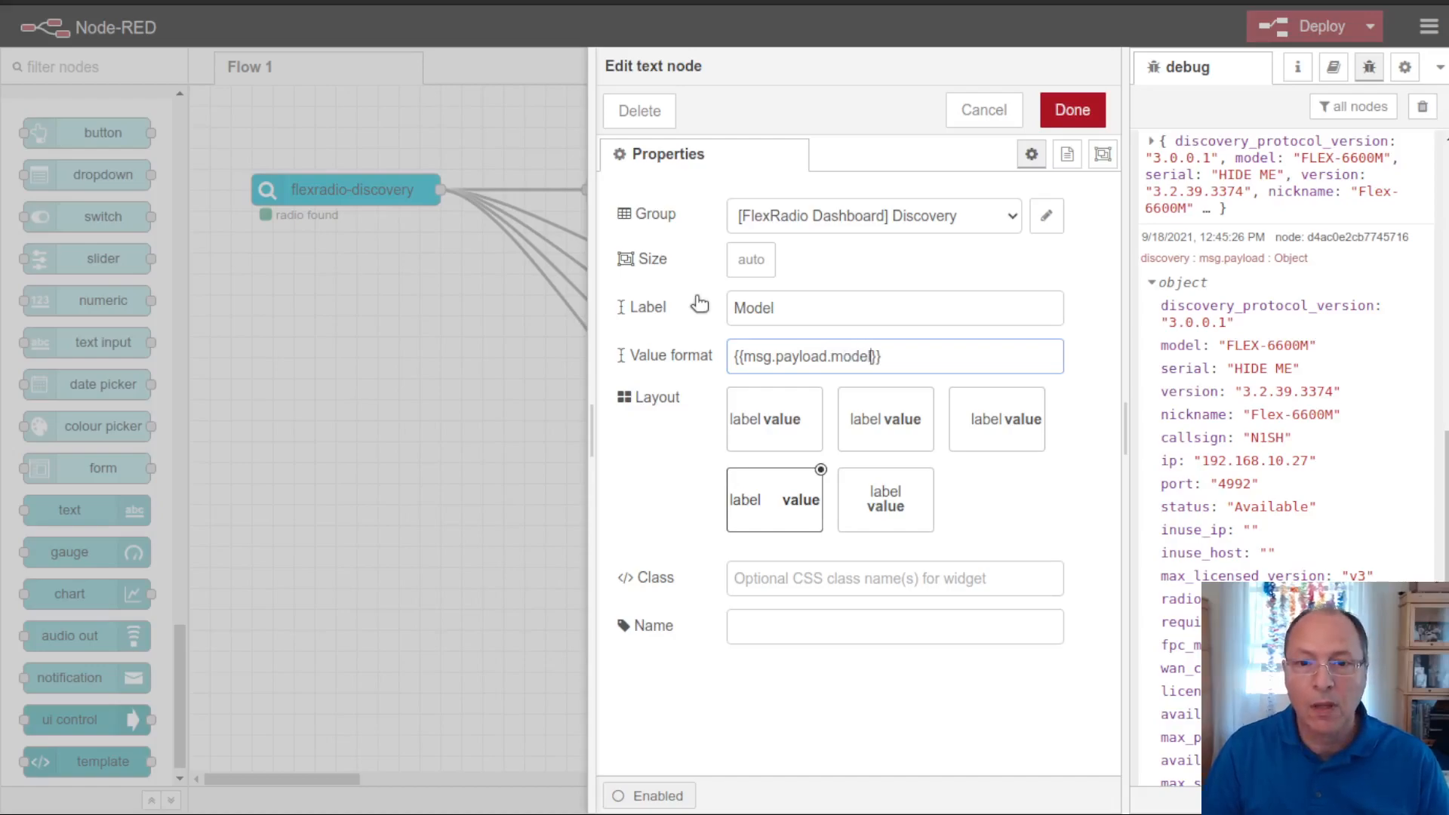
pyautogui.click(1071, 108)
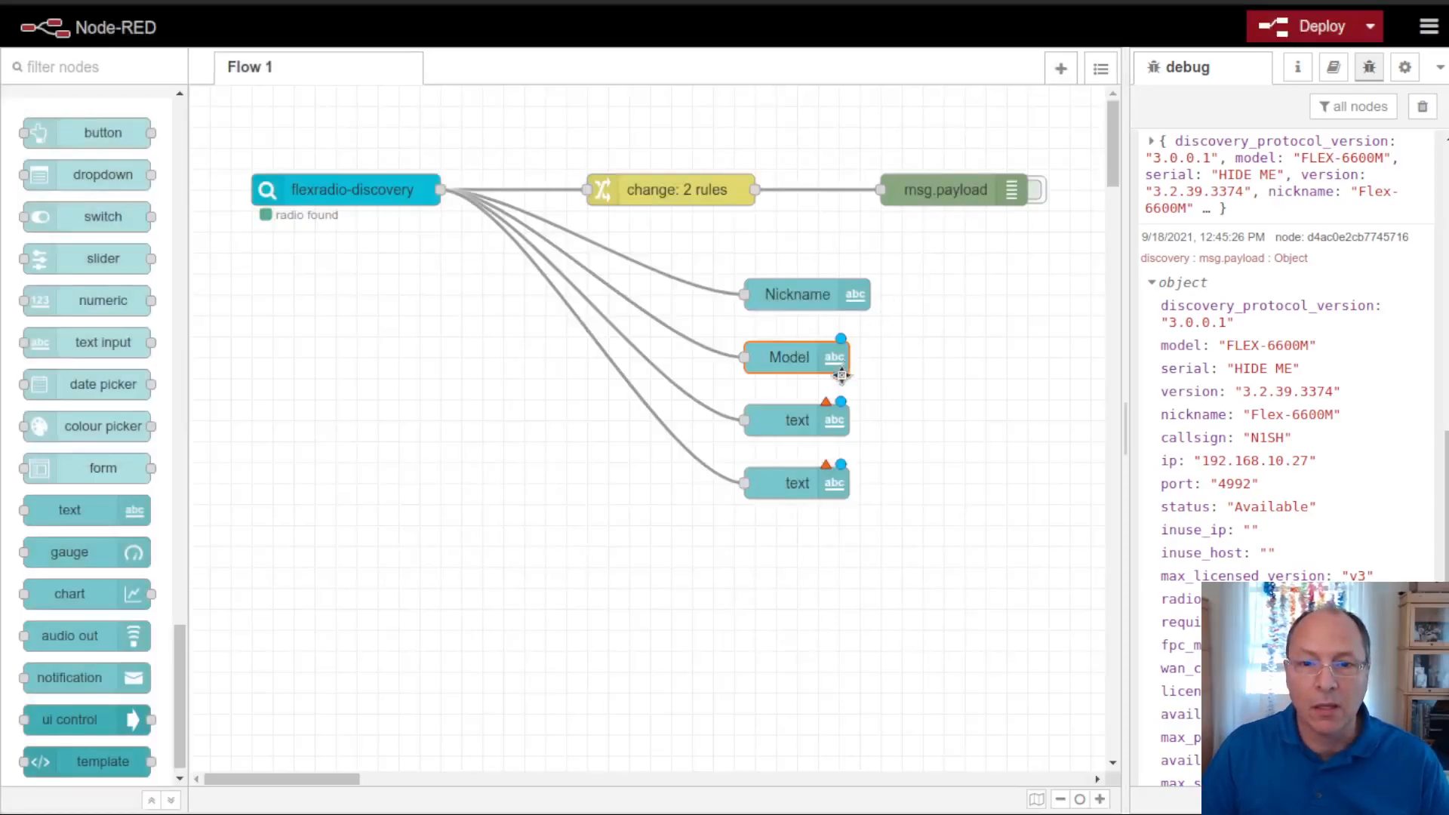
# Step: Set the remaining text nodes to Version and Status ({{msg.payload.status}})
pyautogui.doubleClick(797, 357)
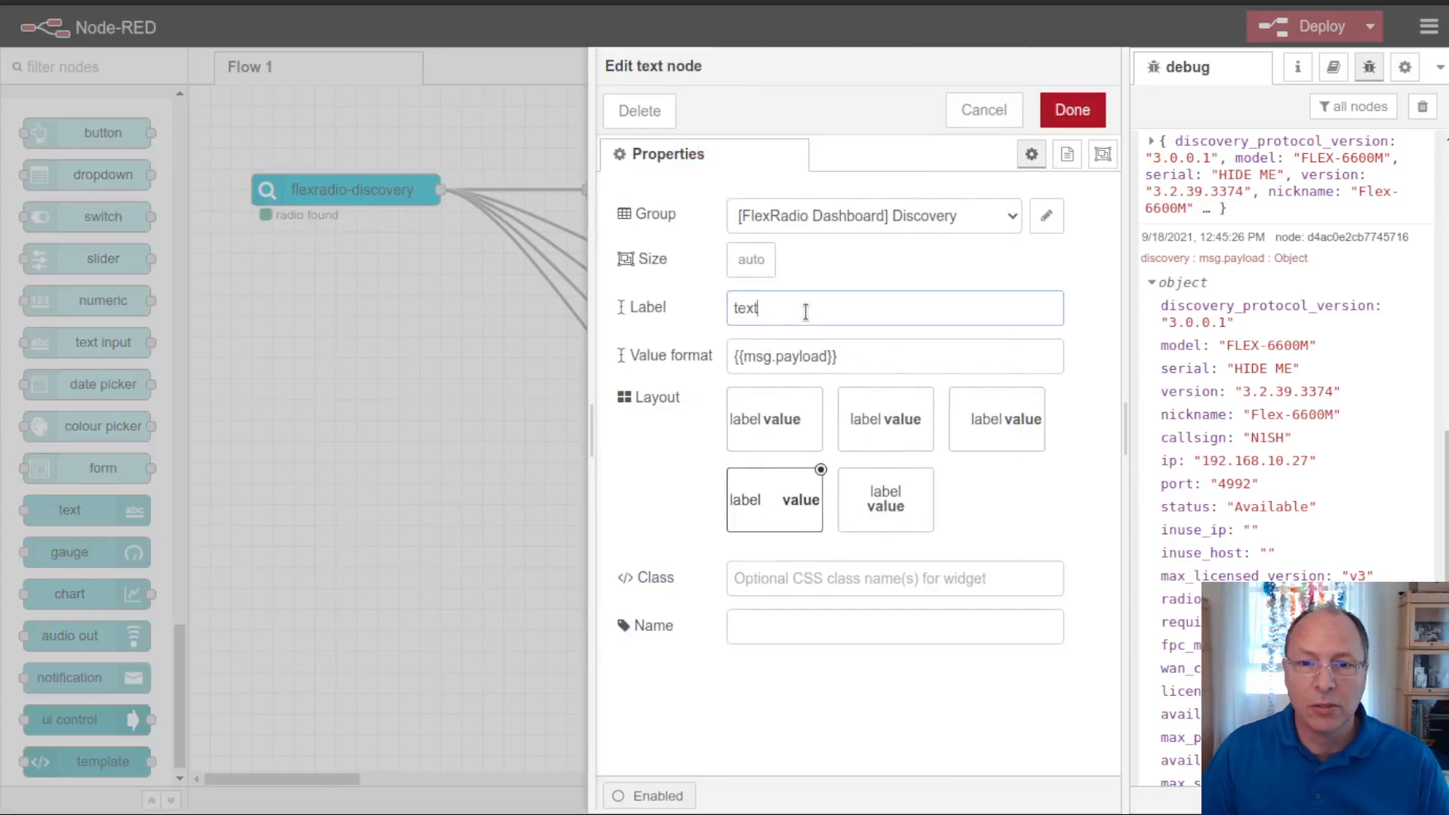
pyautogui.write('Version')
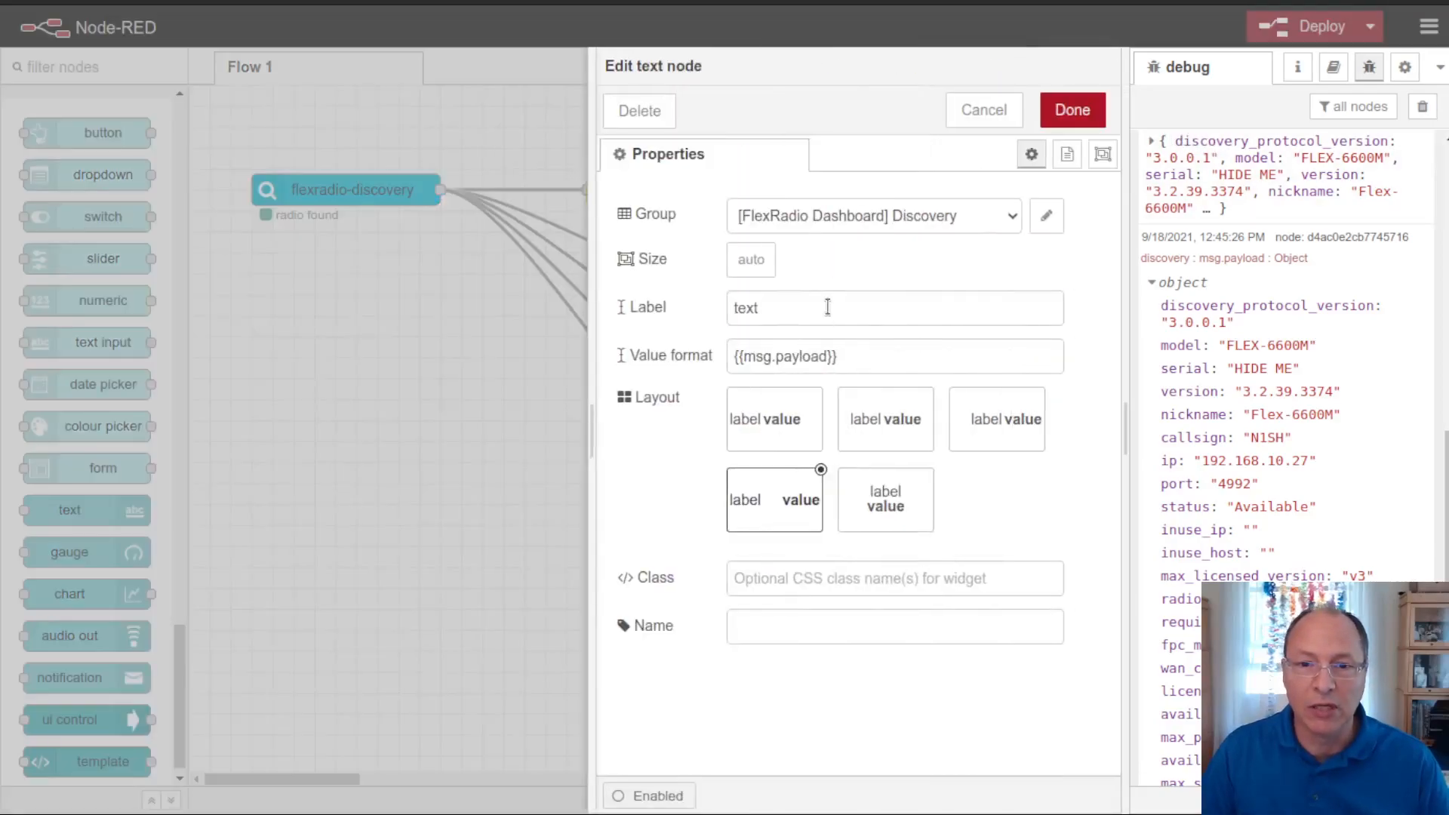
pyautogui.write('Status')
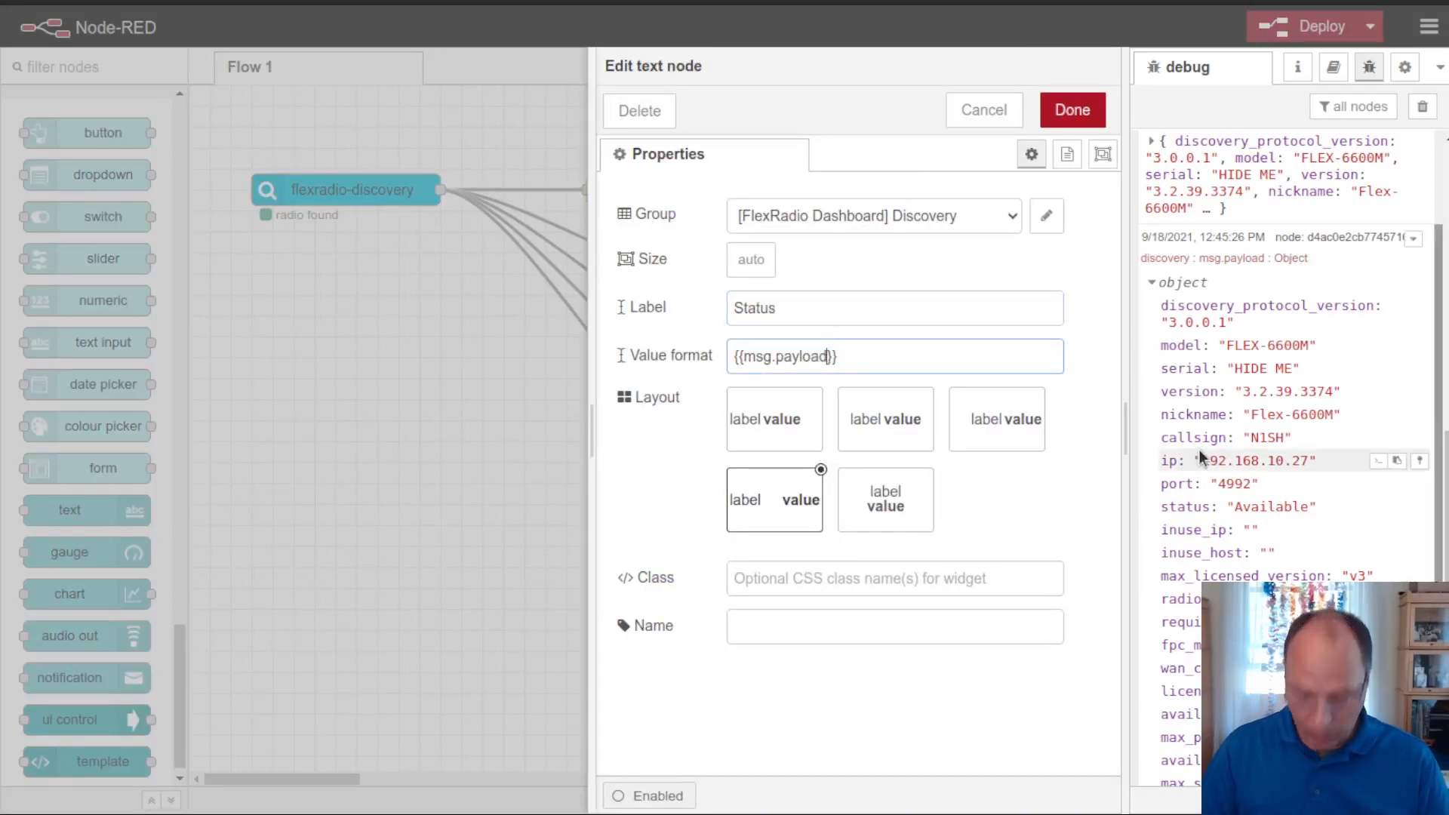
pyautogui.write('.status')
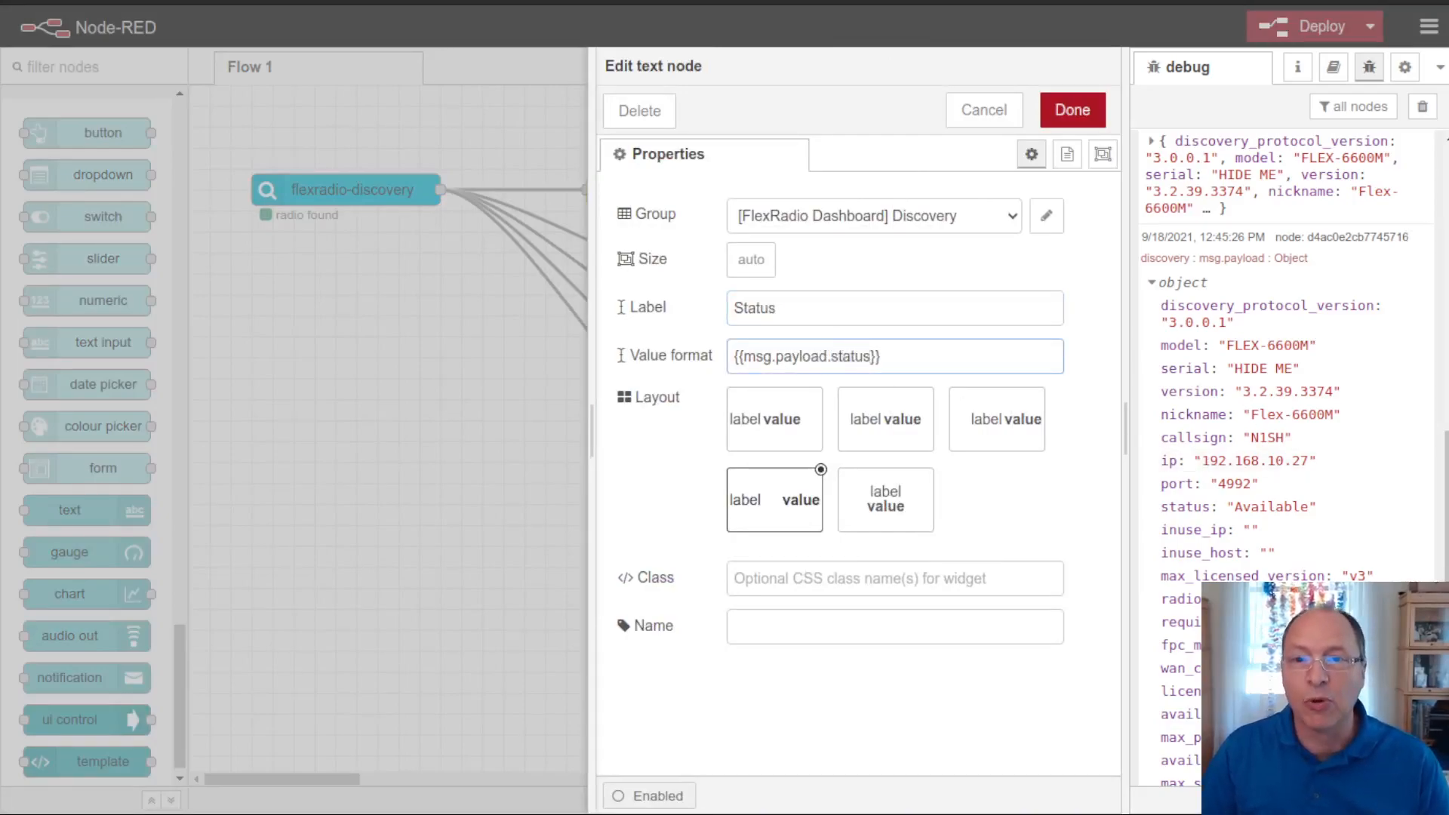
pyautogui.click(1071, 108)
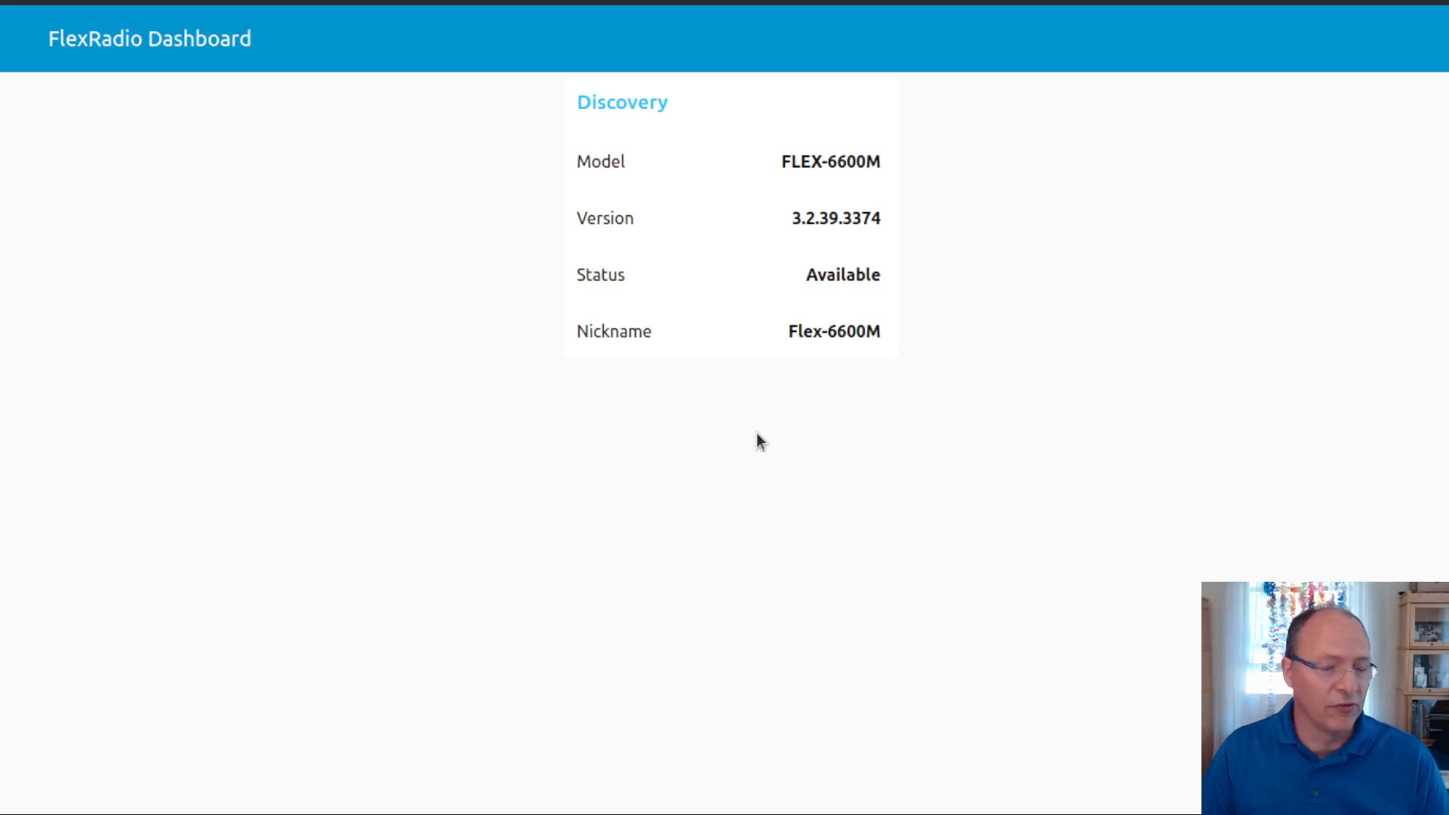
pyautogui.moveTo(693, 325)
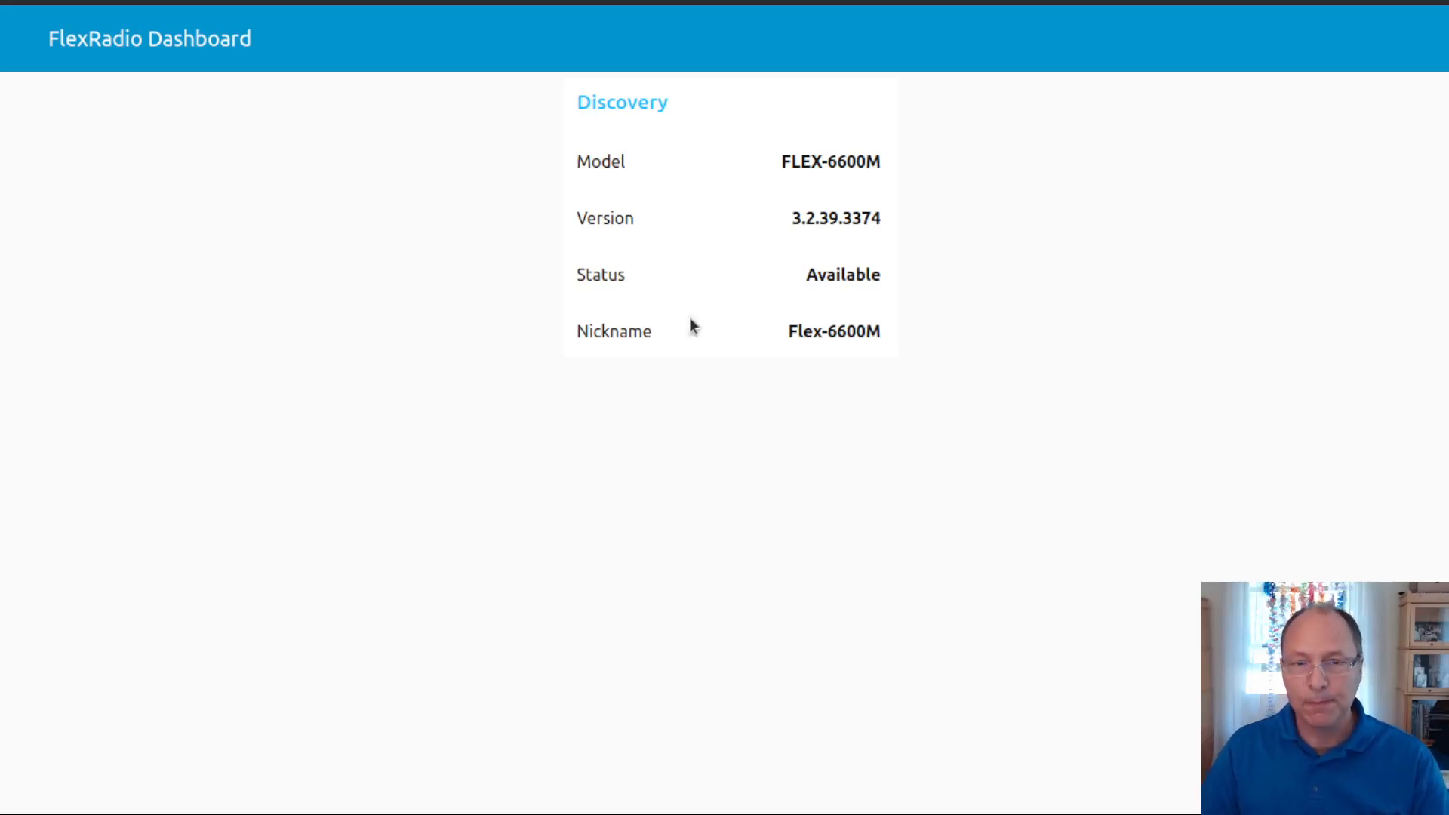
pyautogui.moveTo(801, 282)
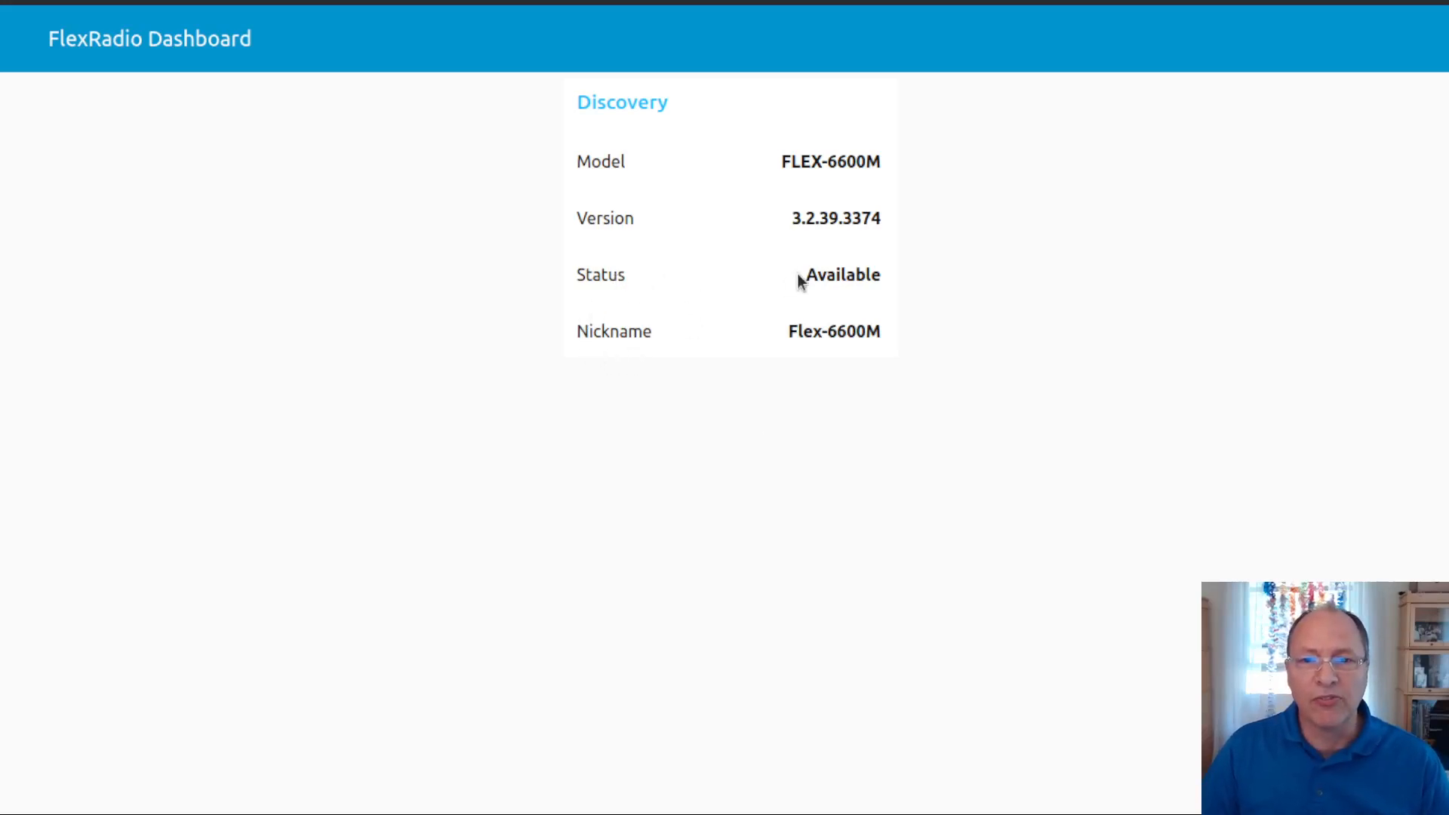
# Step: Highlight the Status value 'Available' on the dashboard page
pyautogui.moveTo(804, 274); pyautogui.dragTo(855, 274)
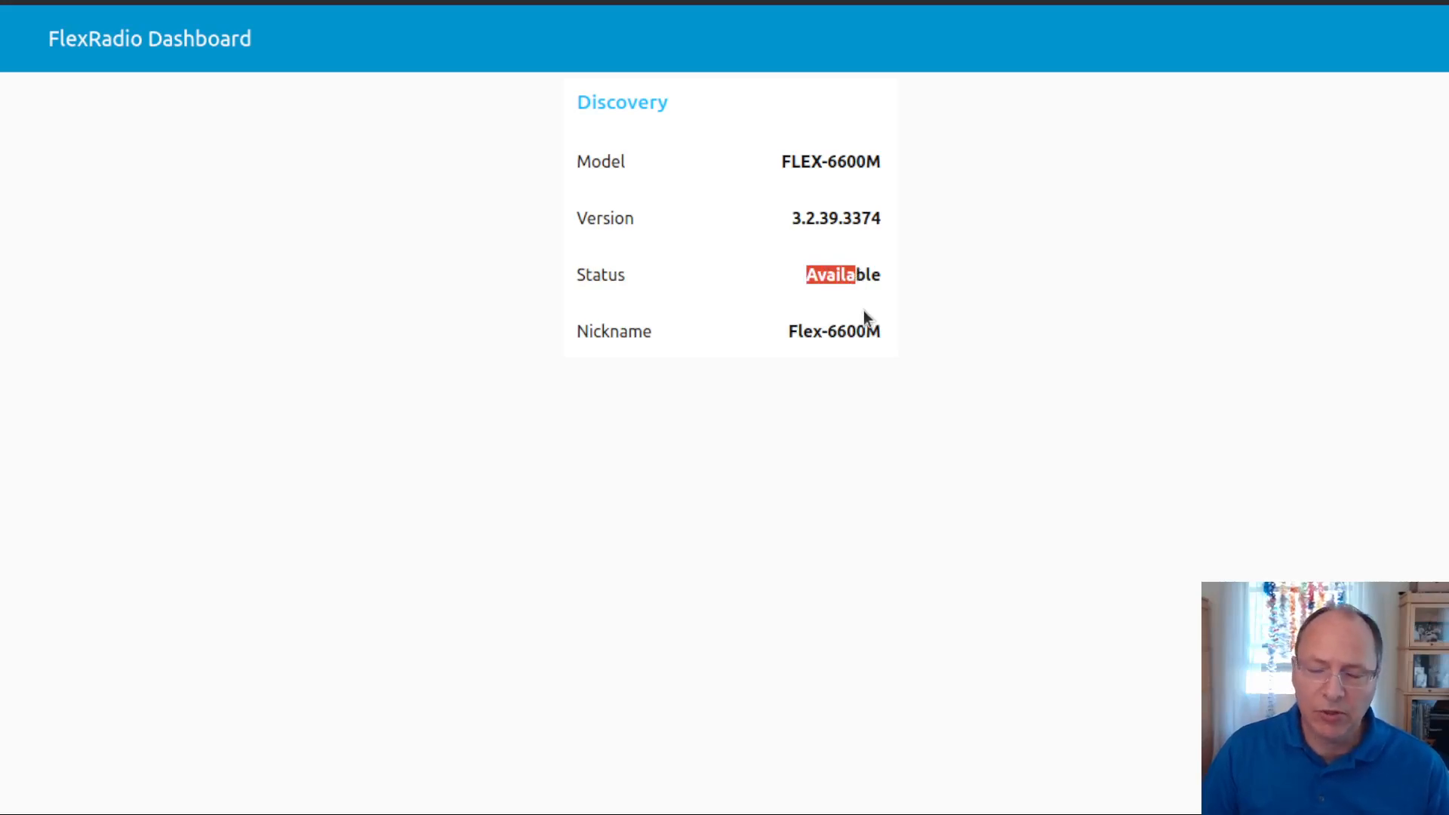
pyautogui.moveTo(781, 183)
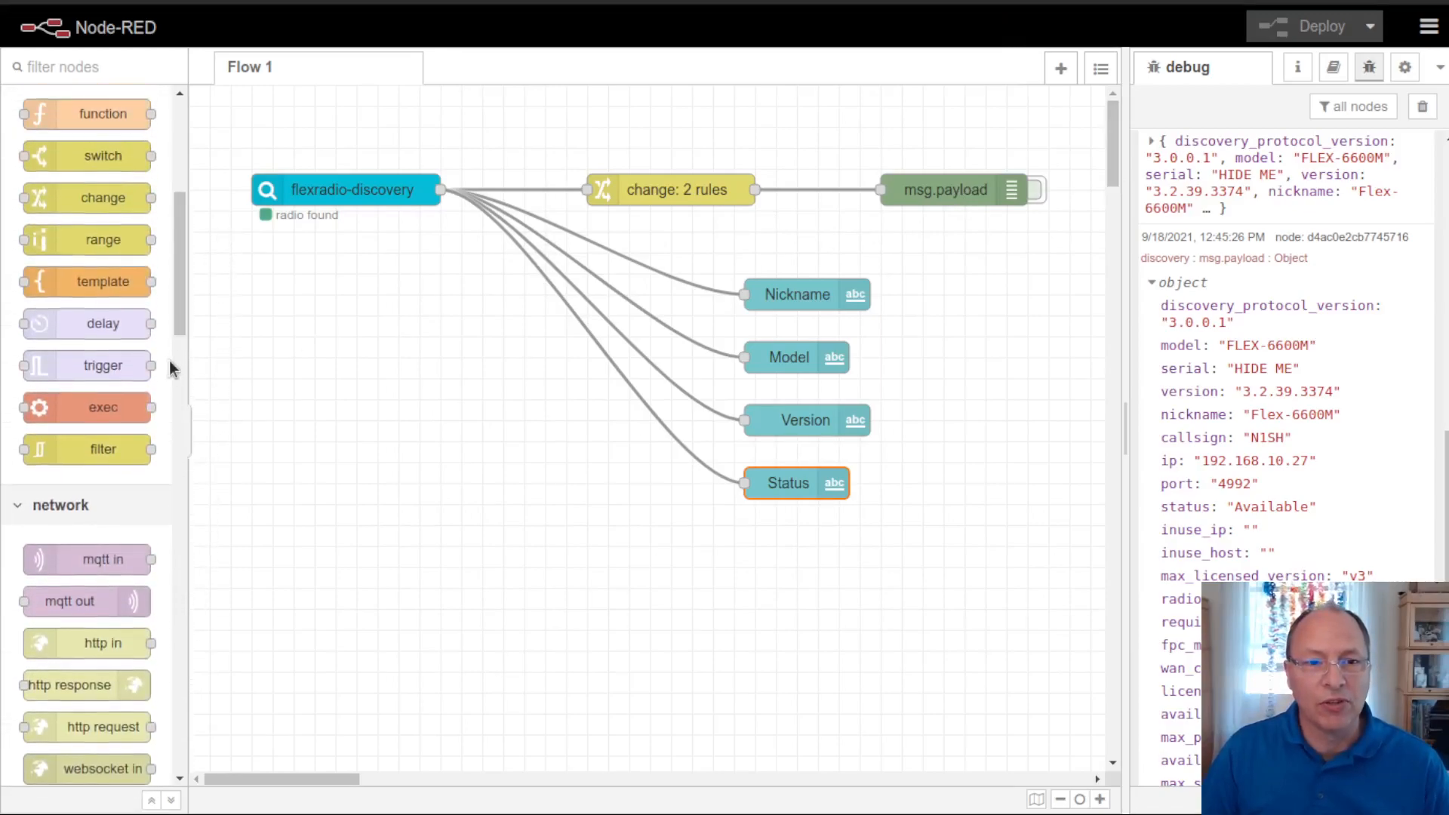
# Step: Insert a trigger node on the Status link and wire it to Version, Model and Nickname
pyautogui.moveTo(103, 365); pyautogui.dragTo(540, 317)
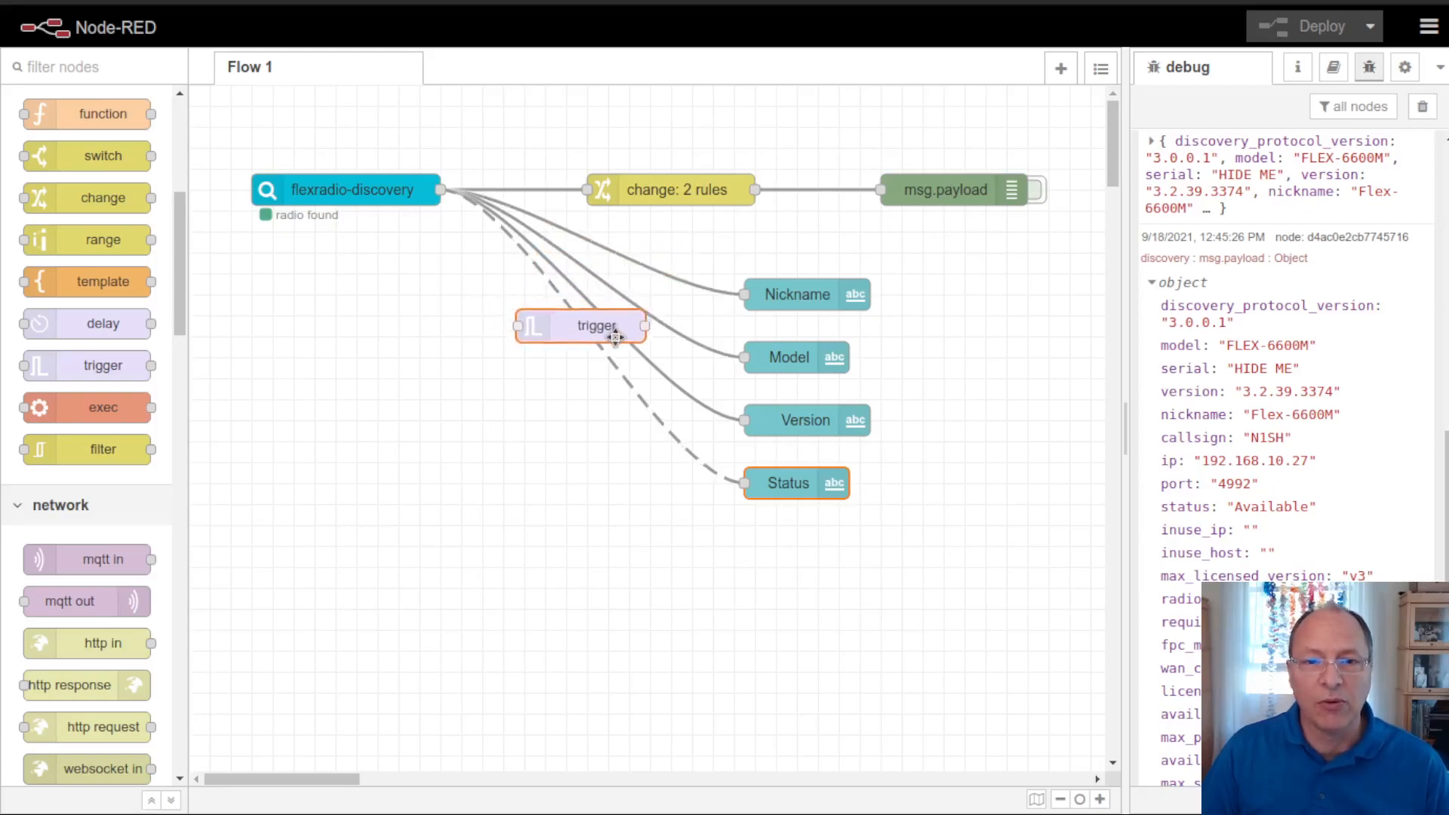
pyautogui.moveTo(596, 325); pyautogui.dragTo(545, 399)
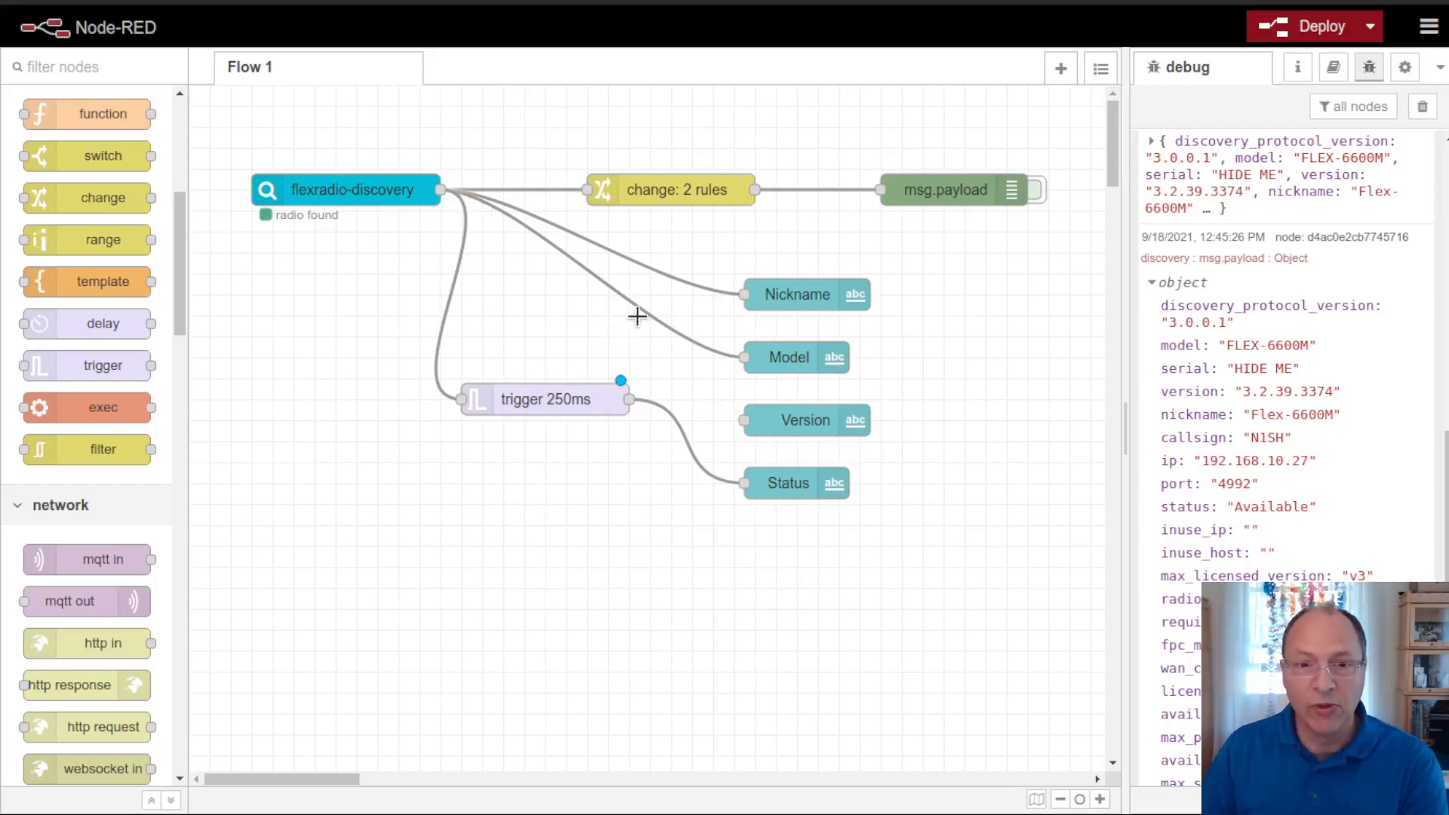
pyautogui.moveTo(544, 399); pyautogui.dragTo(565, 358)
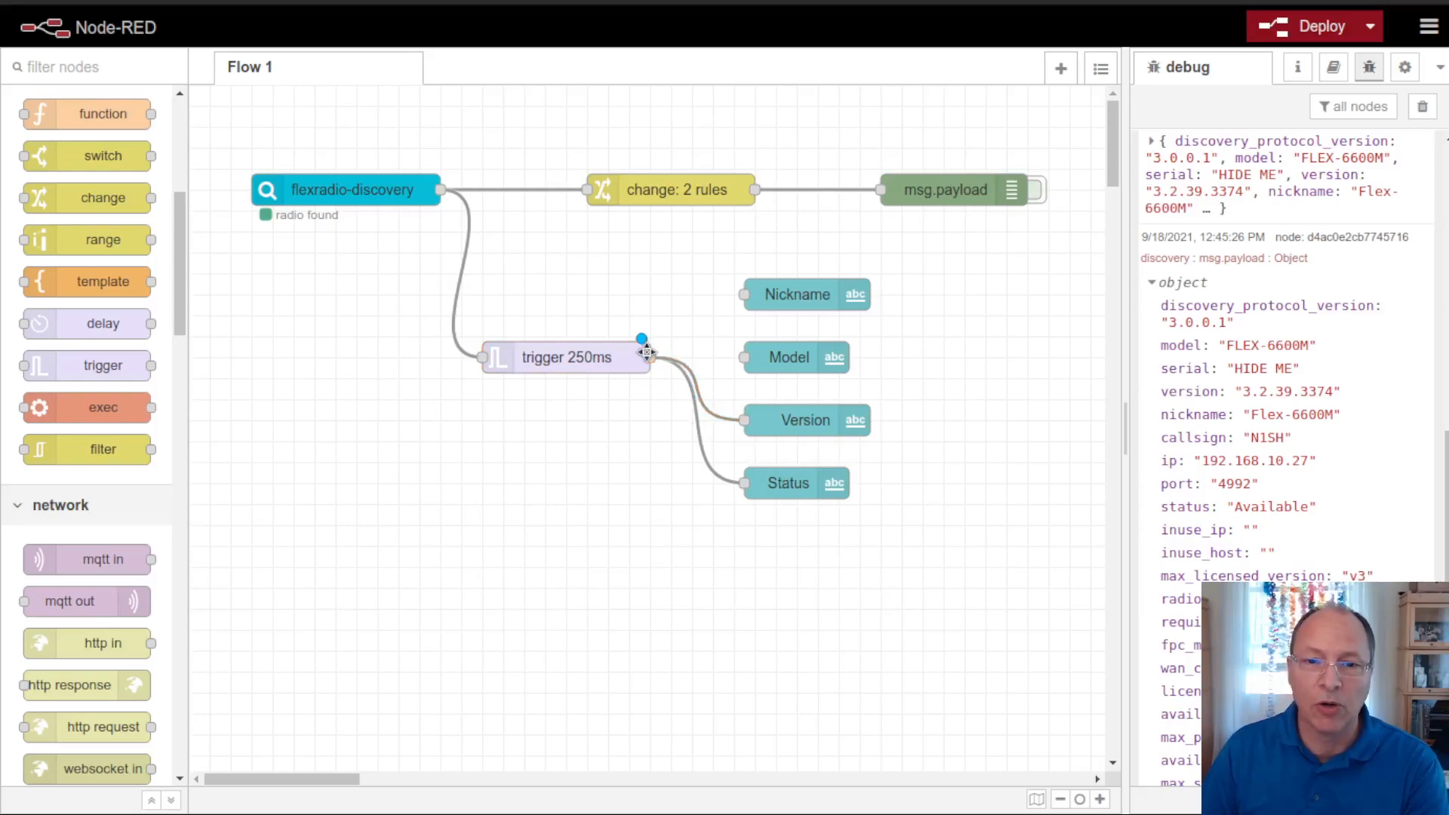
pyautogui.moveTo(644, 357); pyautogui.dragTo(725, 324)
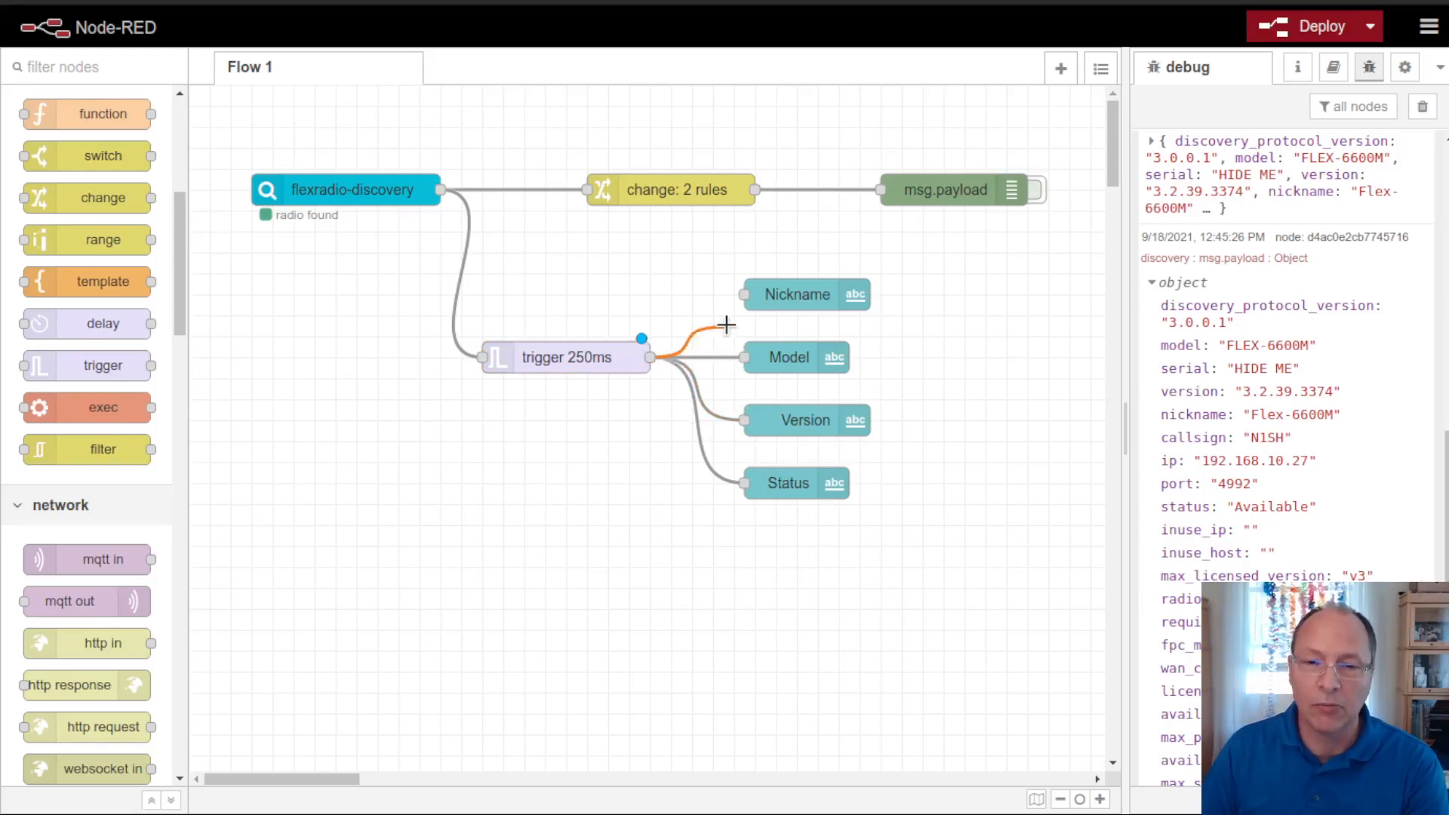
pyautogui.moveTo(563, 358); pyautogui.dragTo(563, 335)
pyautogui.write('5')
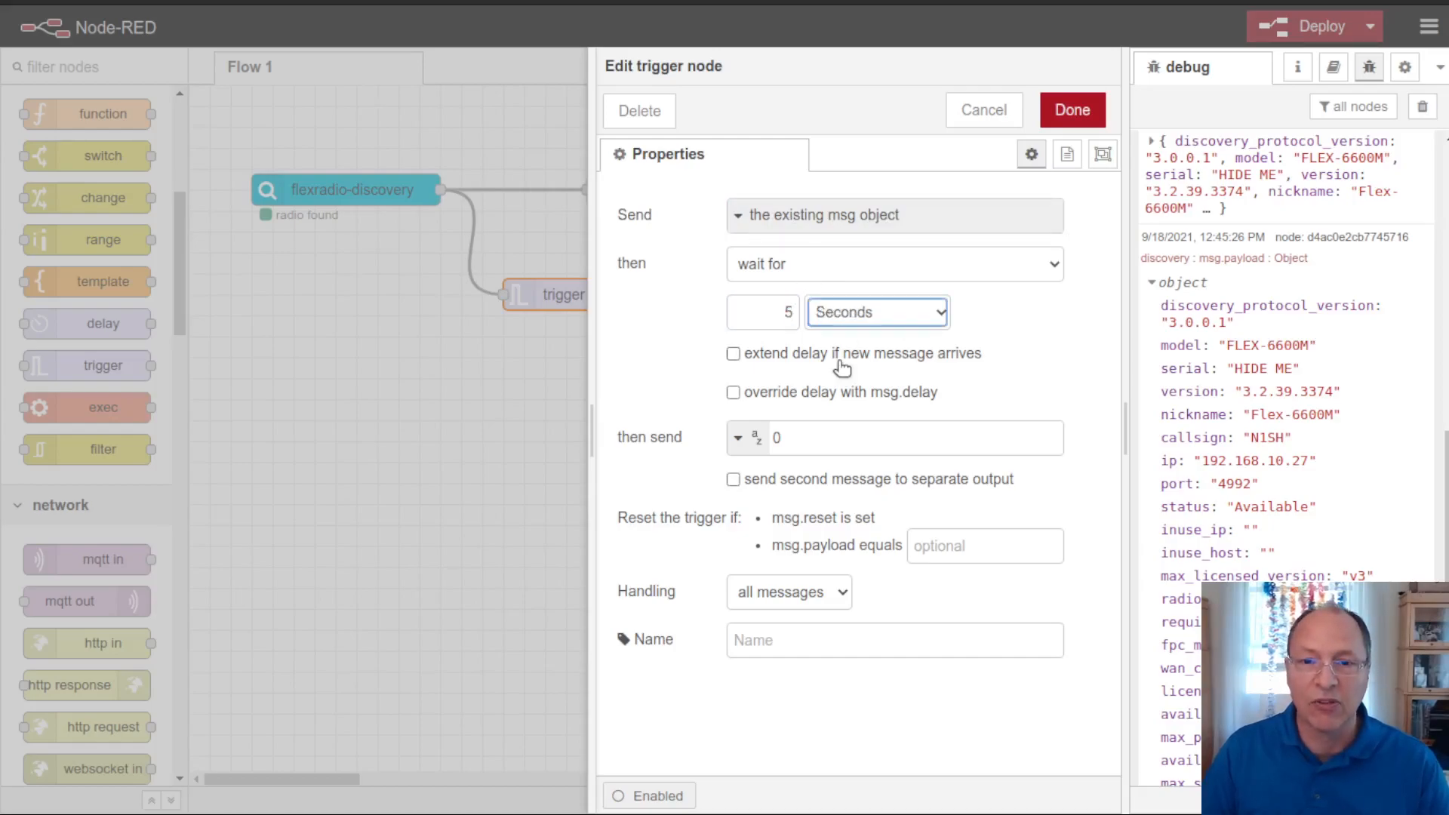
# Step: Set the trigger's follow-up message to a JSON object starting {status:
pyautogui.click(747, 437)
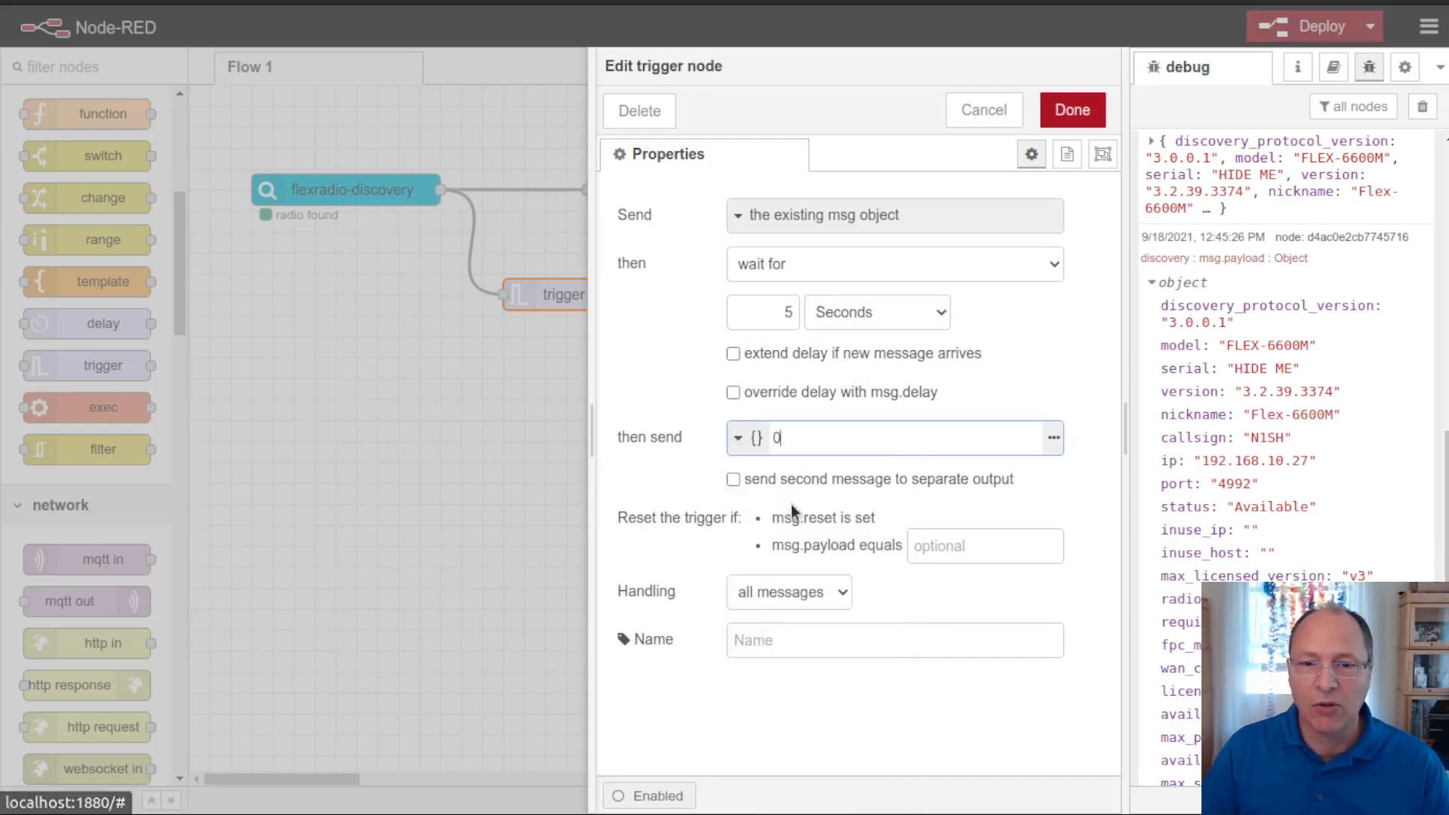
pyautogui.write('{"')
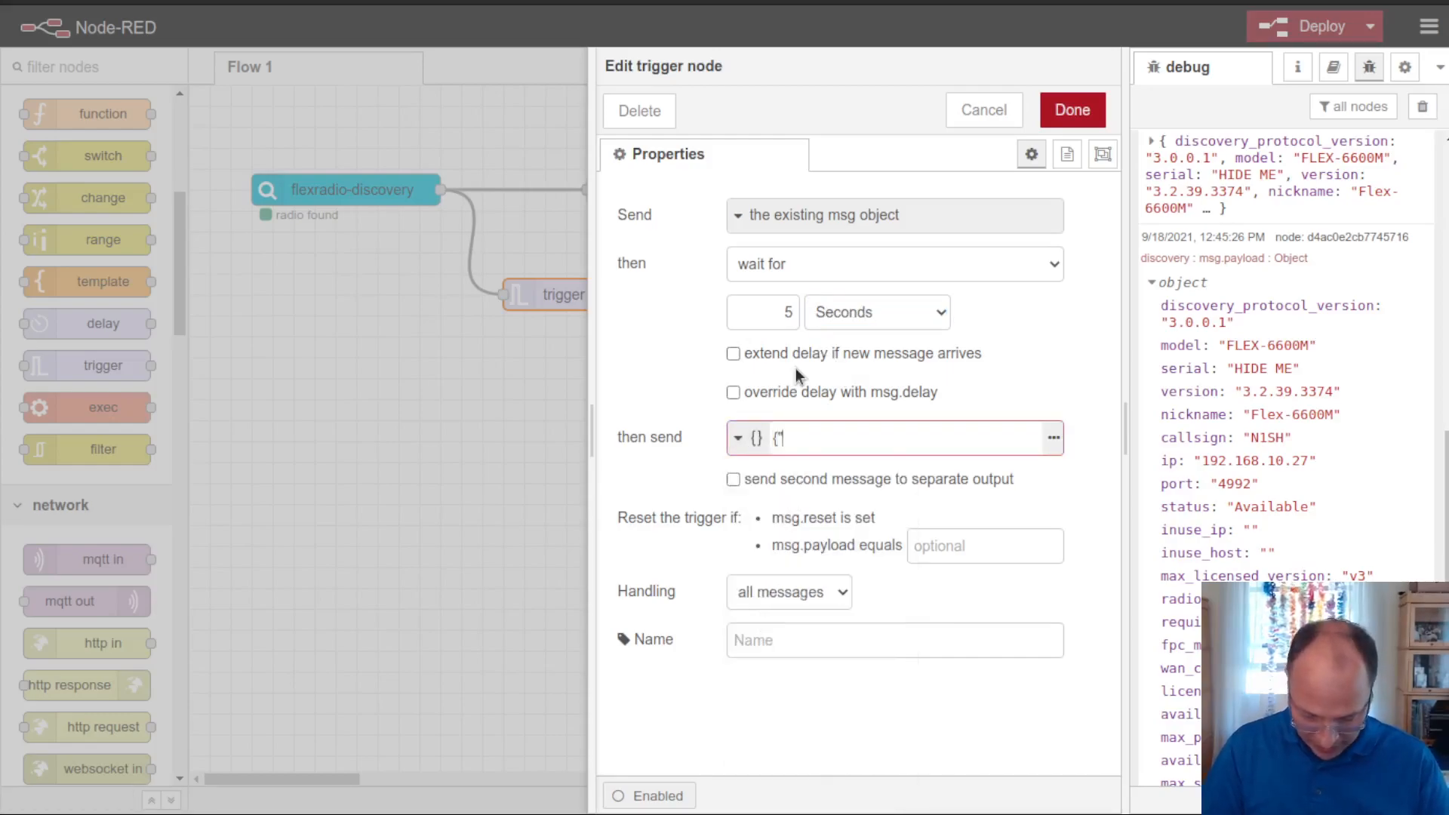
pyautogui.write('status:')
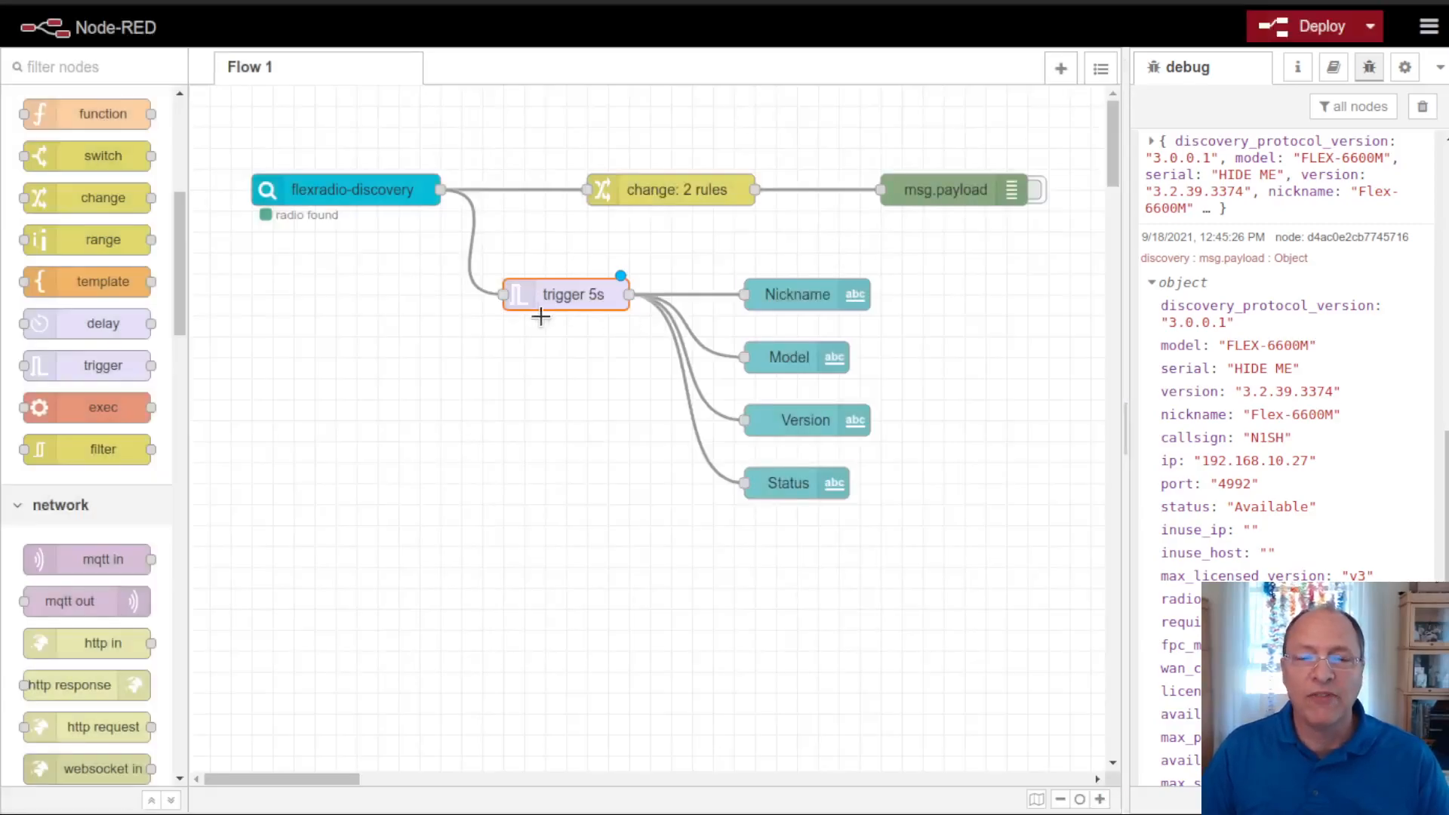
pyautogui.moveTo(237, 206)
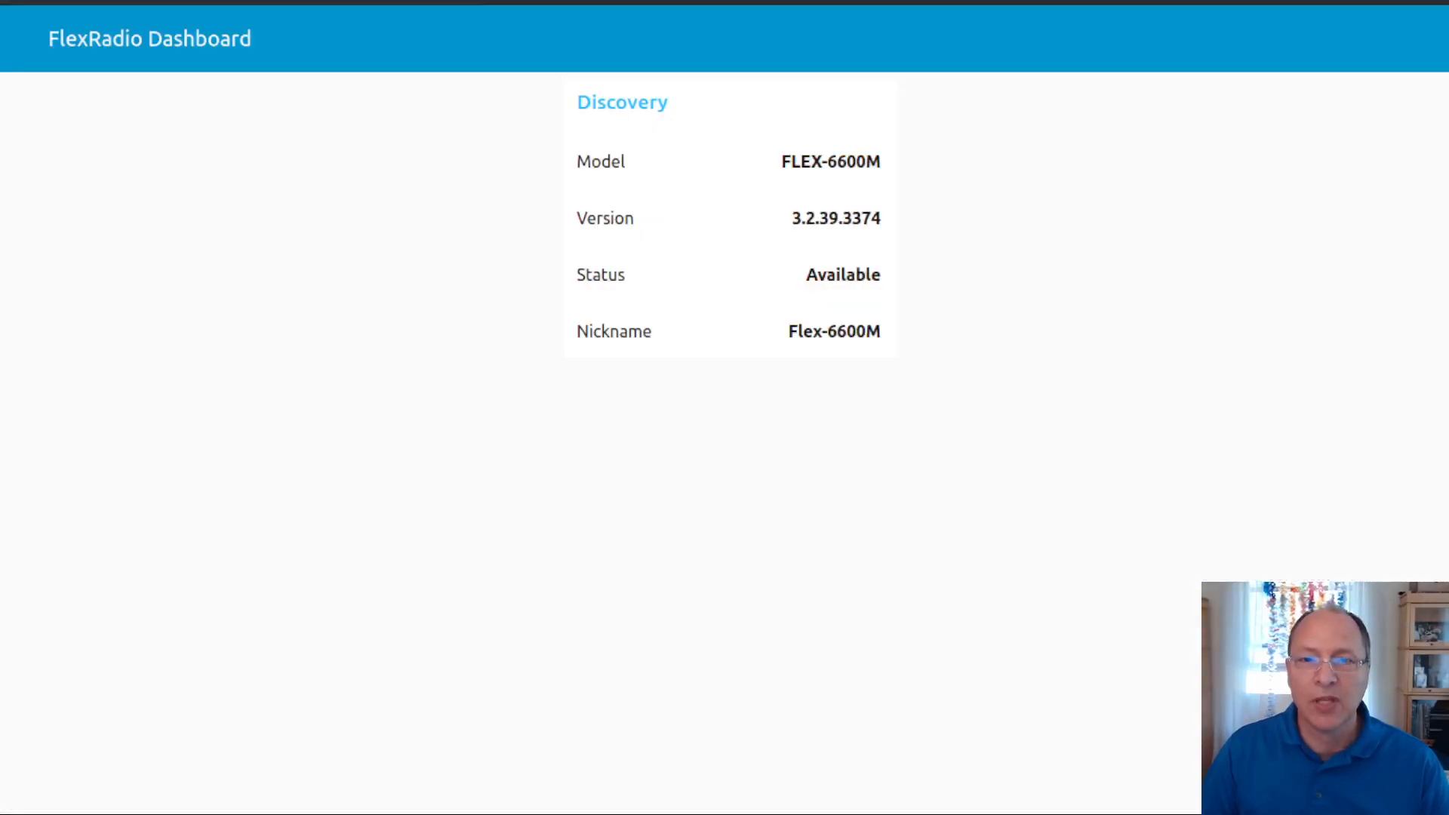
pyautogui.moveTo(865, 474)
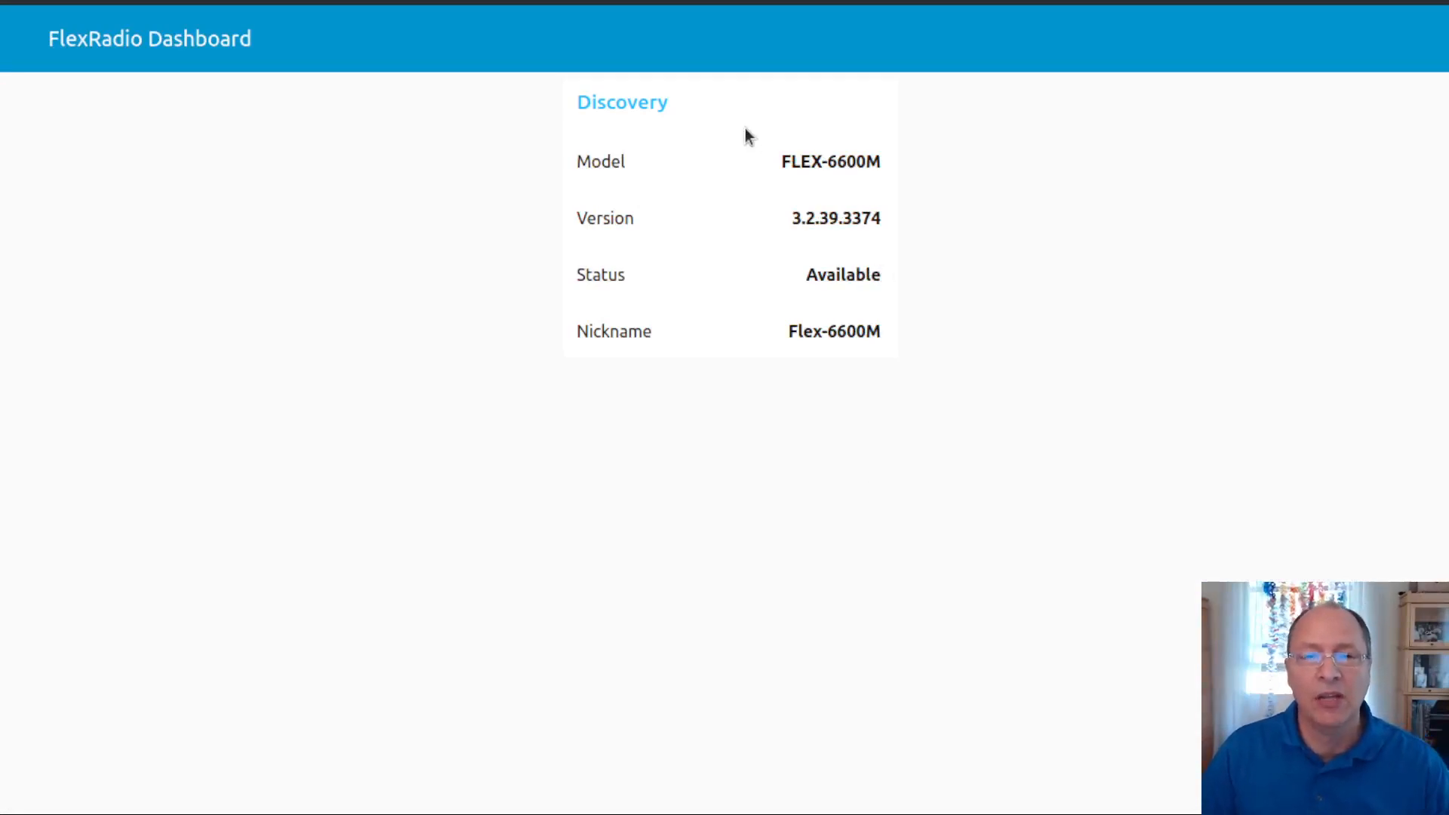
pyautogui.moveTo(942, 416)
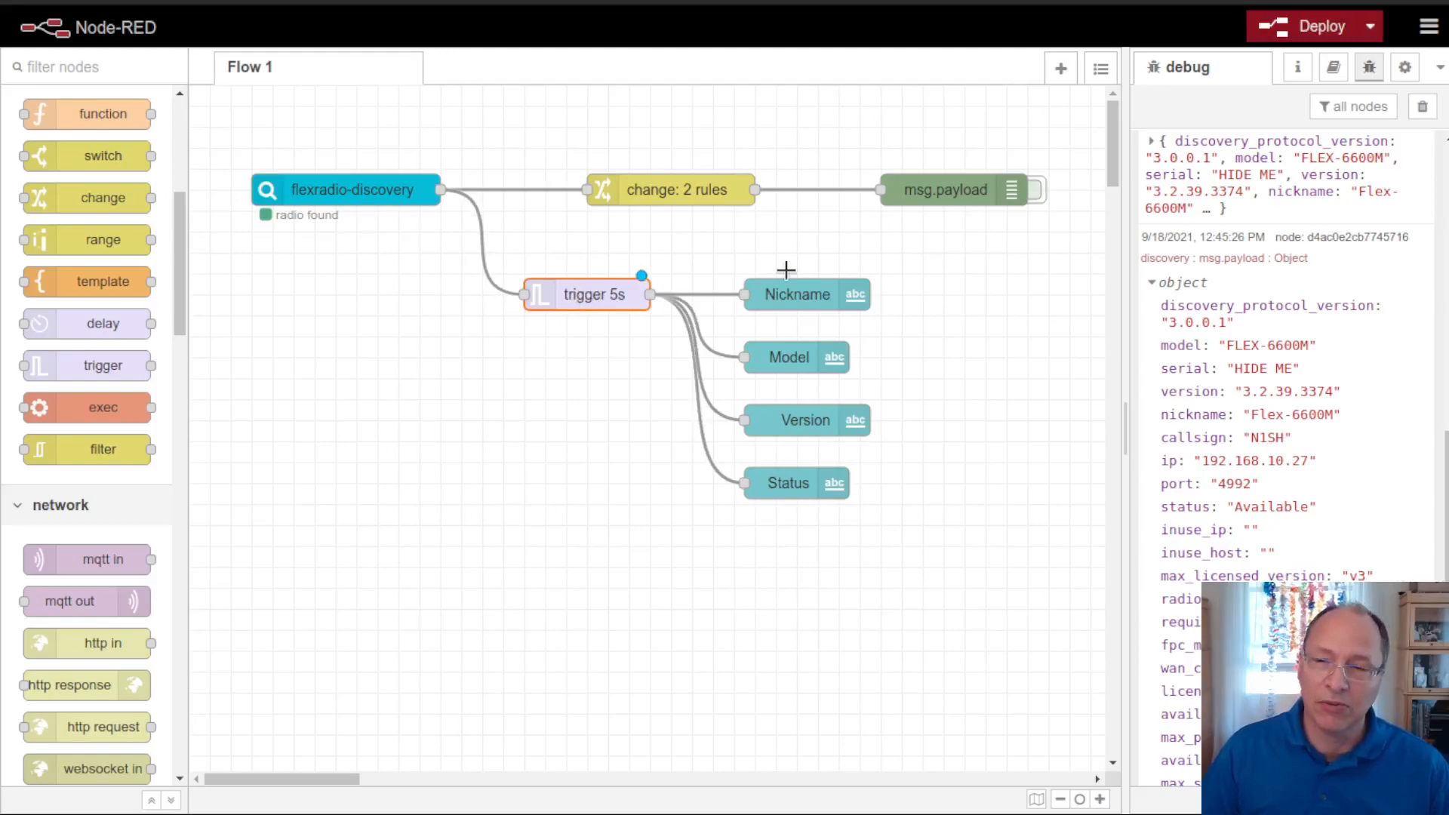
# Step: Clear the debug messages and shift the flexradio-discovery and trigger nodes left
pyautogui.click(1422, 105)
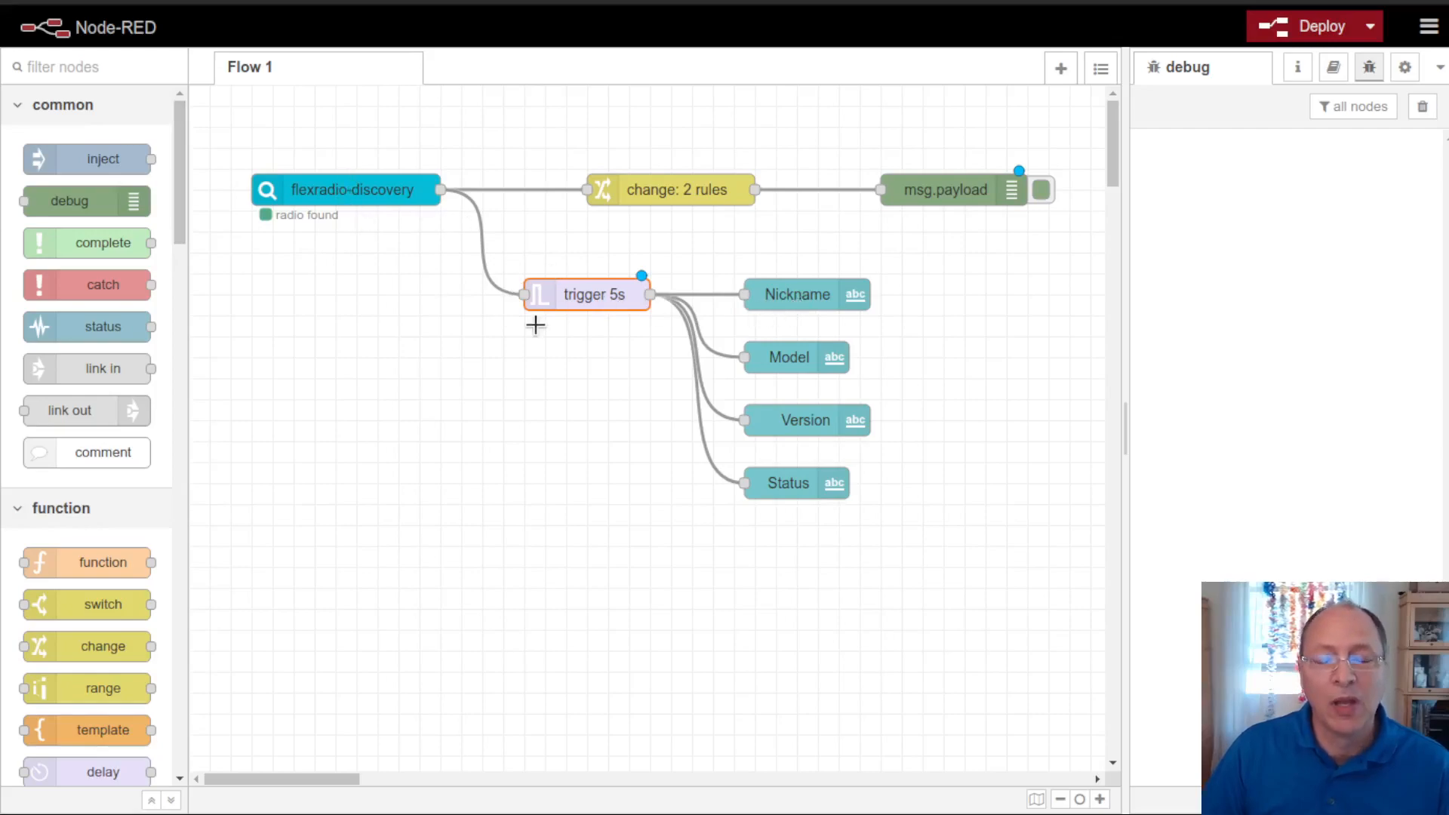
pyautogui.click(347, 189)
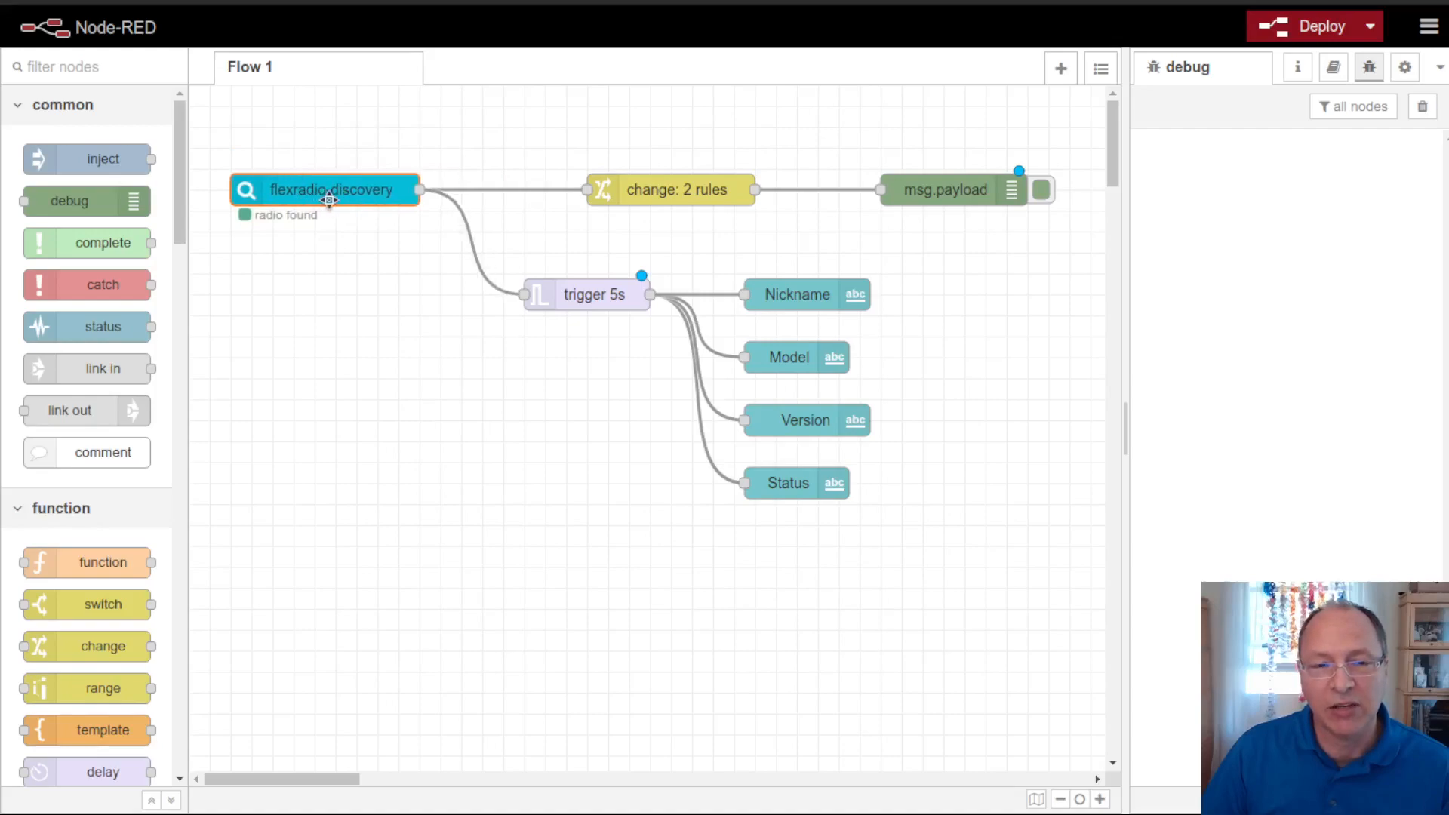
pyautogui.click(587, 293)
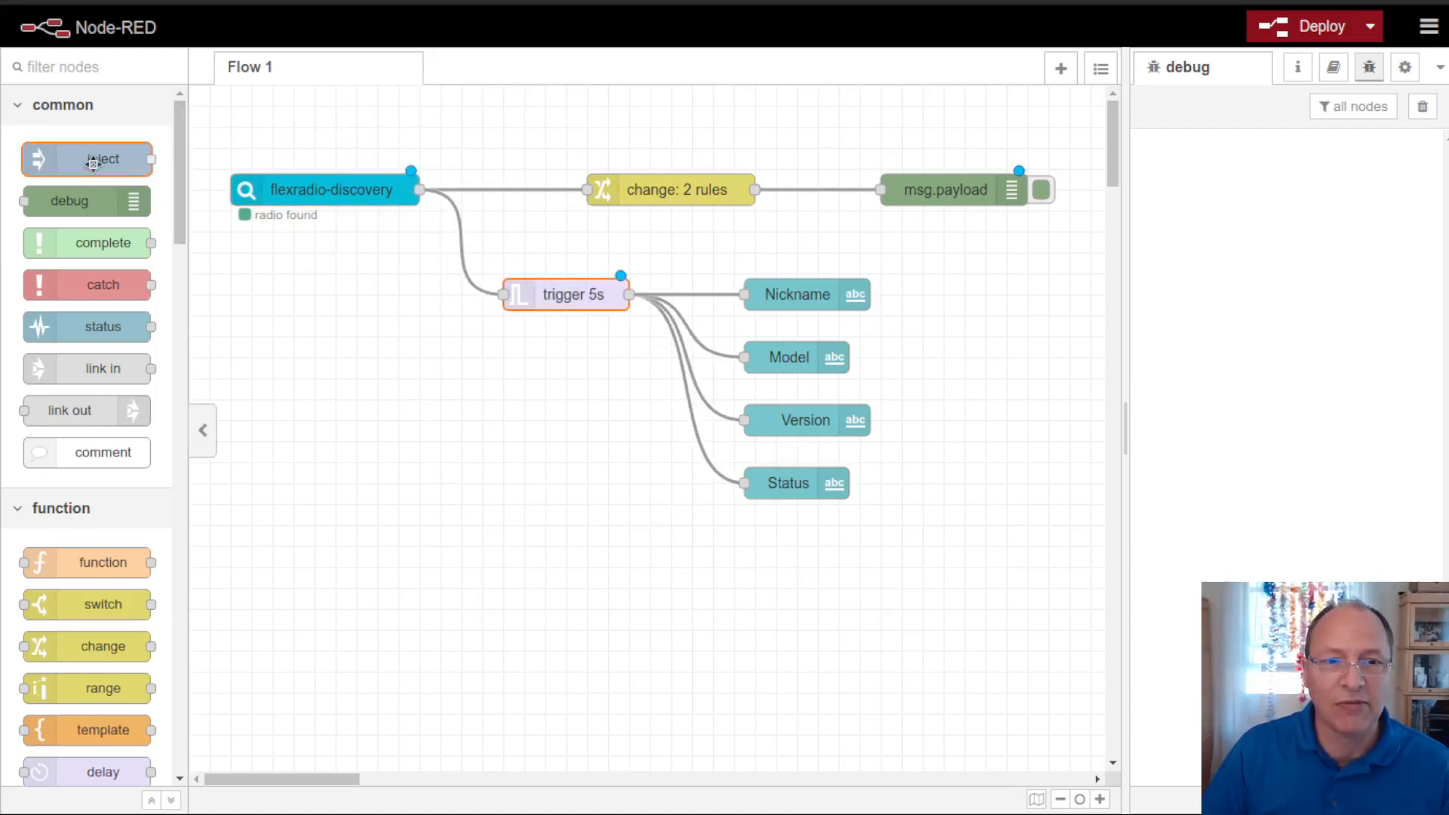
# Step: Add an inject node feeding the trigger with JSON payload {"status":"off"}
pyautogui.moveTo(86, 158); pyautogui.dragTo(308, 315)
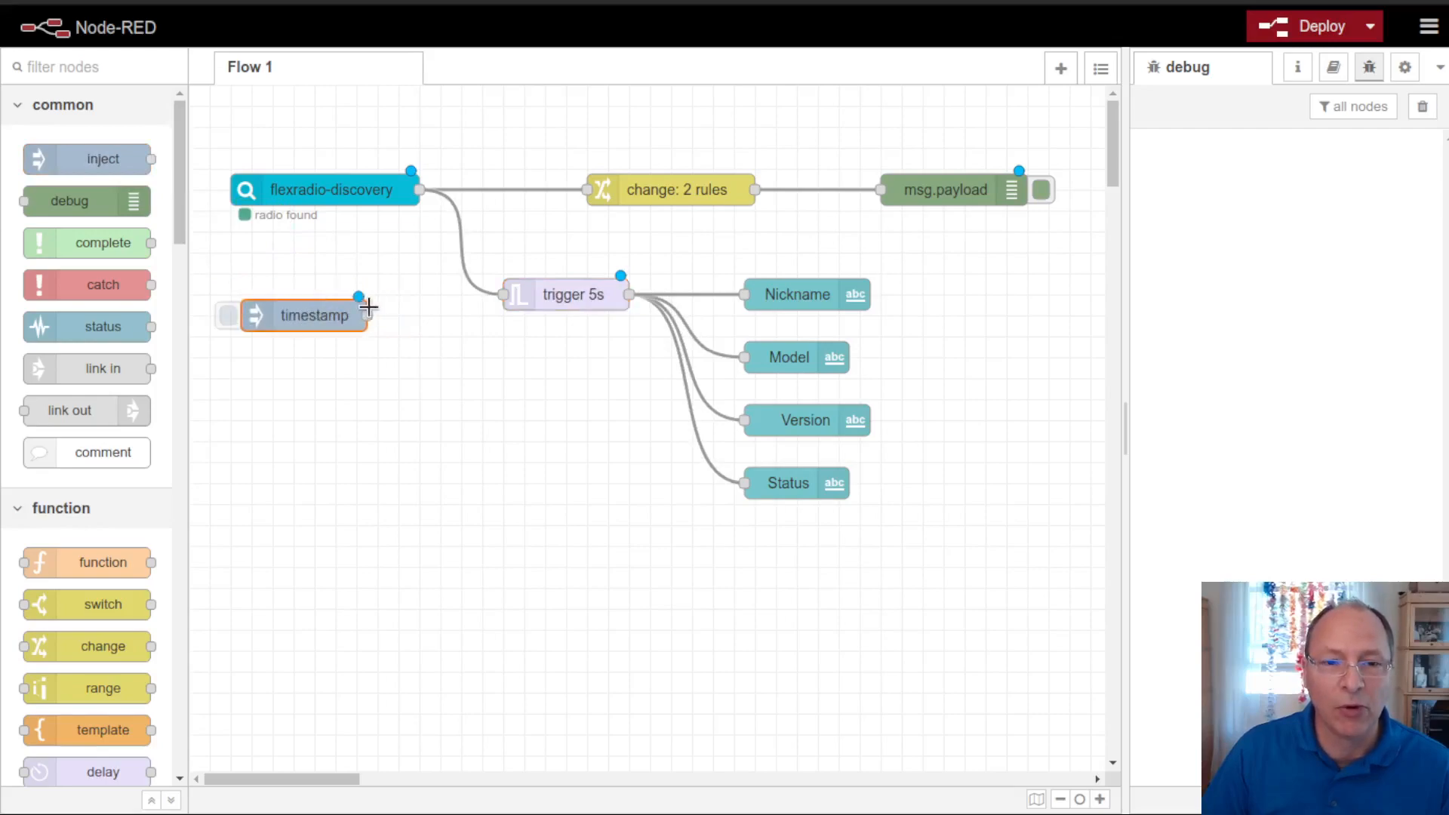
pyautogui.moveTo(362, 314); pyautogui.dragTo(504, 293)
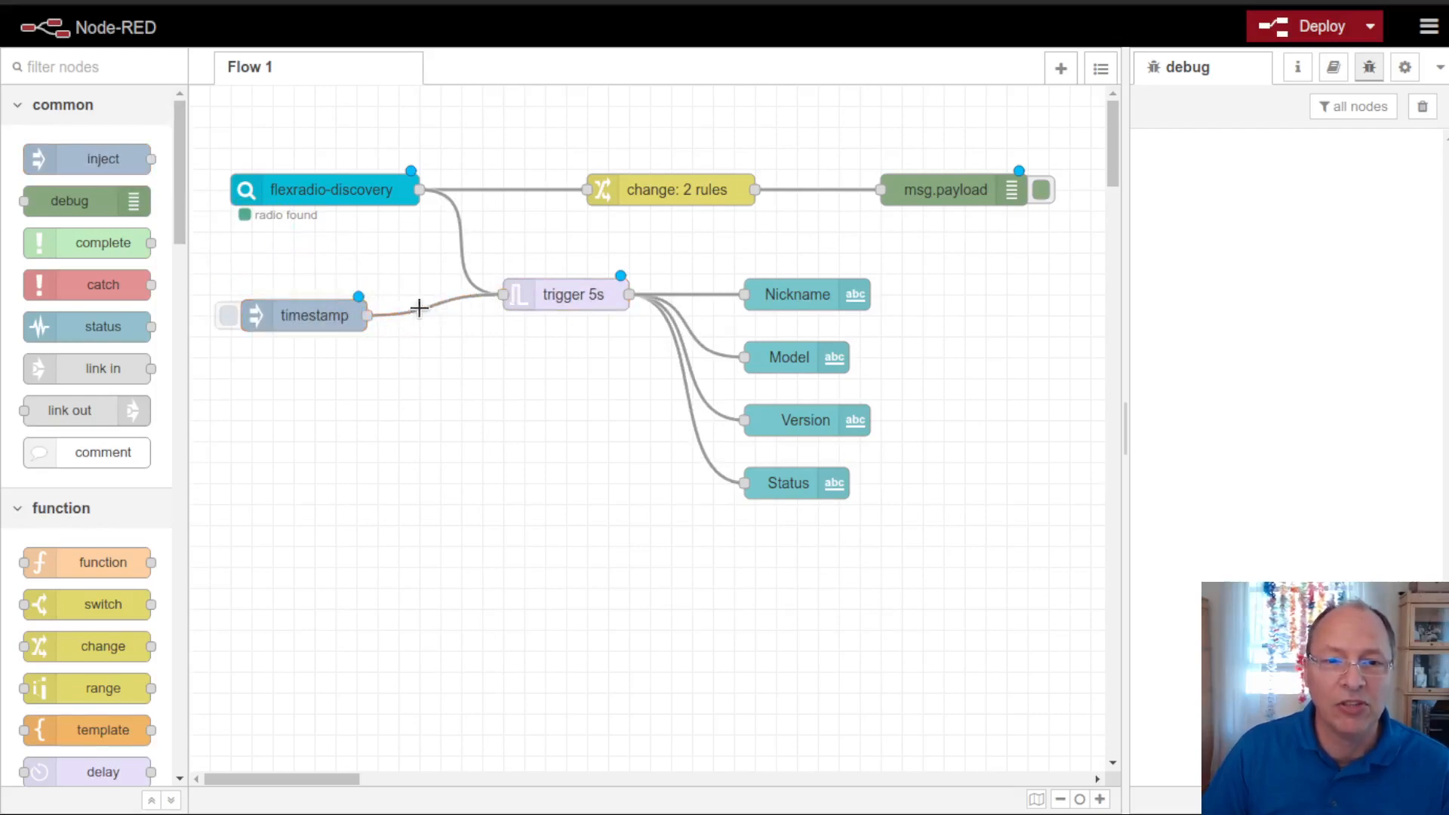
pyautogui.doubleClick(314, 316)
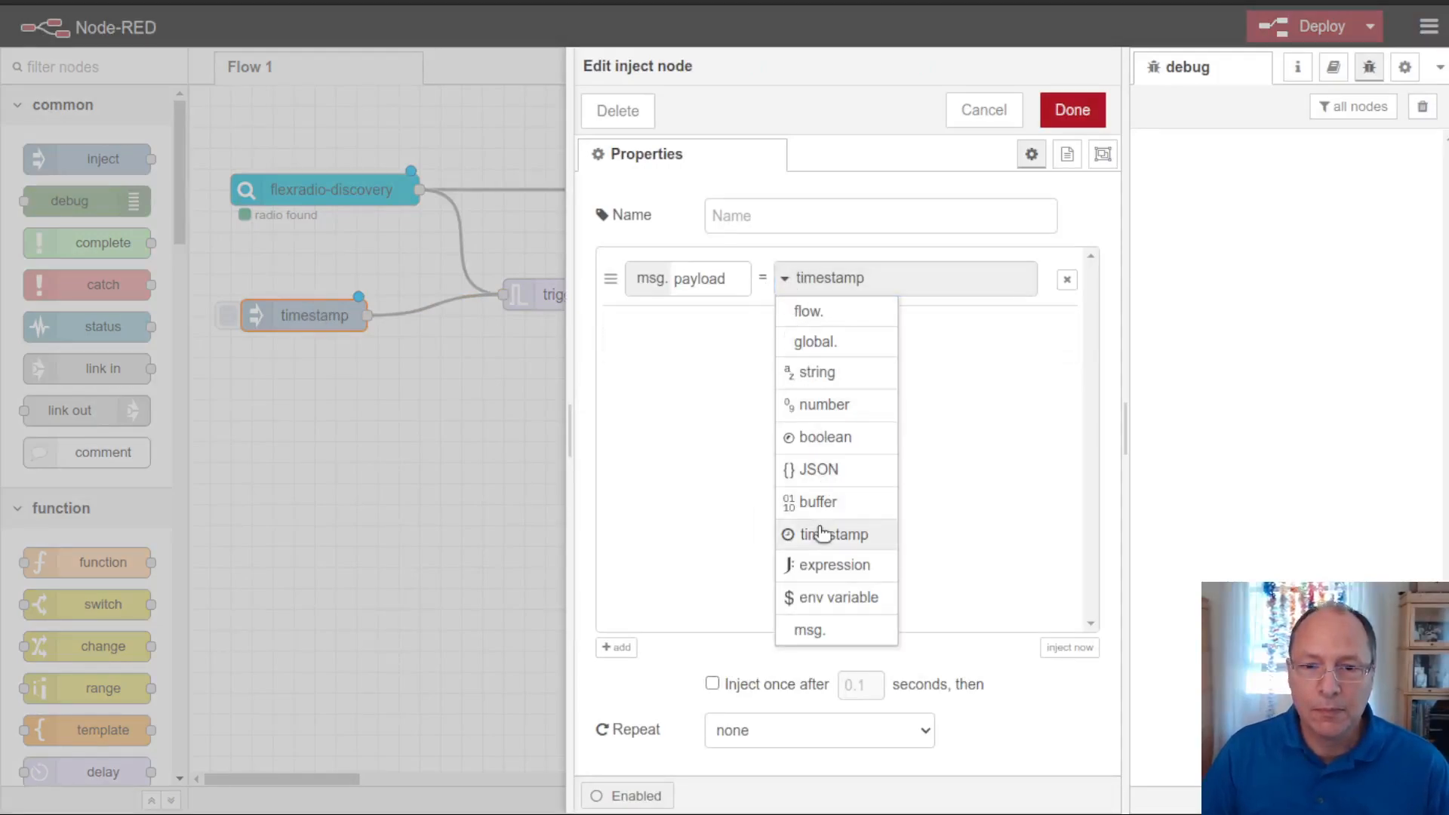
pyautogui.click(814, 470)
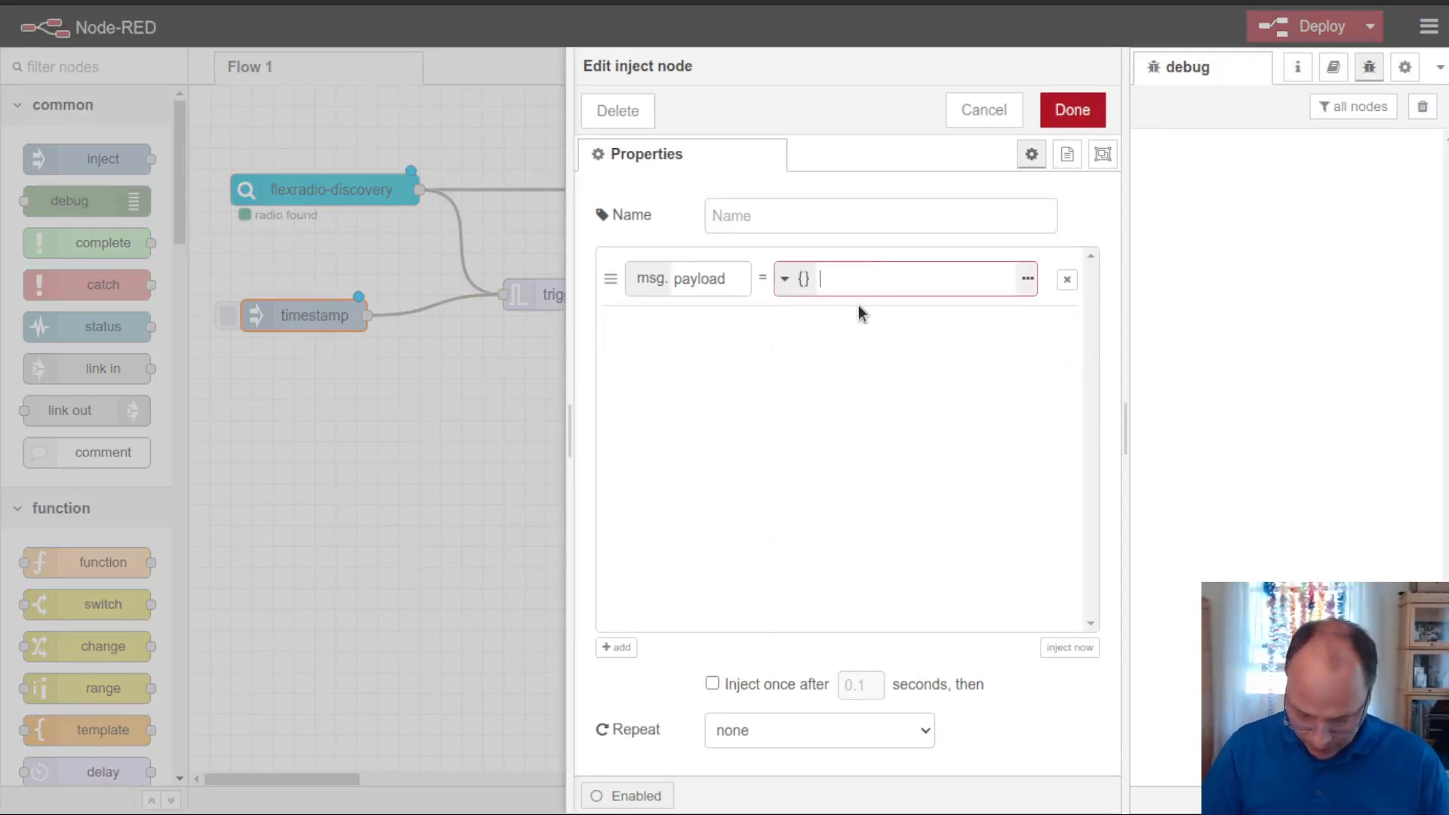
pyautogui.write('{"status:')
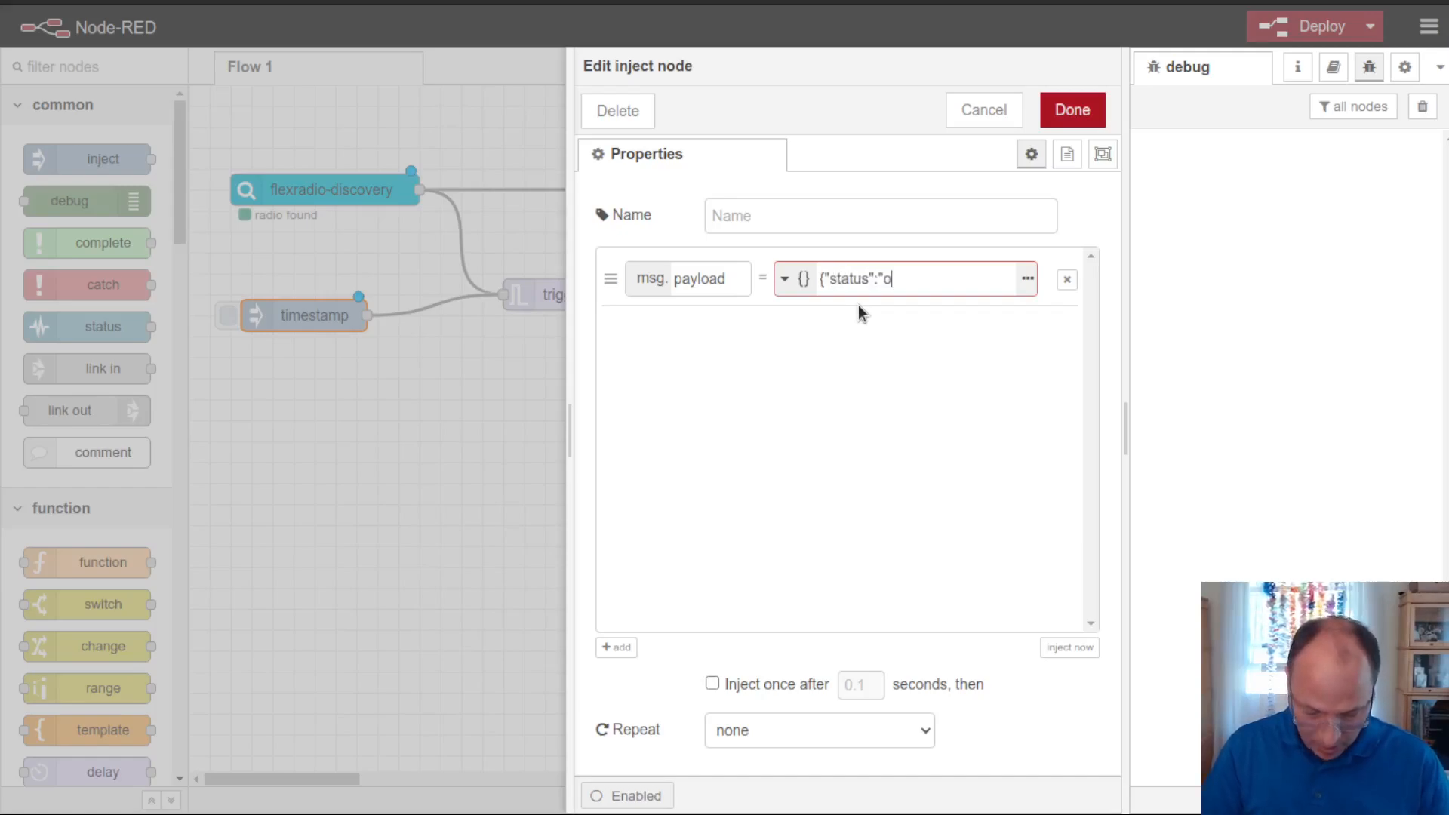
pyautogui.write('ff')
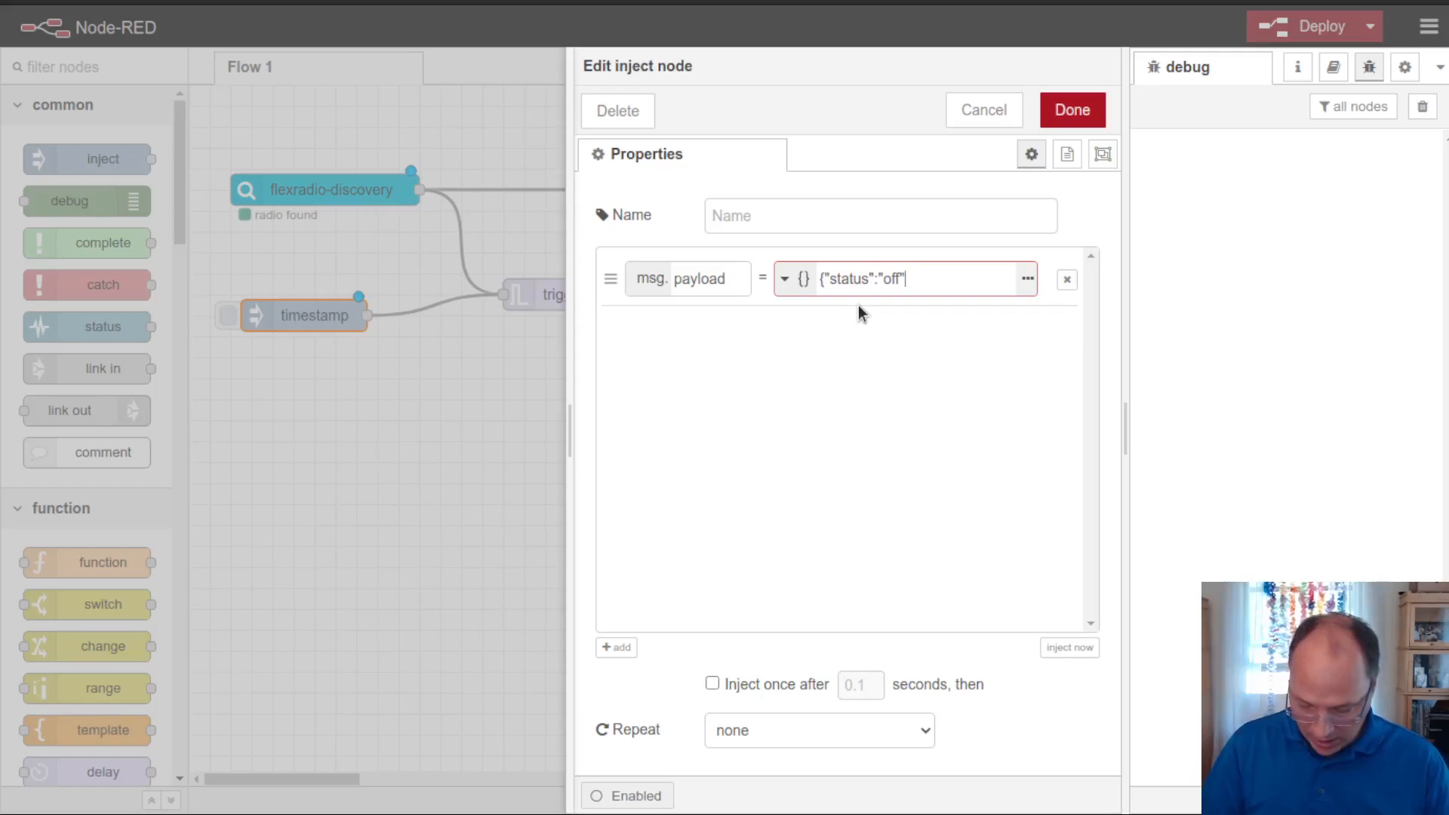
pyautogui.click(711, 683)
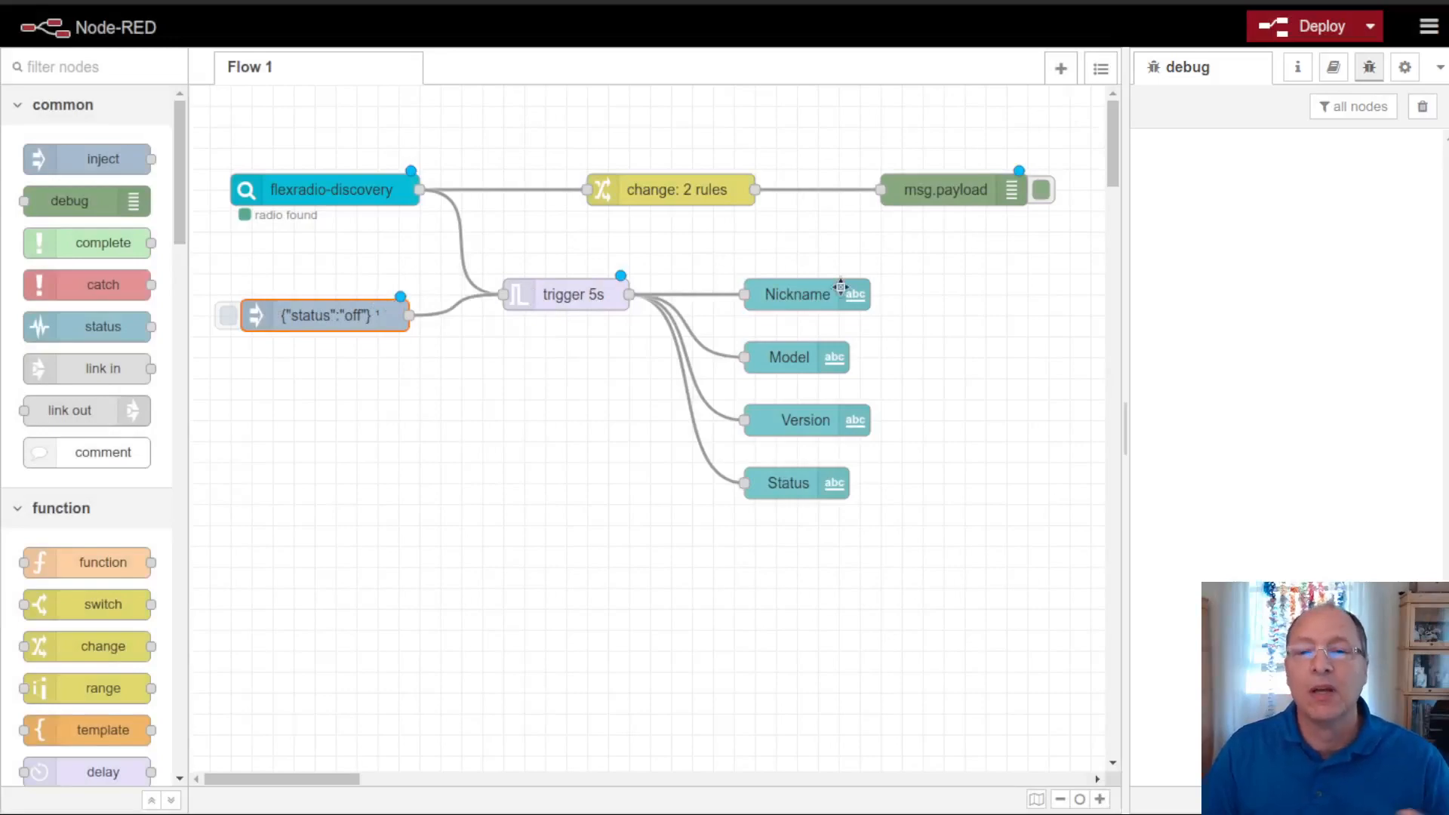
pyautogui.moveTo(460, 228)
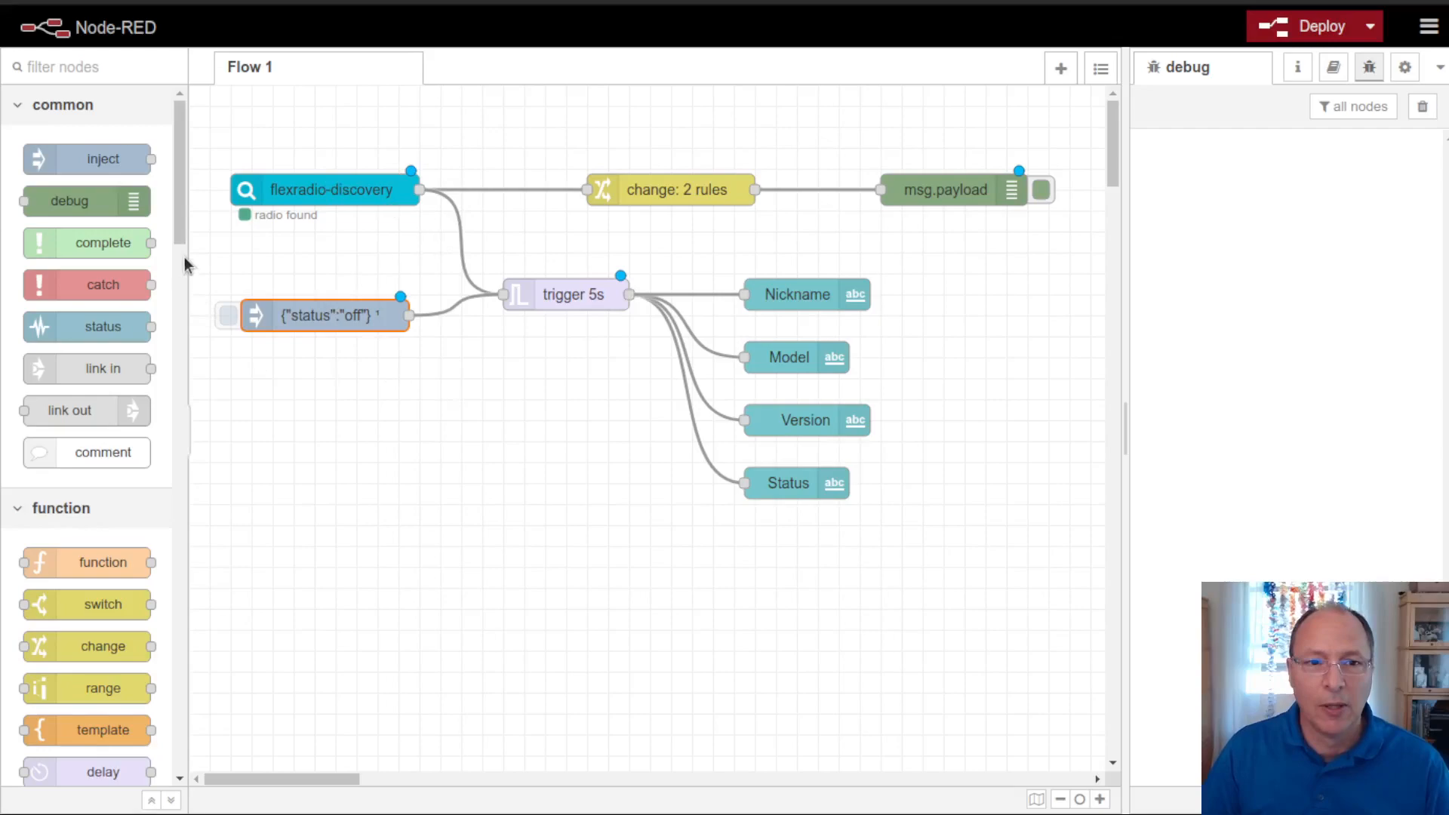
pyautogui.moveTo(675, 247)
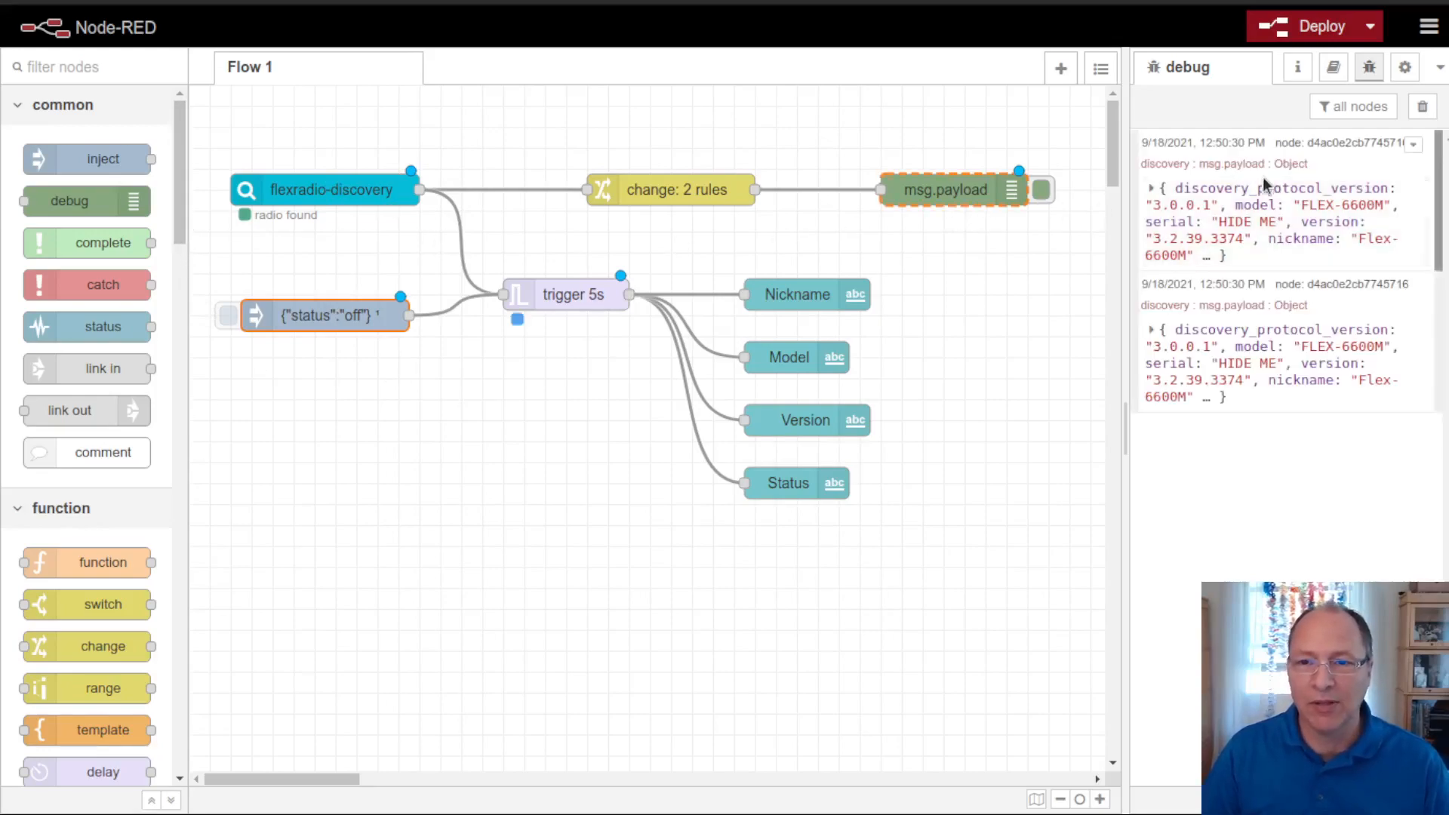
pyautogui.click(1039, 190)
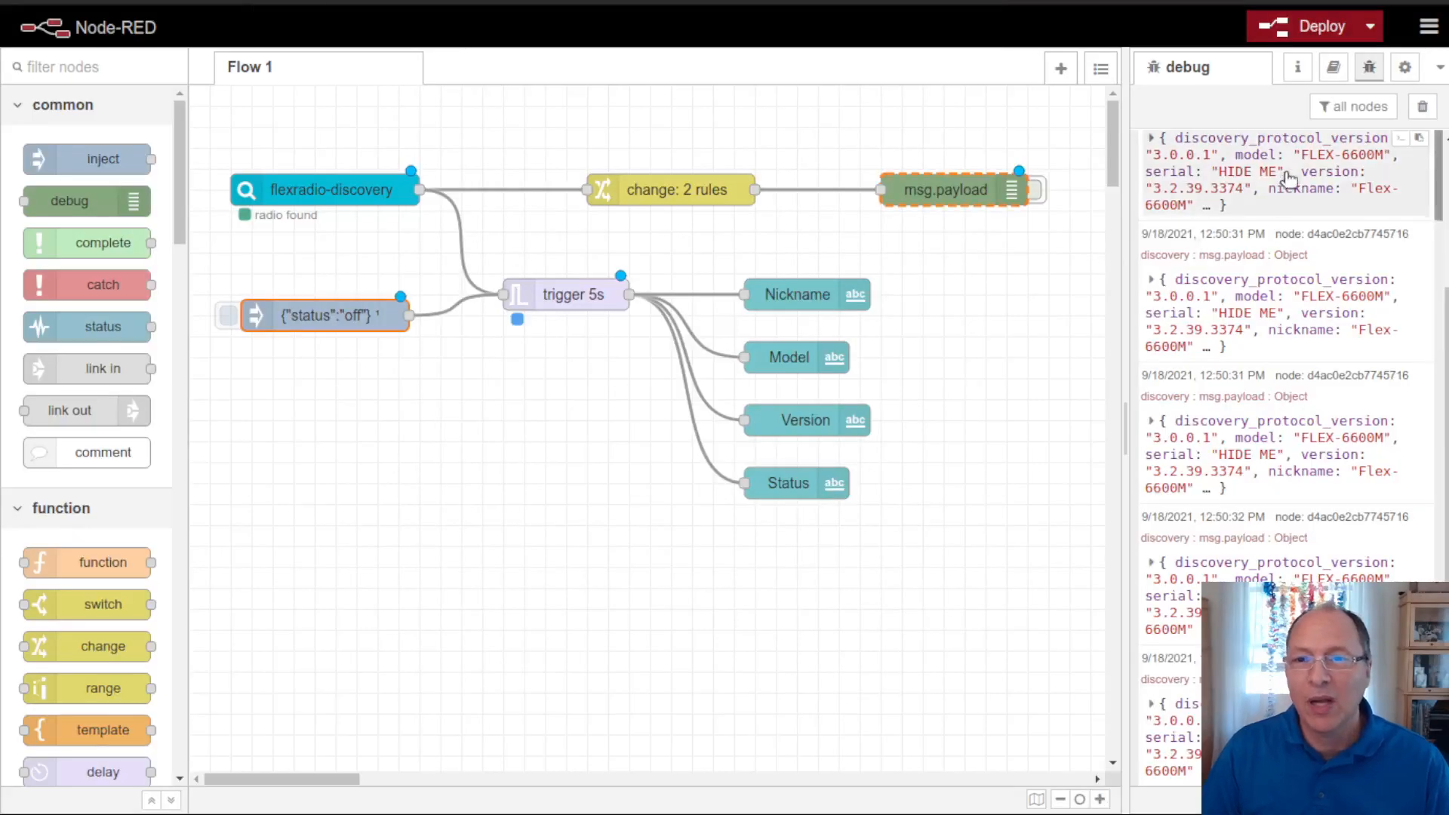
pyautogui.click(1422, 106)
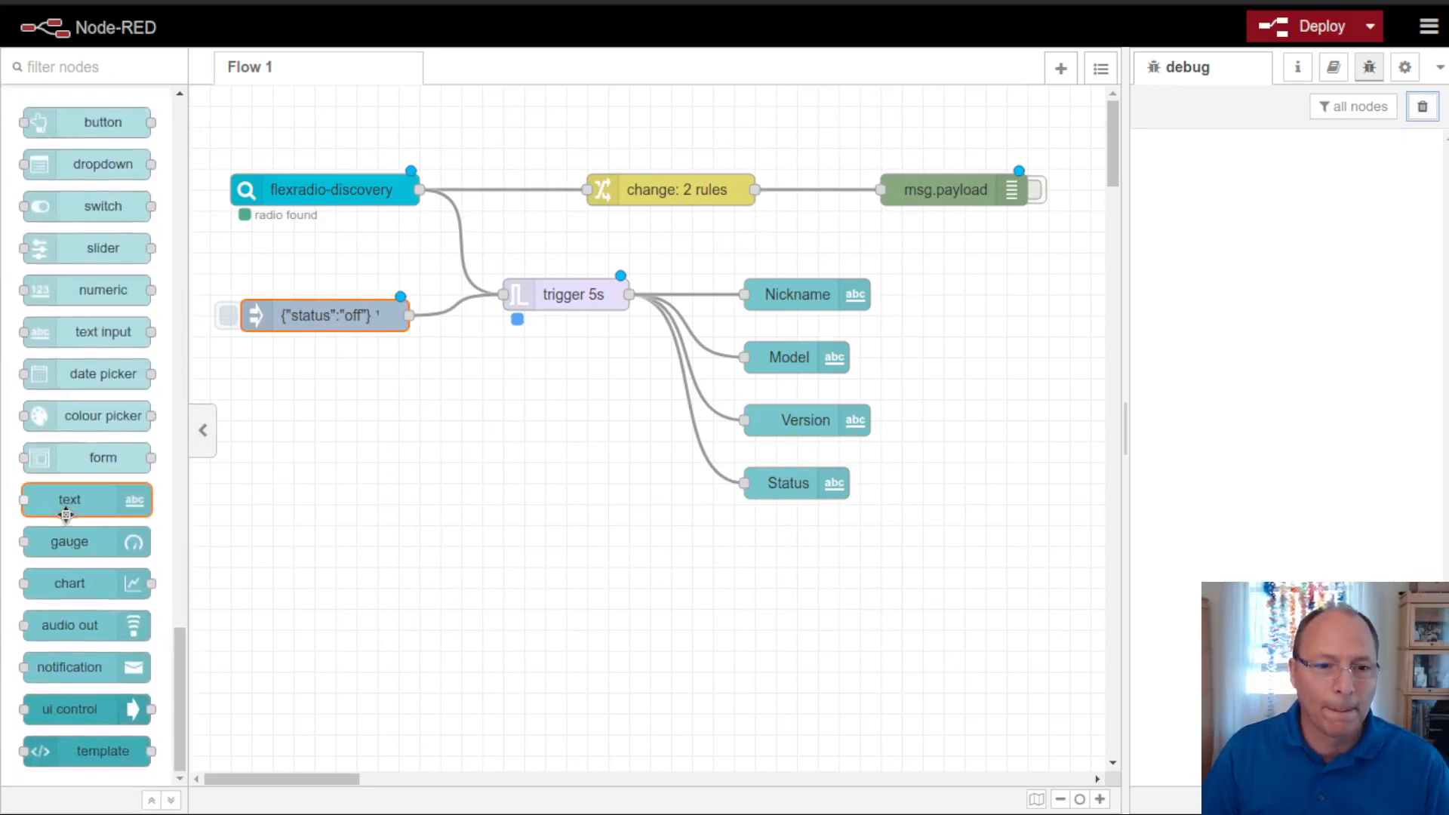
# Step: Add a Stations text node showing {{msg.payload.gui_client_stations}}, aligned with the others
pyautogui.moveTo(69, 499); pyautogui.dragTo(818, 544)
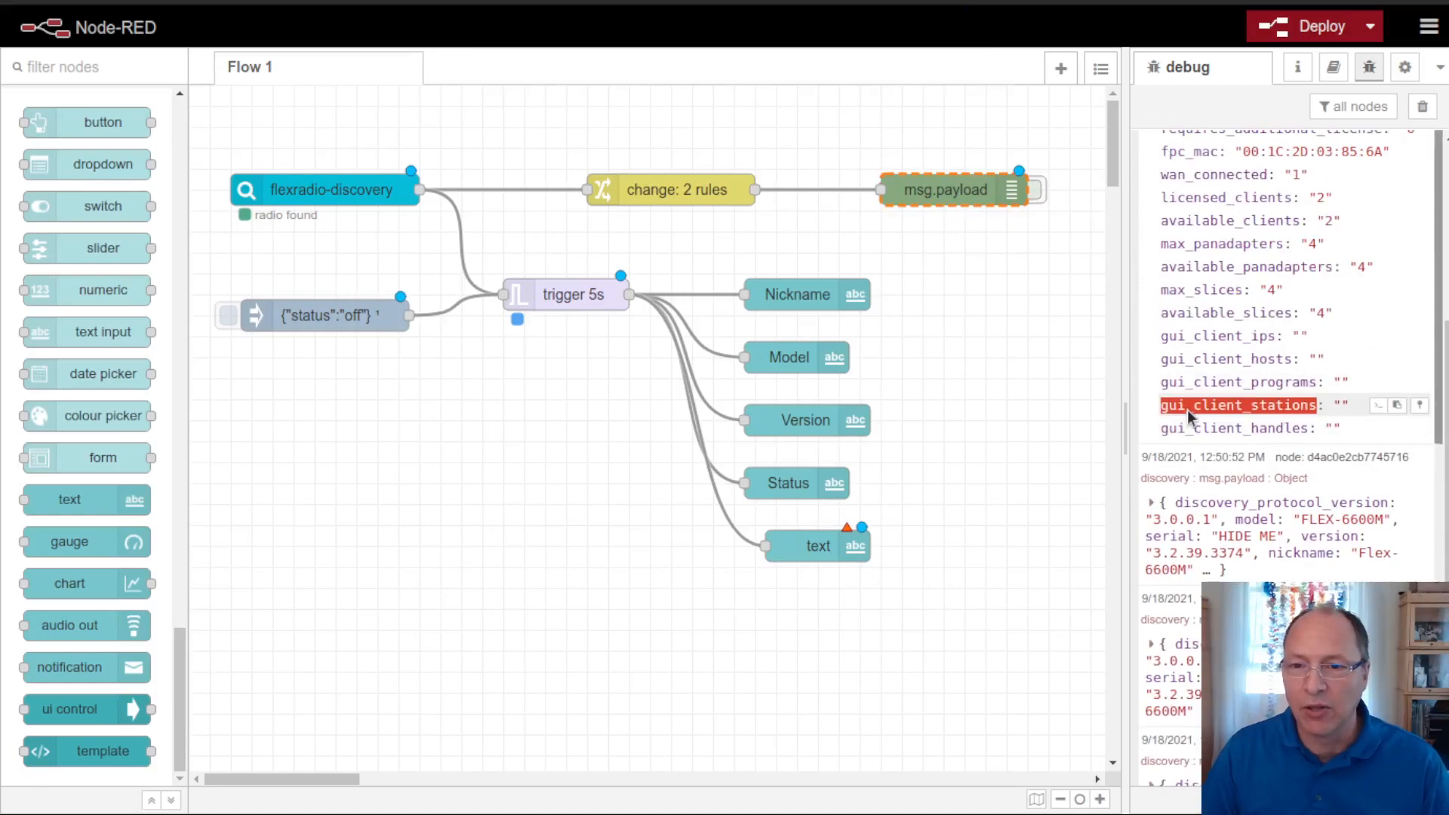
pyautogui.moveTo(1202, 405)
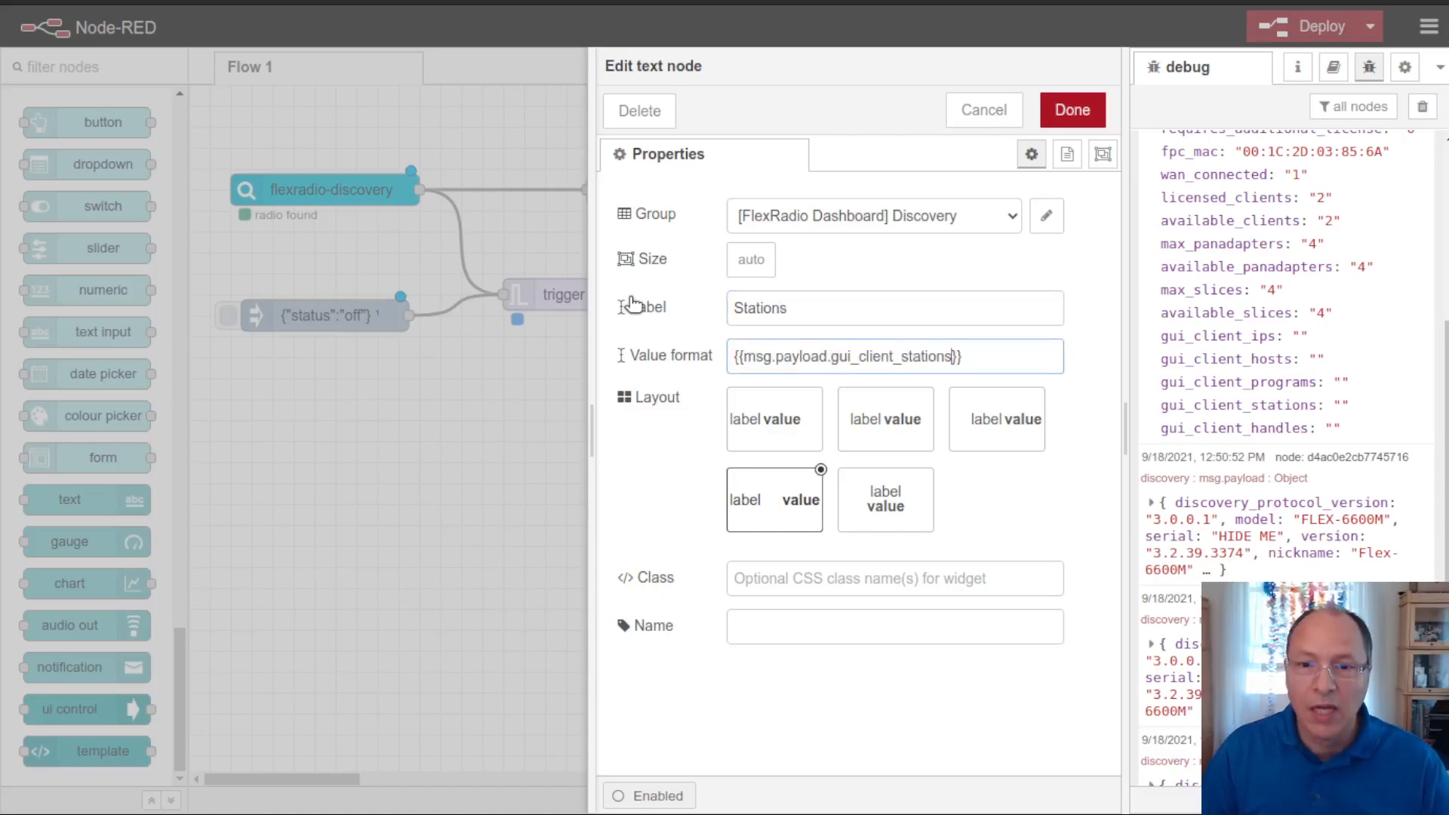
pyautogui.click(1071, 110)
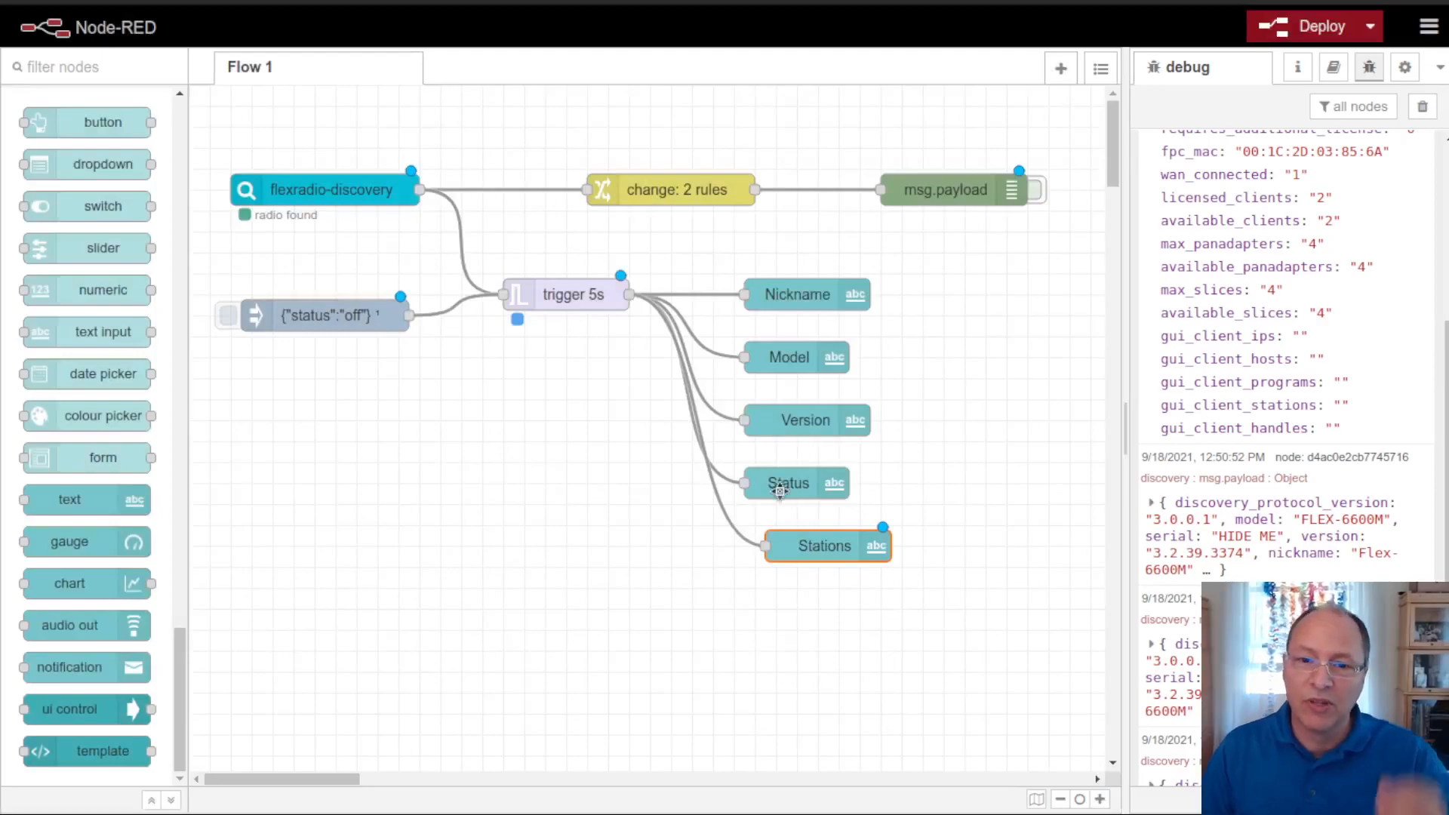
pyautogui.moveTo(827, 544); pyautogui.dragTo(816, 545)
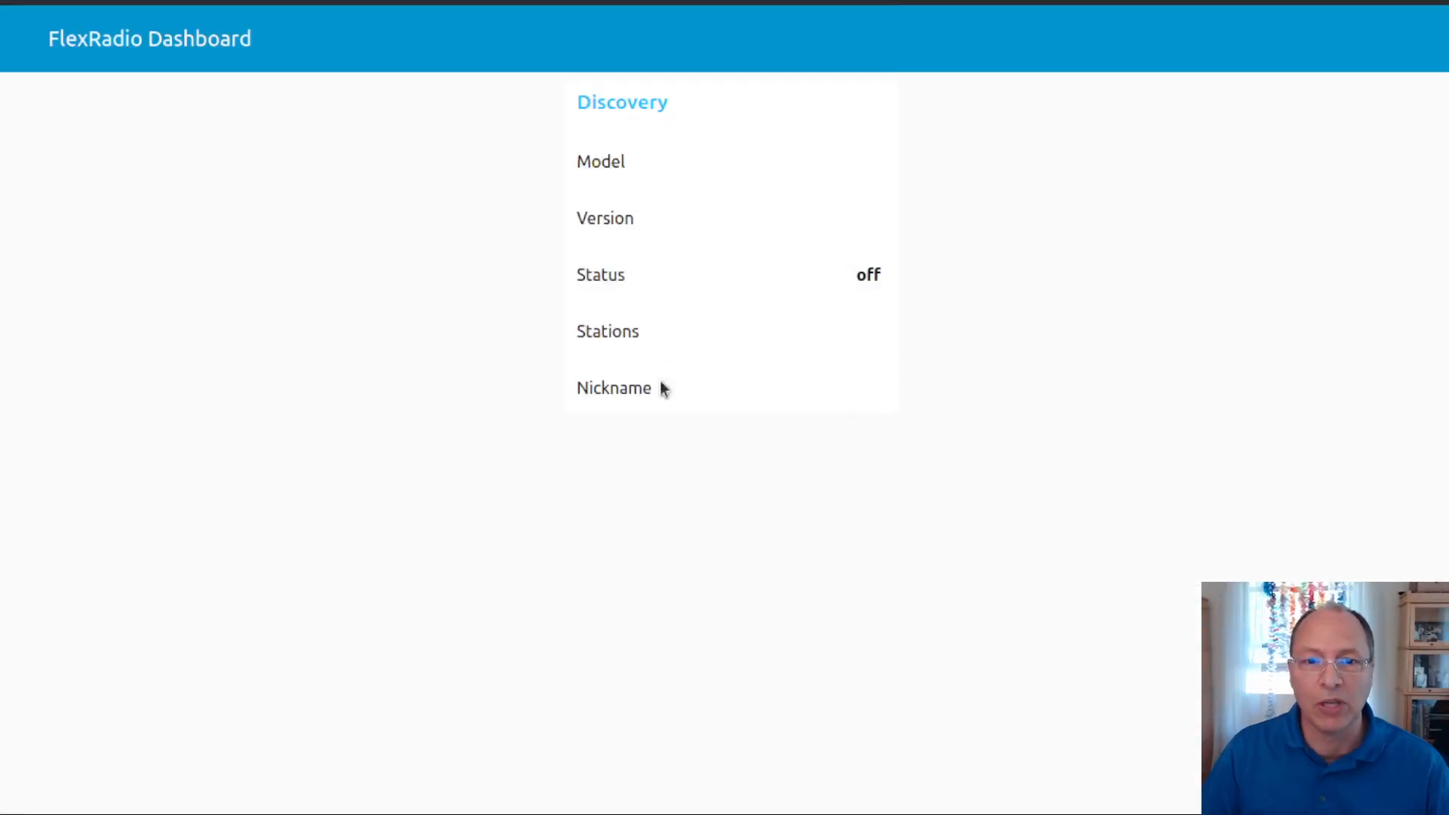
pyautogui.moveTo(845, 249)
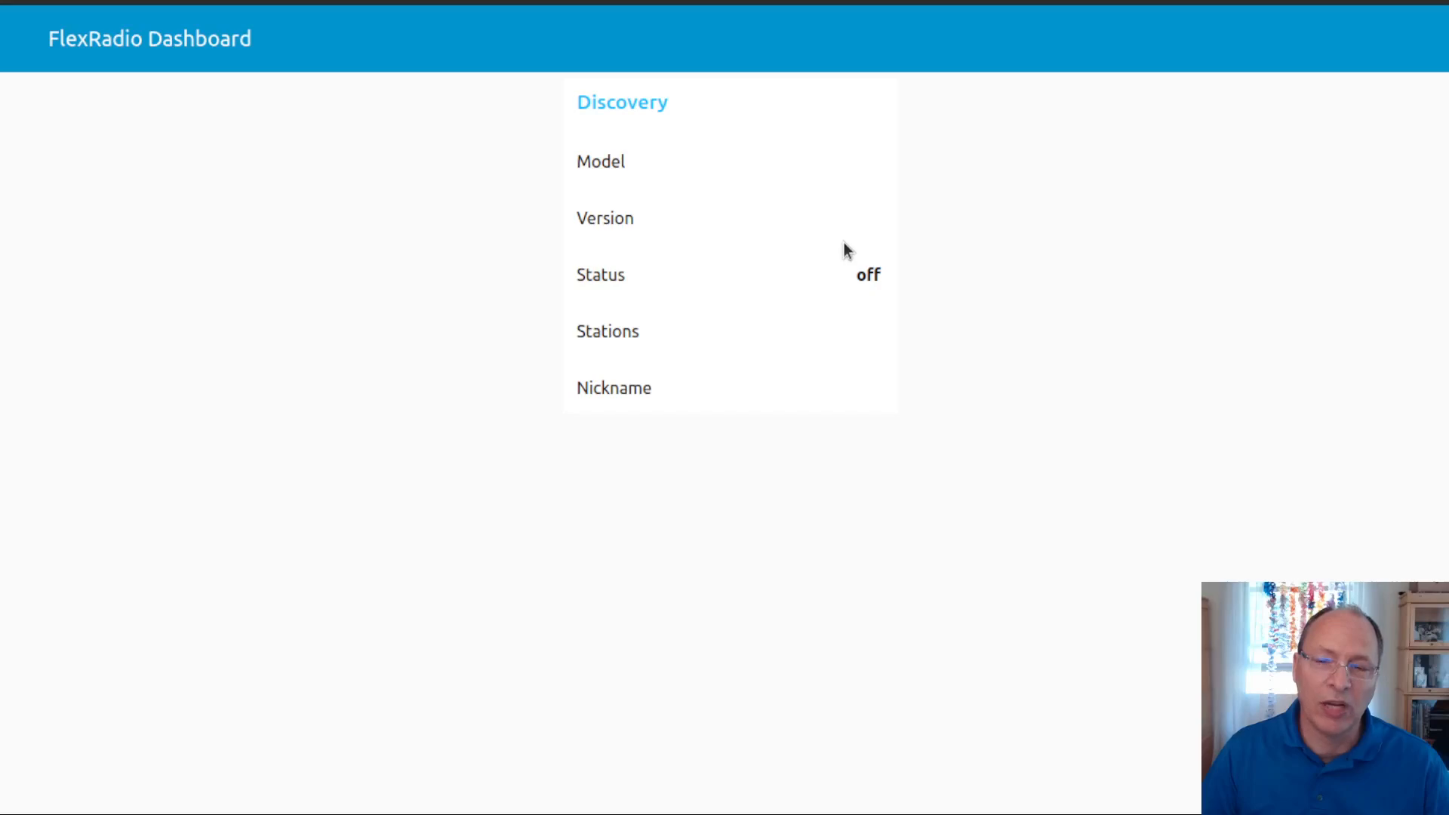
pyautogui.moveTo(271, 74)
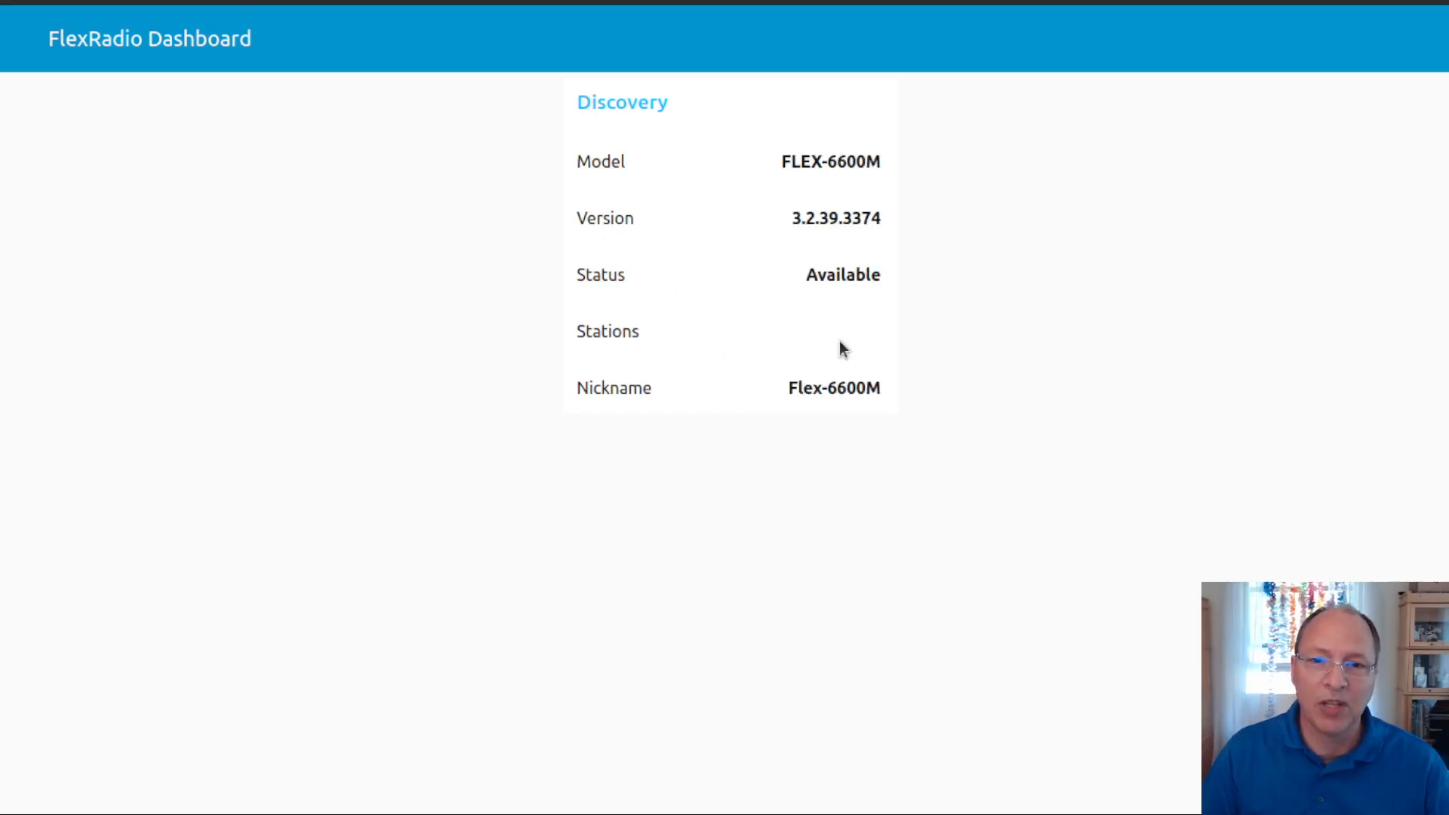
pyautogui.moveTo(800, 346)
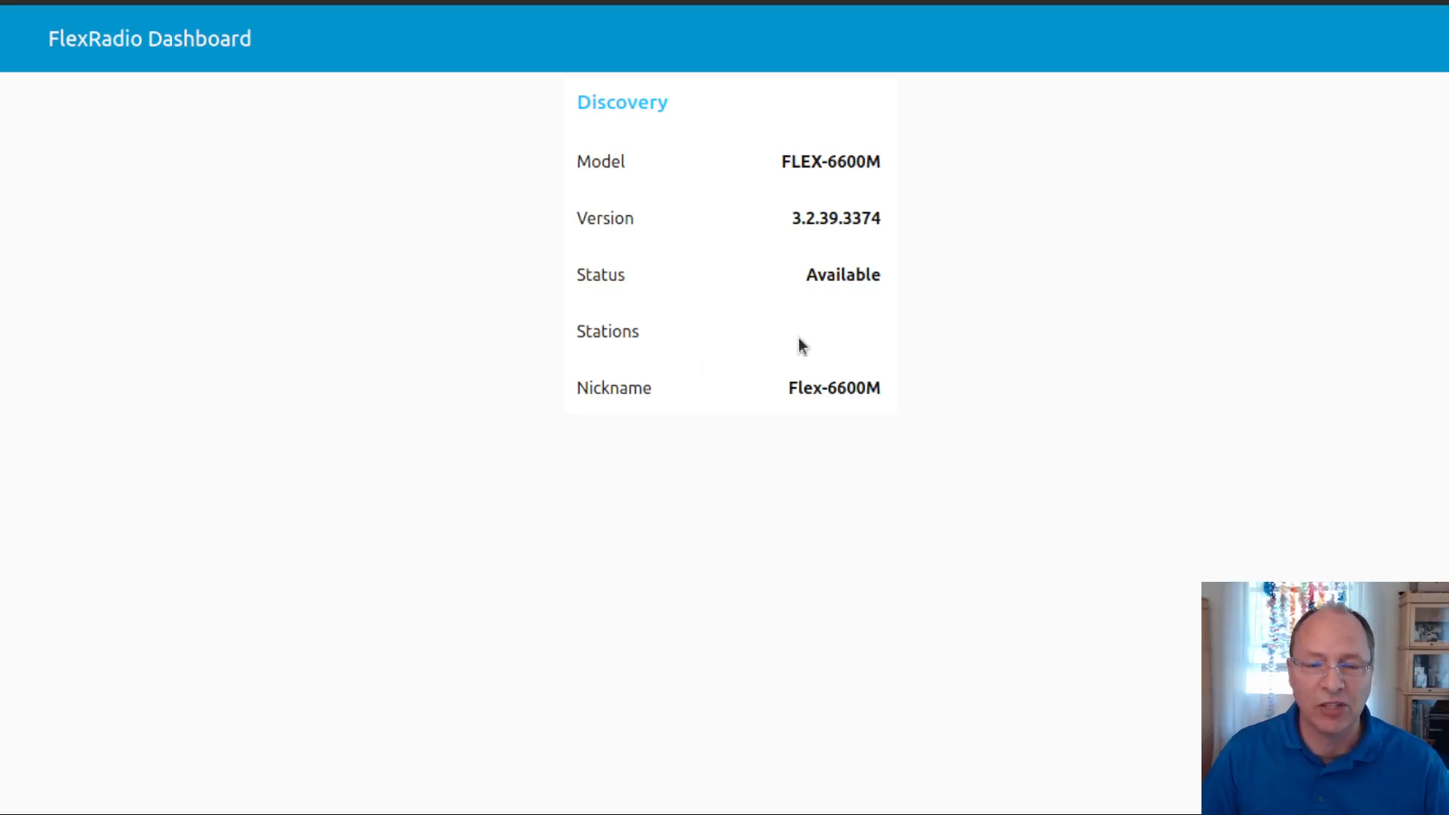
pyautogui.moveTo(494, 102)
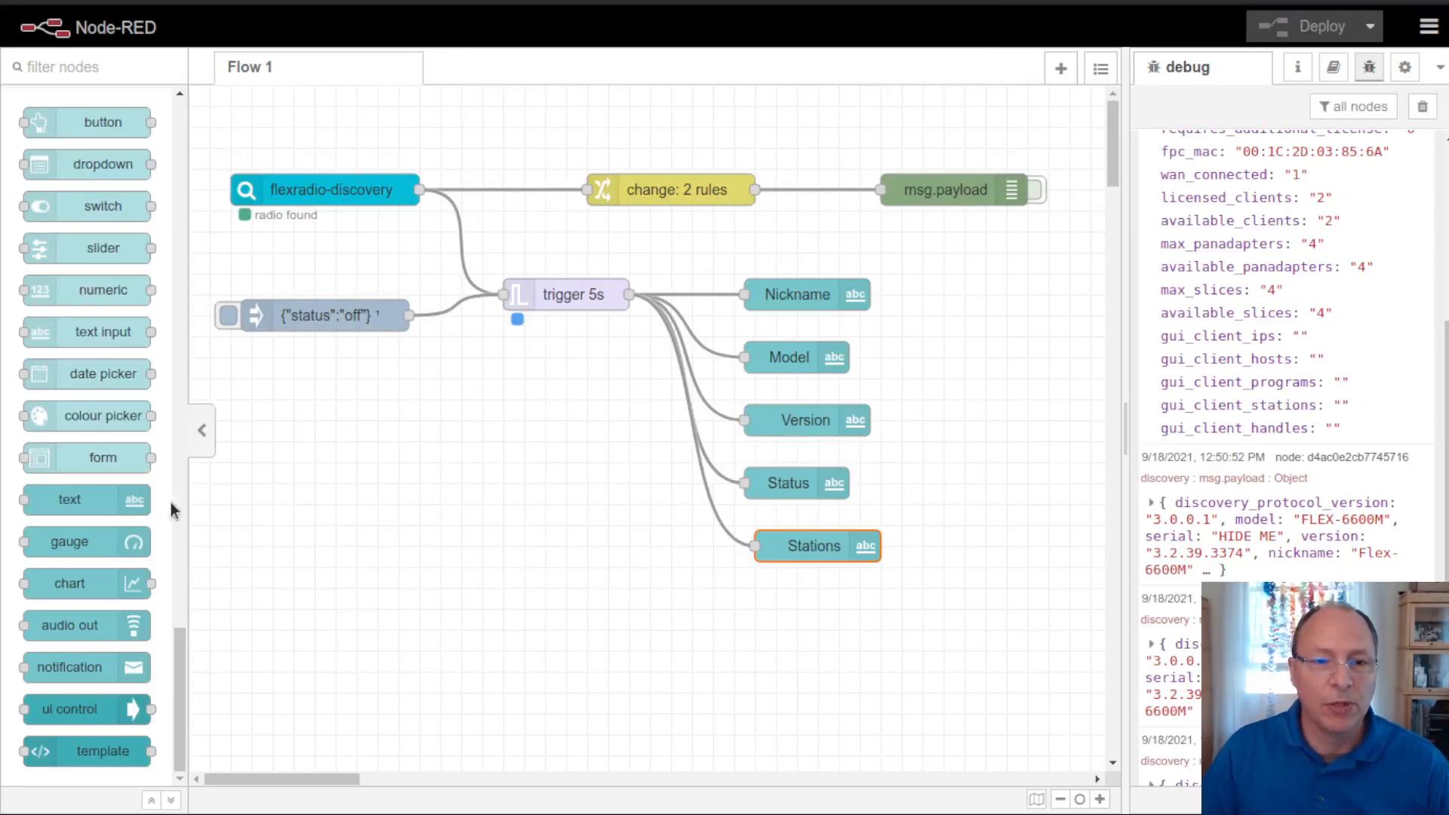
# Step: Configure the change node to set global.discovery from msg.payload
pyautogui.scroll(-3)
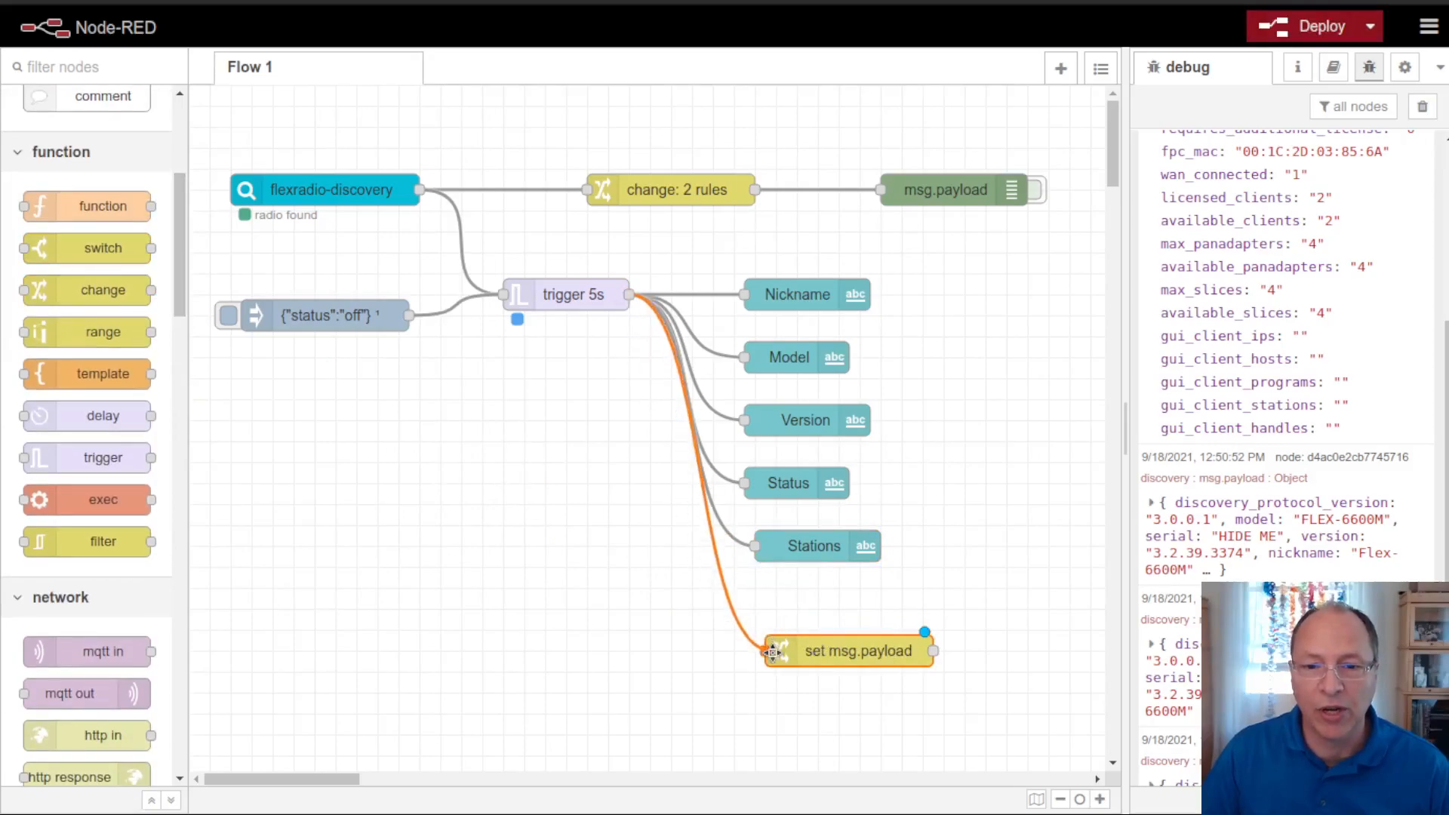
pyautogui.doubleClick(843, 650)
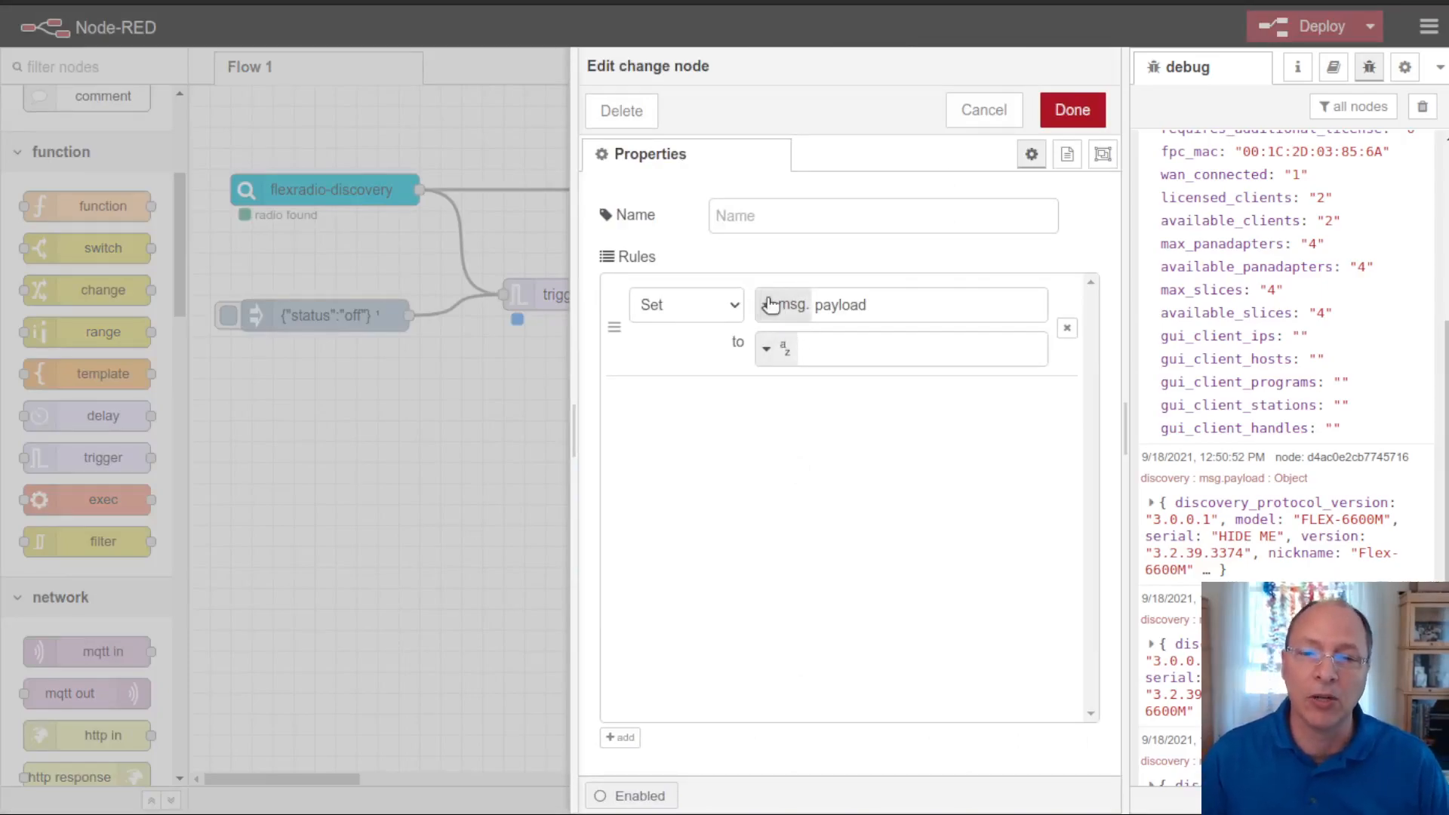
pyautogui.click(781, 304)
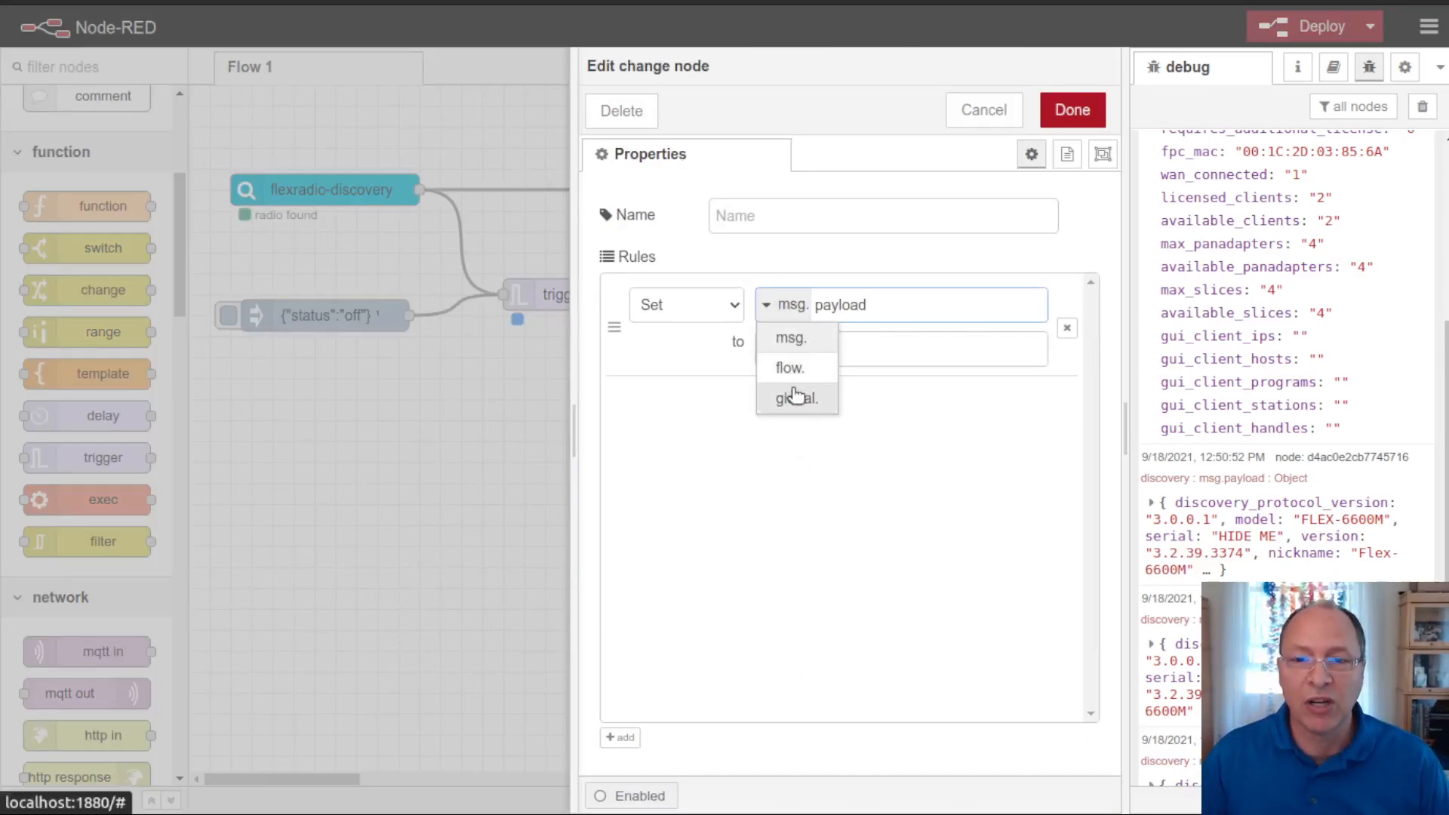
pyautogui.click(797, 398)
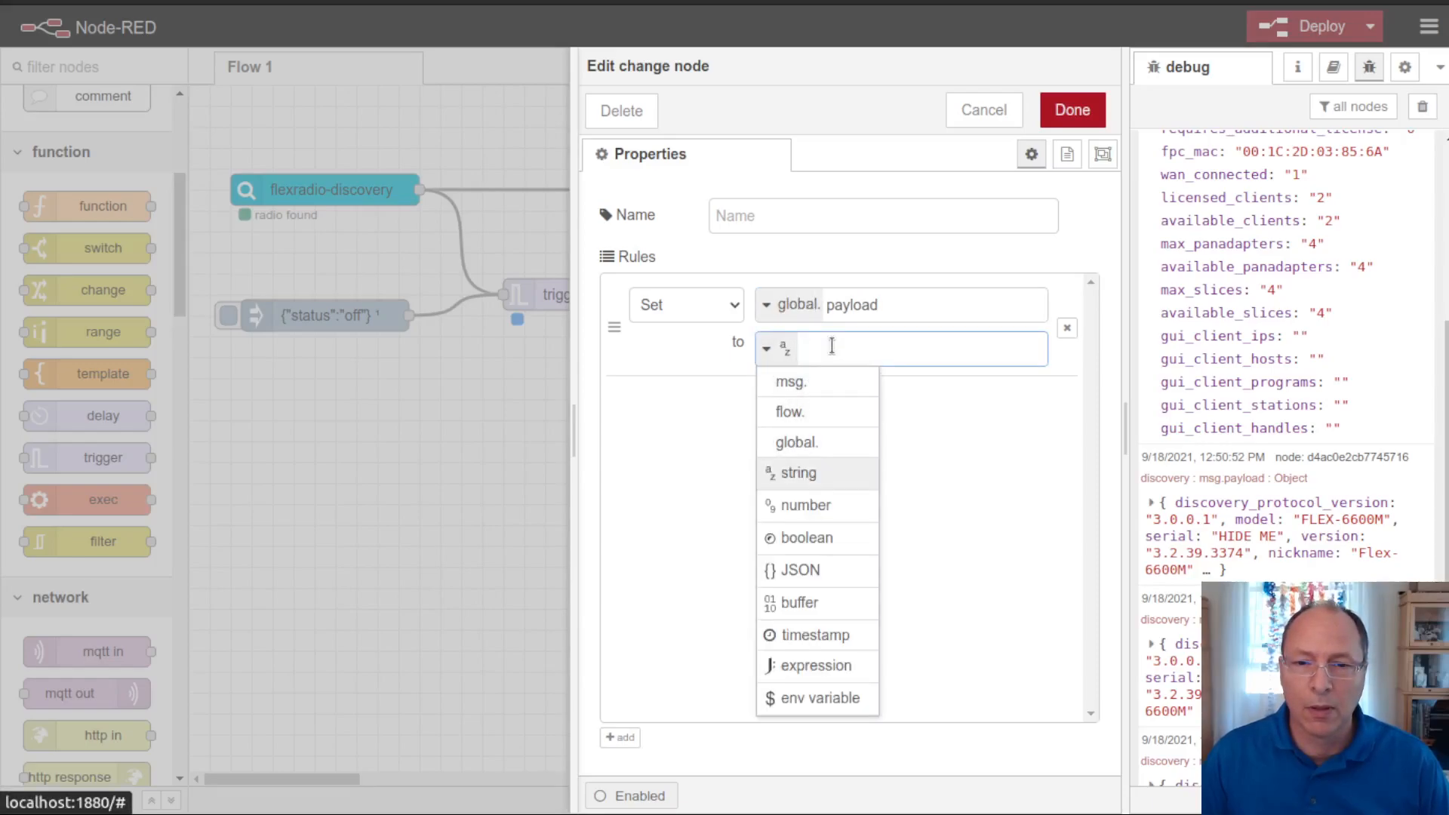
pyautogui.click(777, 349)
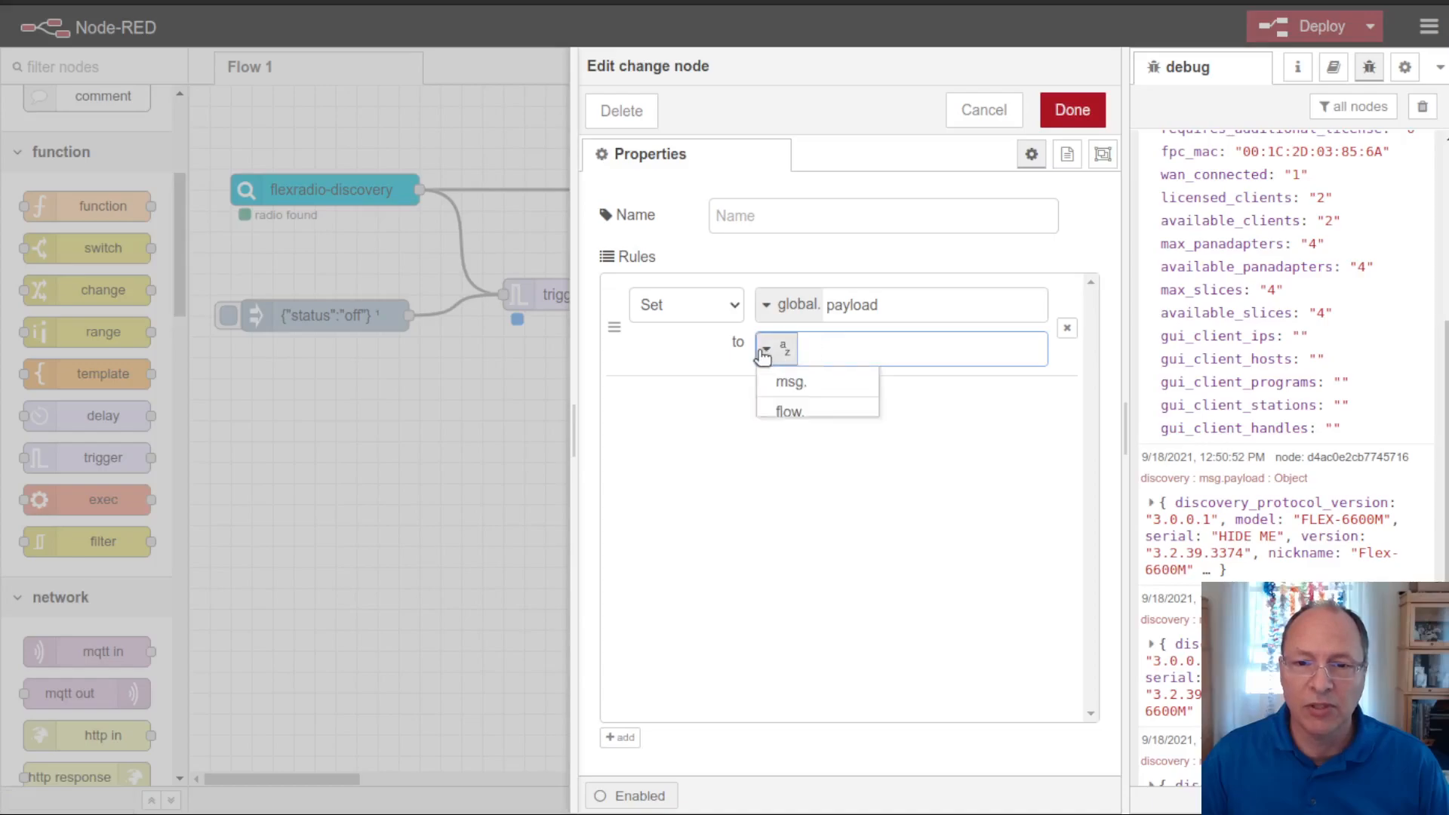
pyautogui.click(791, 382)
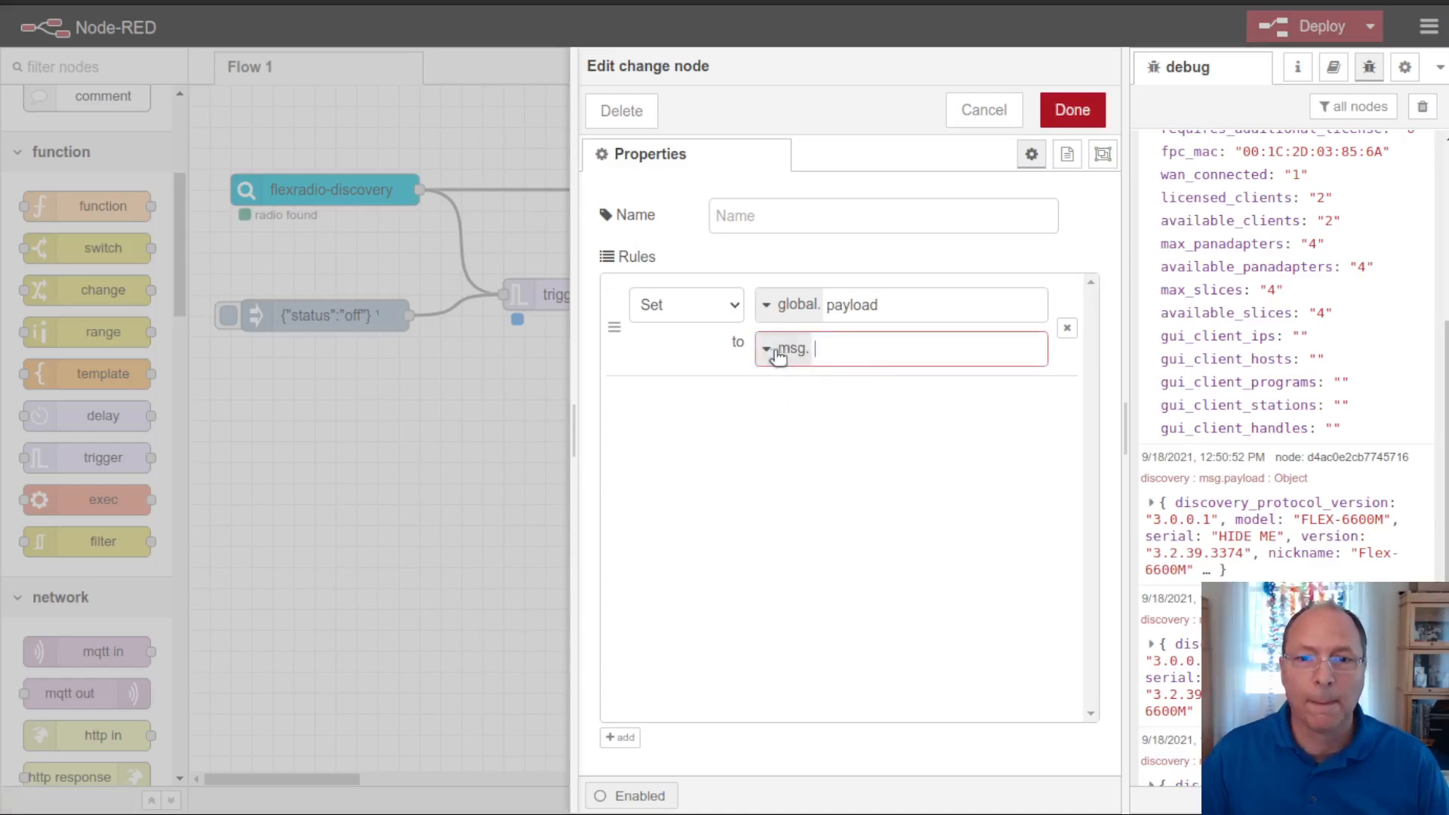
pyautogui.write('d')
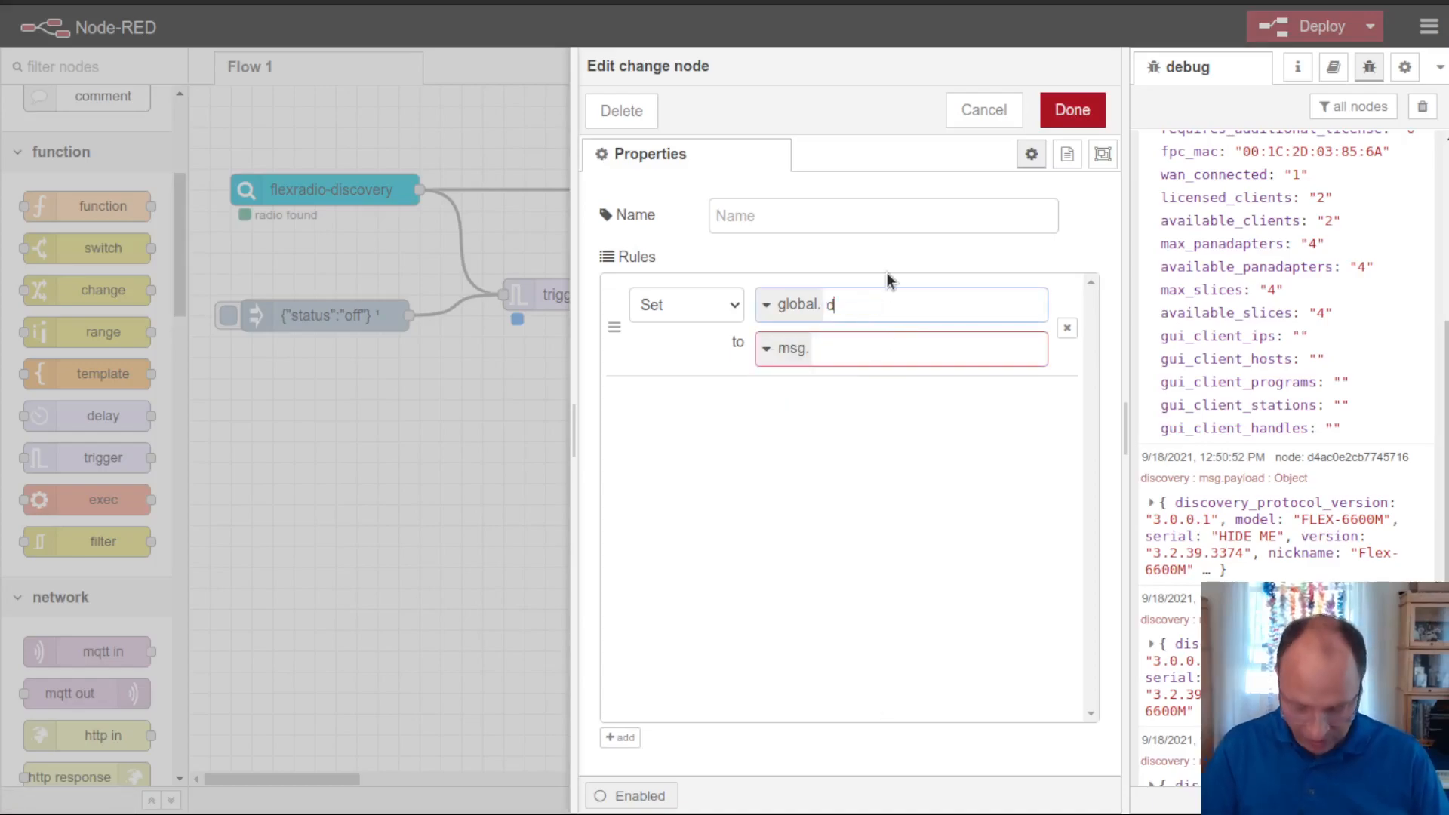
pyautogui.write('iscovery')
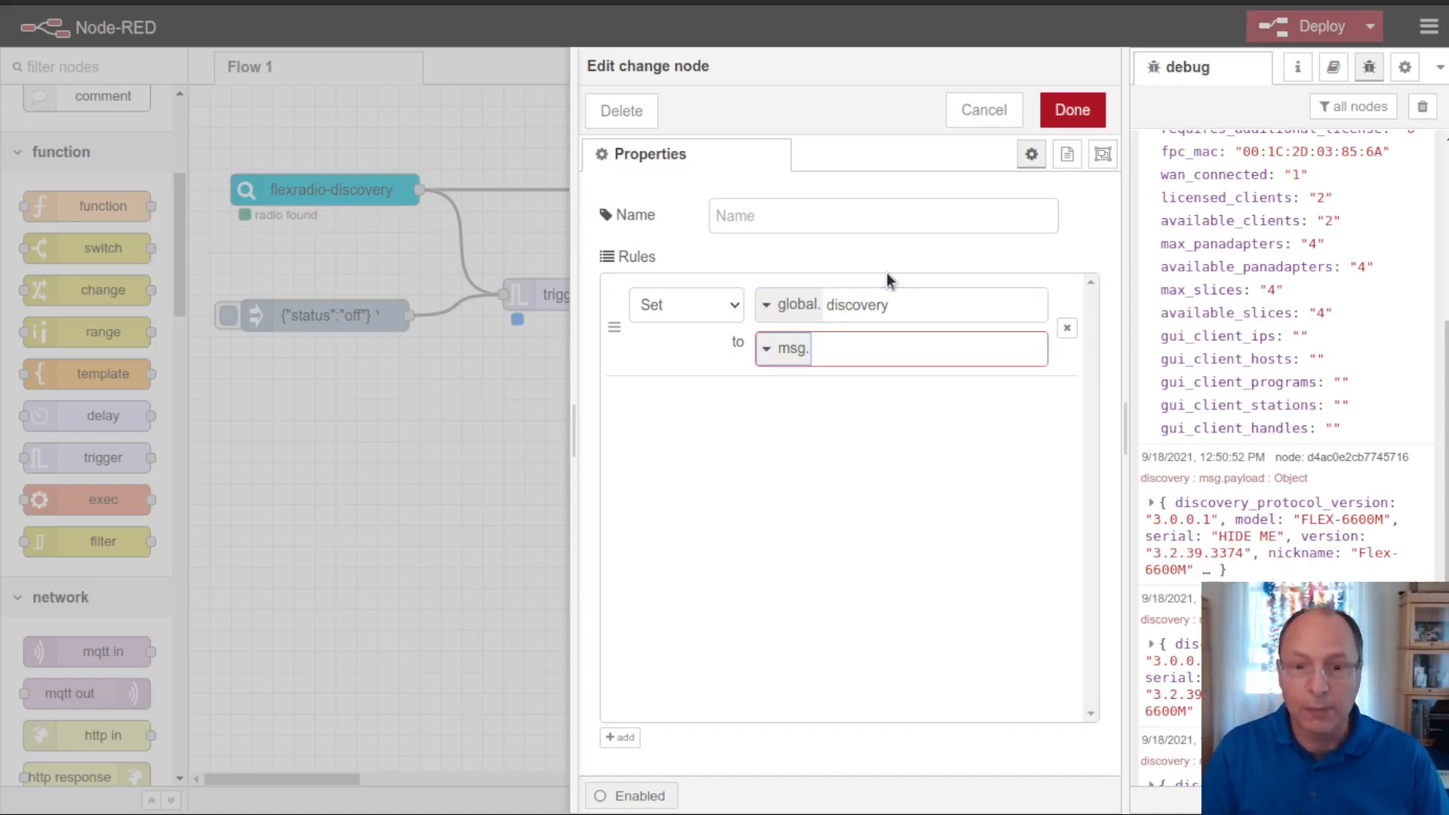
pyautogui.write('payload')
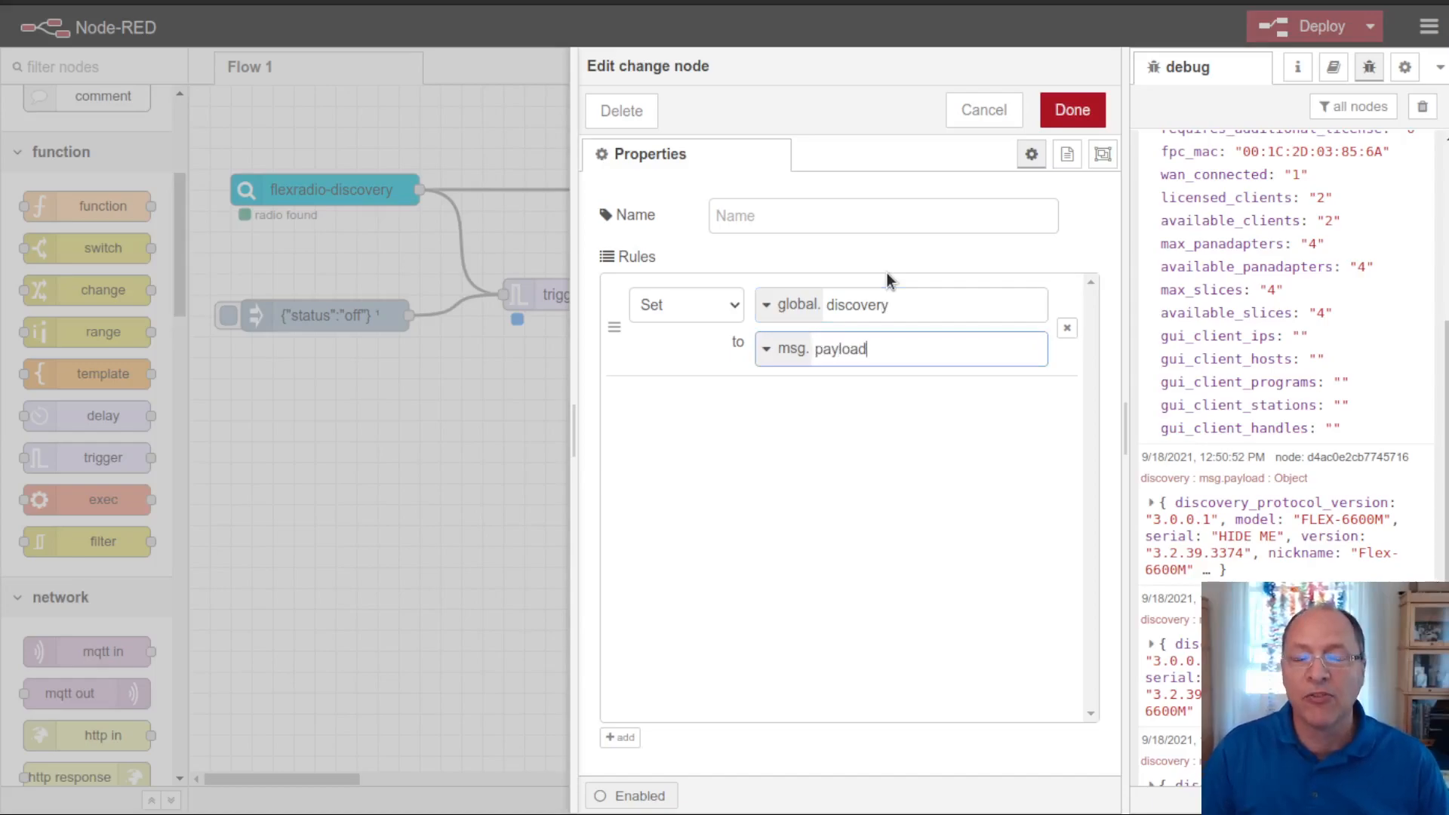
pyautogui.moveTo(1081, 139)
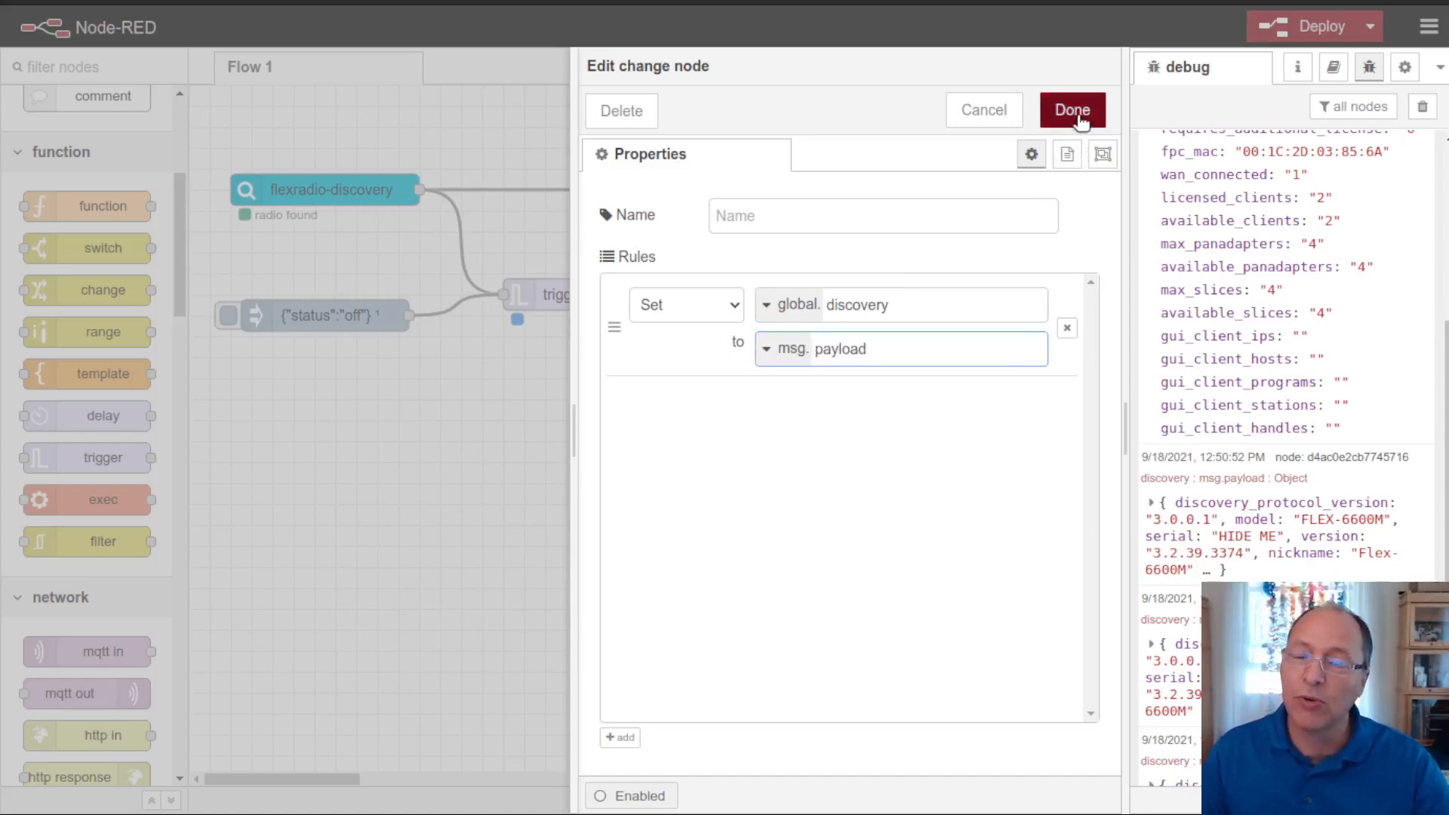
pyautogui.doubleClick(856, 305)
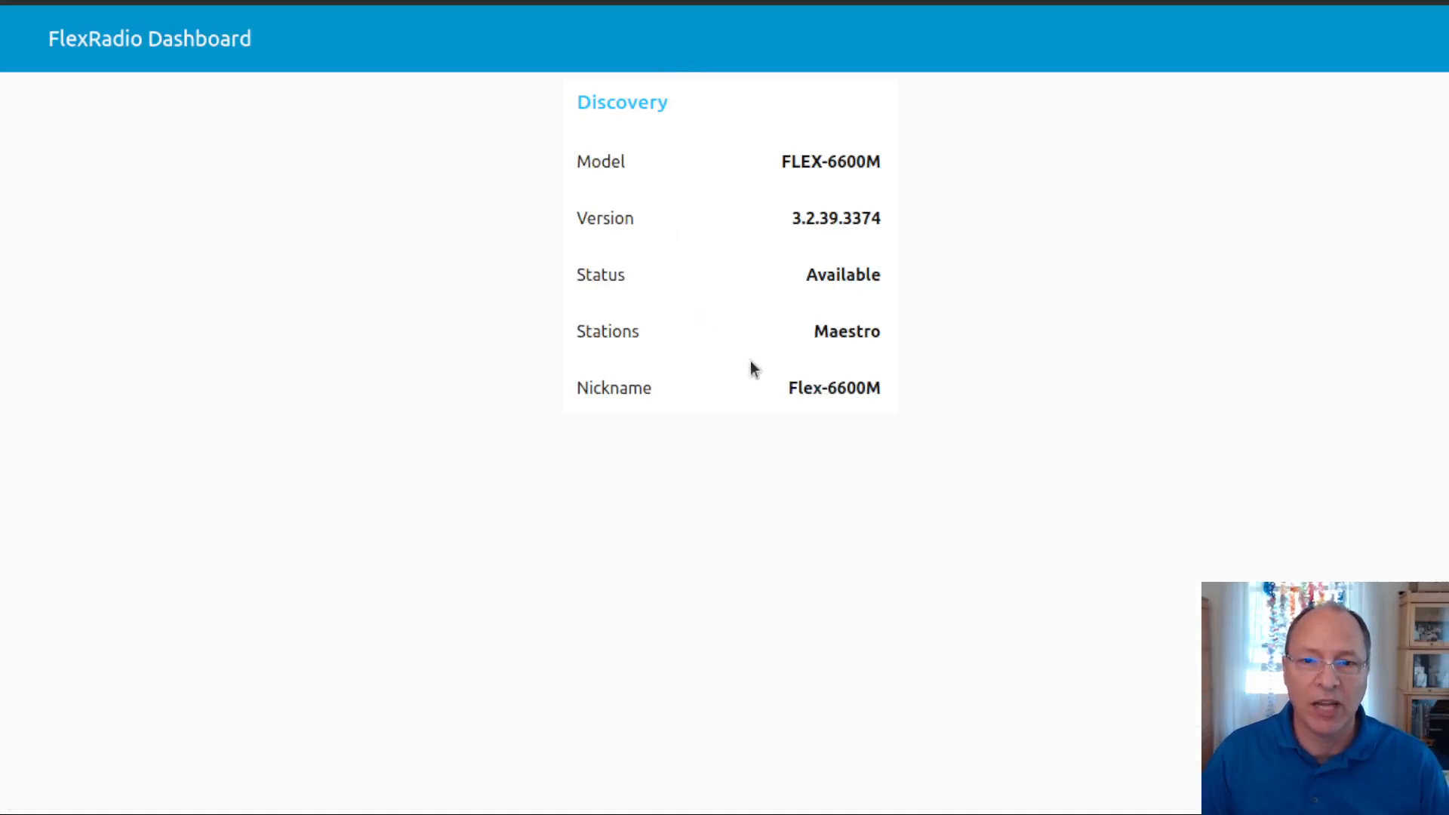
pyautogui.moveTo(641, 359)
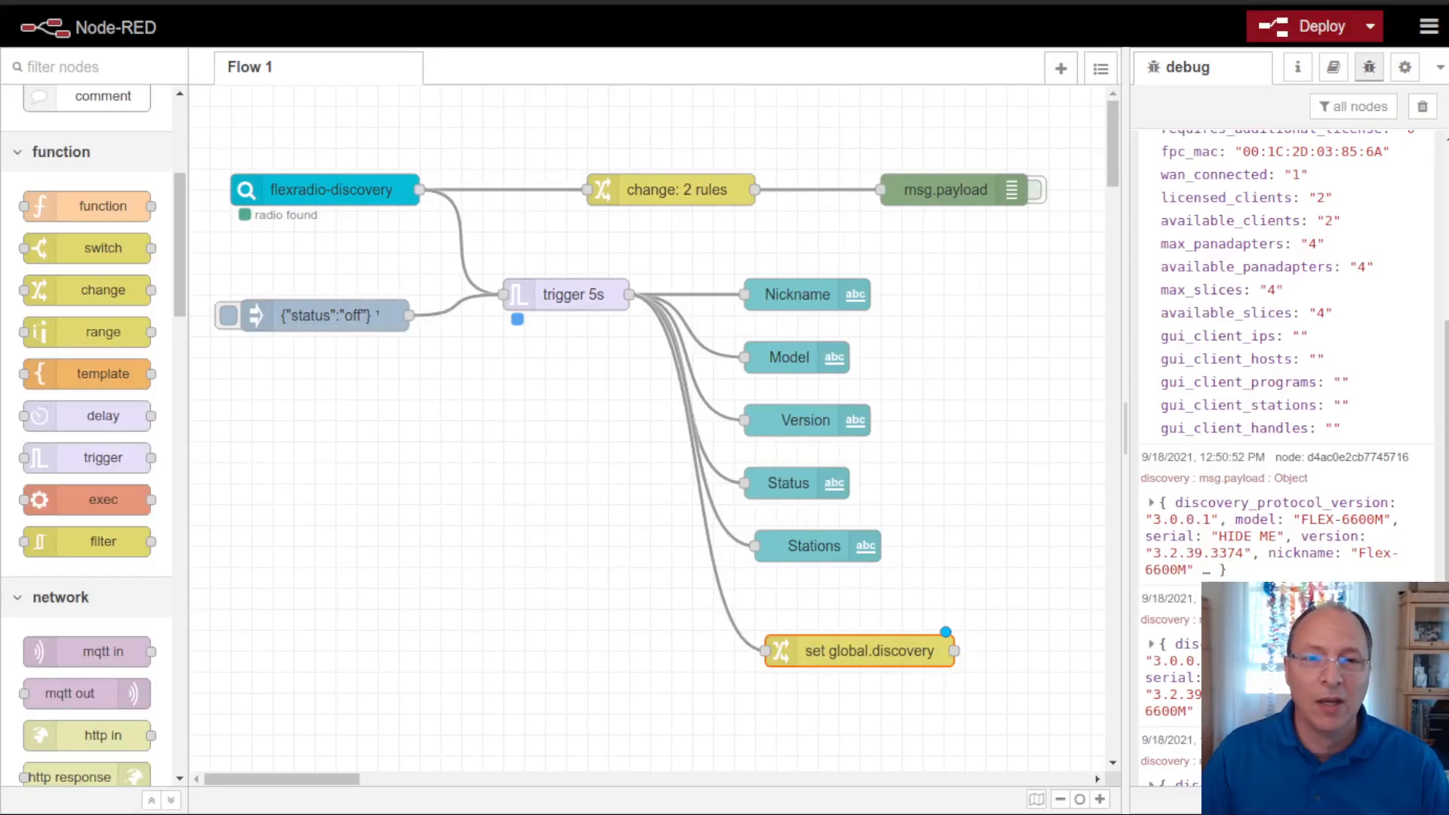
# Step: Drag the set global.discovery node until it aligns below the Stations text node
pyautogui.moveTo(861, 651); pyautogui.dragTo(828, 651)
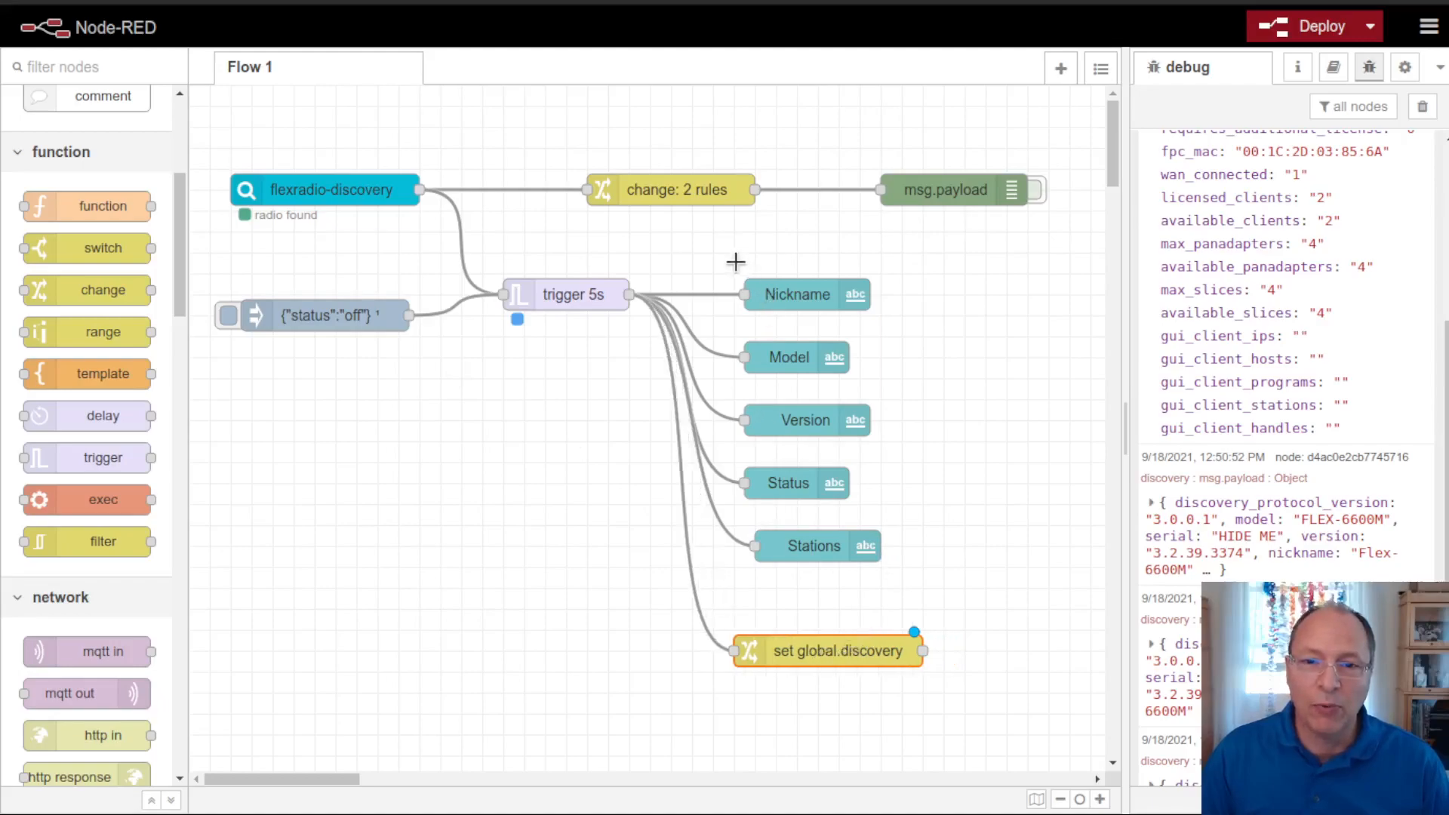
pyautogui.moveTo(734, 259); pyautogui.dragTo(1008, 596)
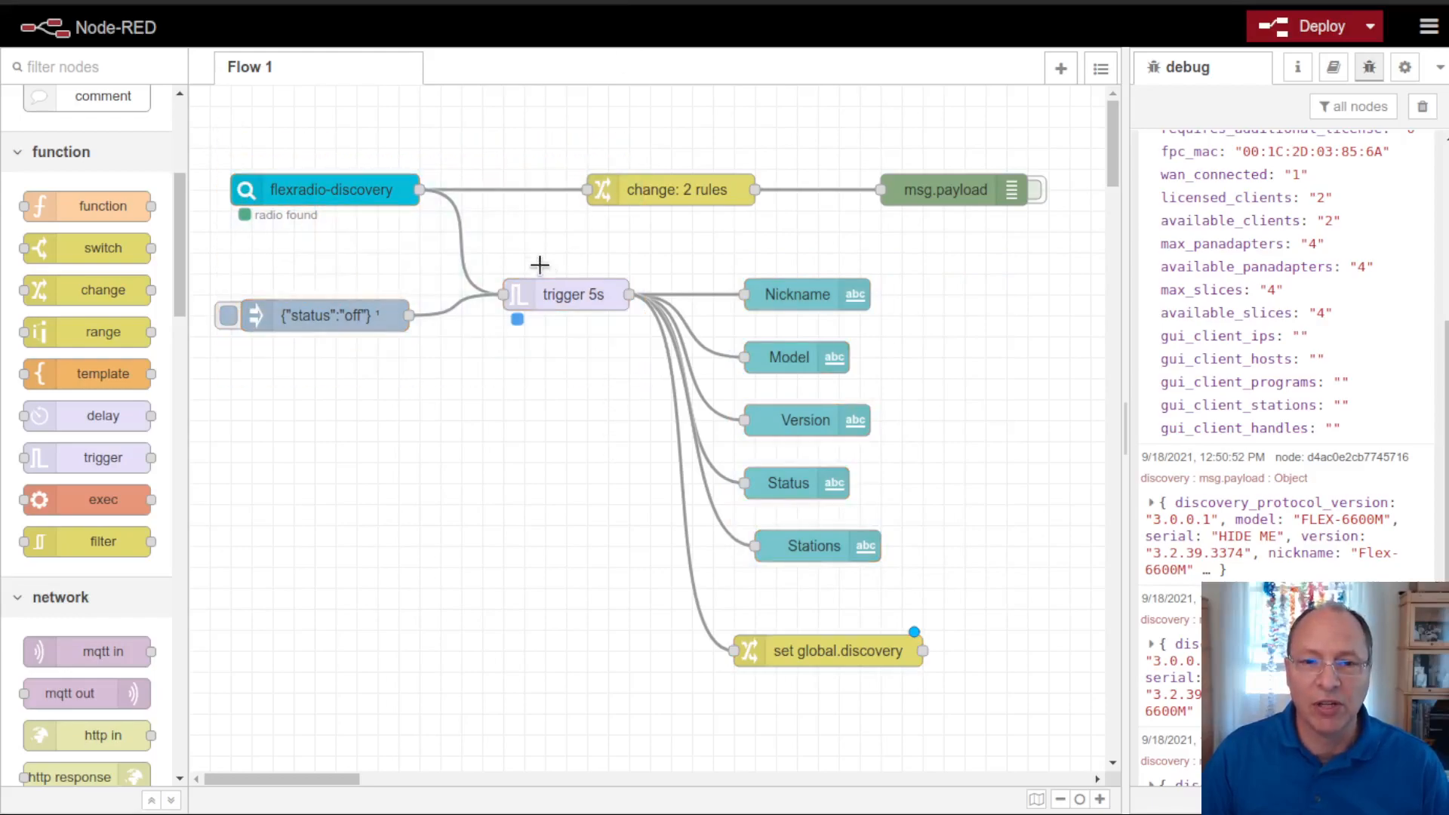
pyautogui.click(572, 293)
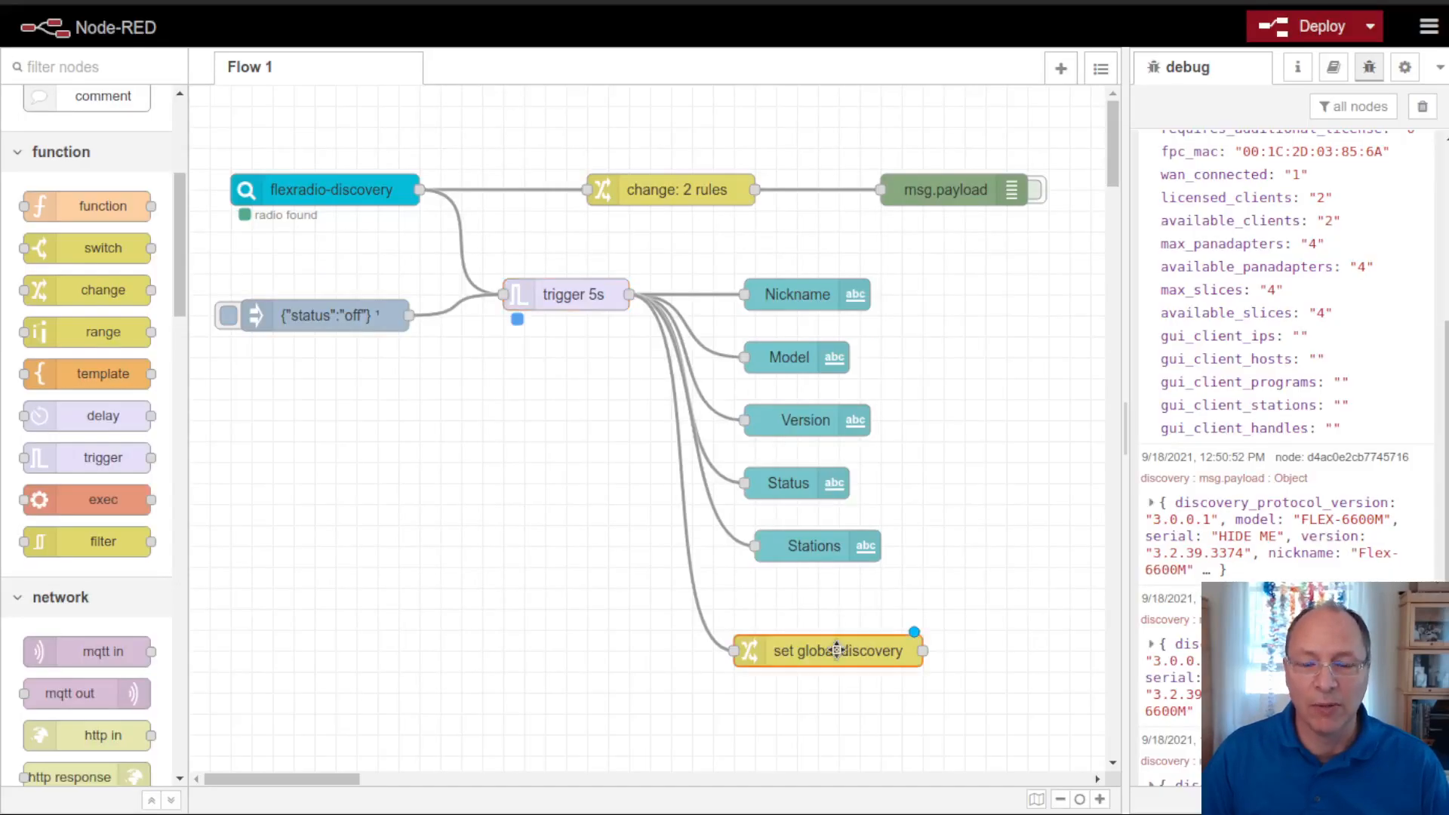
pyautogui.moveTo(832, 651); pyautogui.dragTo(851, 651)
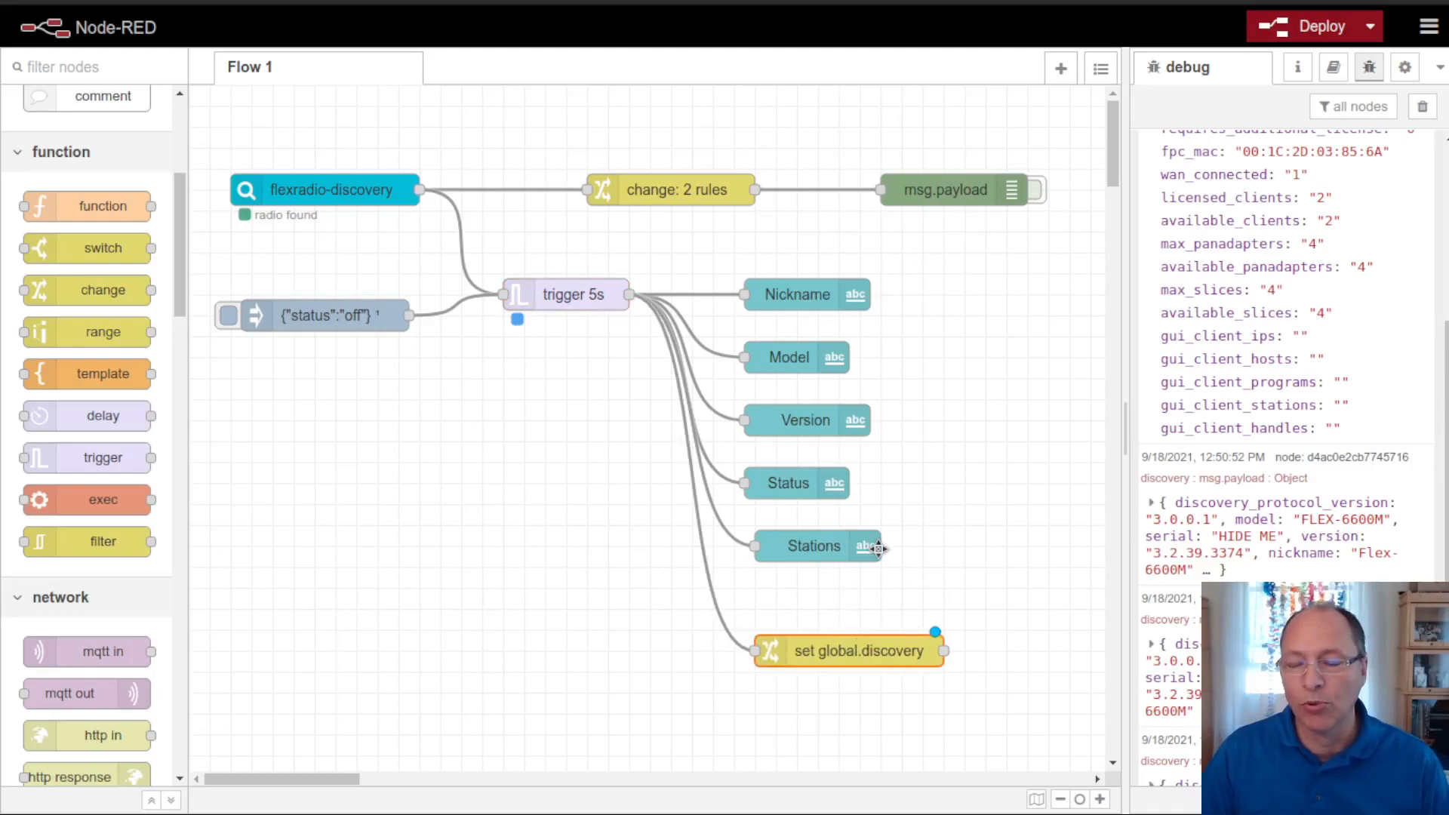